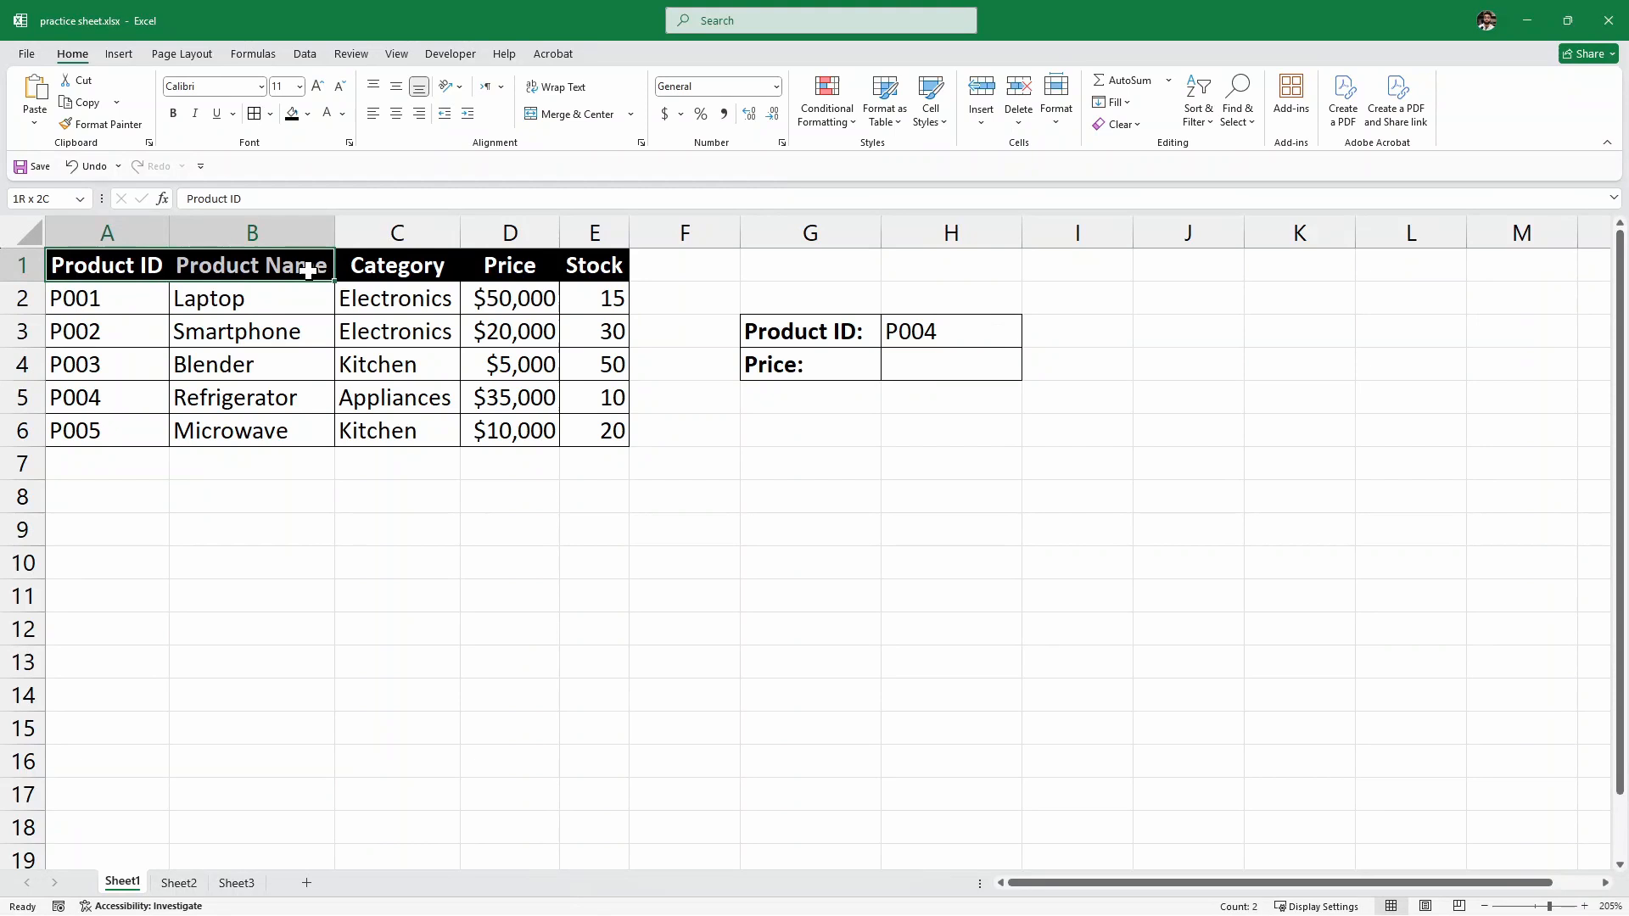
- Review the product table headers, the P004 row and its $35,000 price
{"action": "left_click_drag", "start_coordinate": [305, 264], "coordinate": [593, 265]}
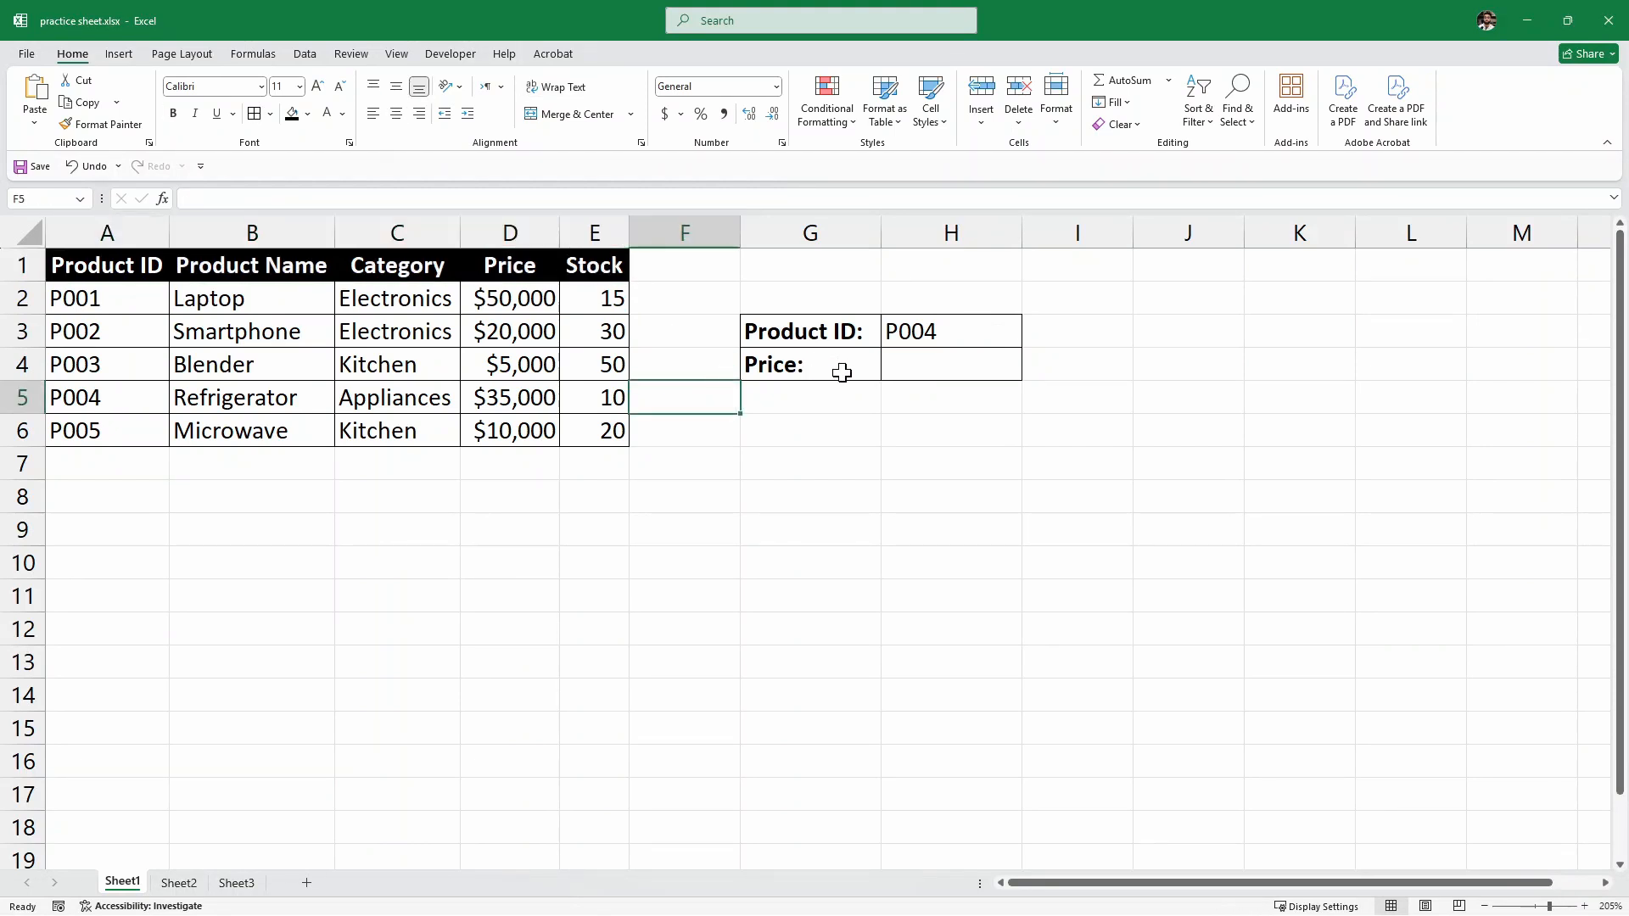
{"action": "left_click", "coordinate": [949, 364]}
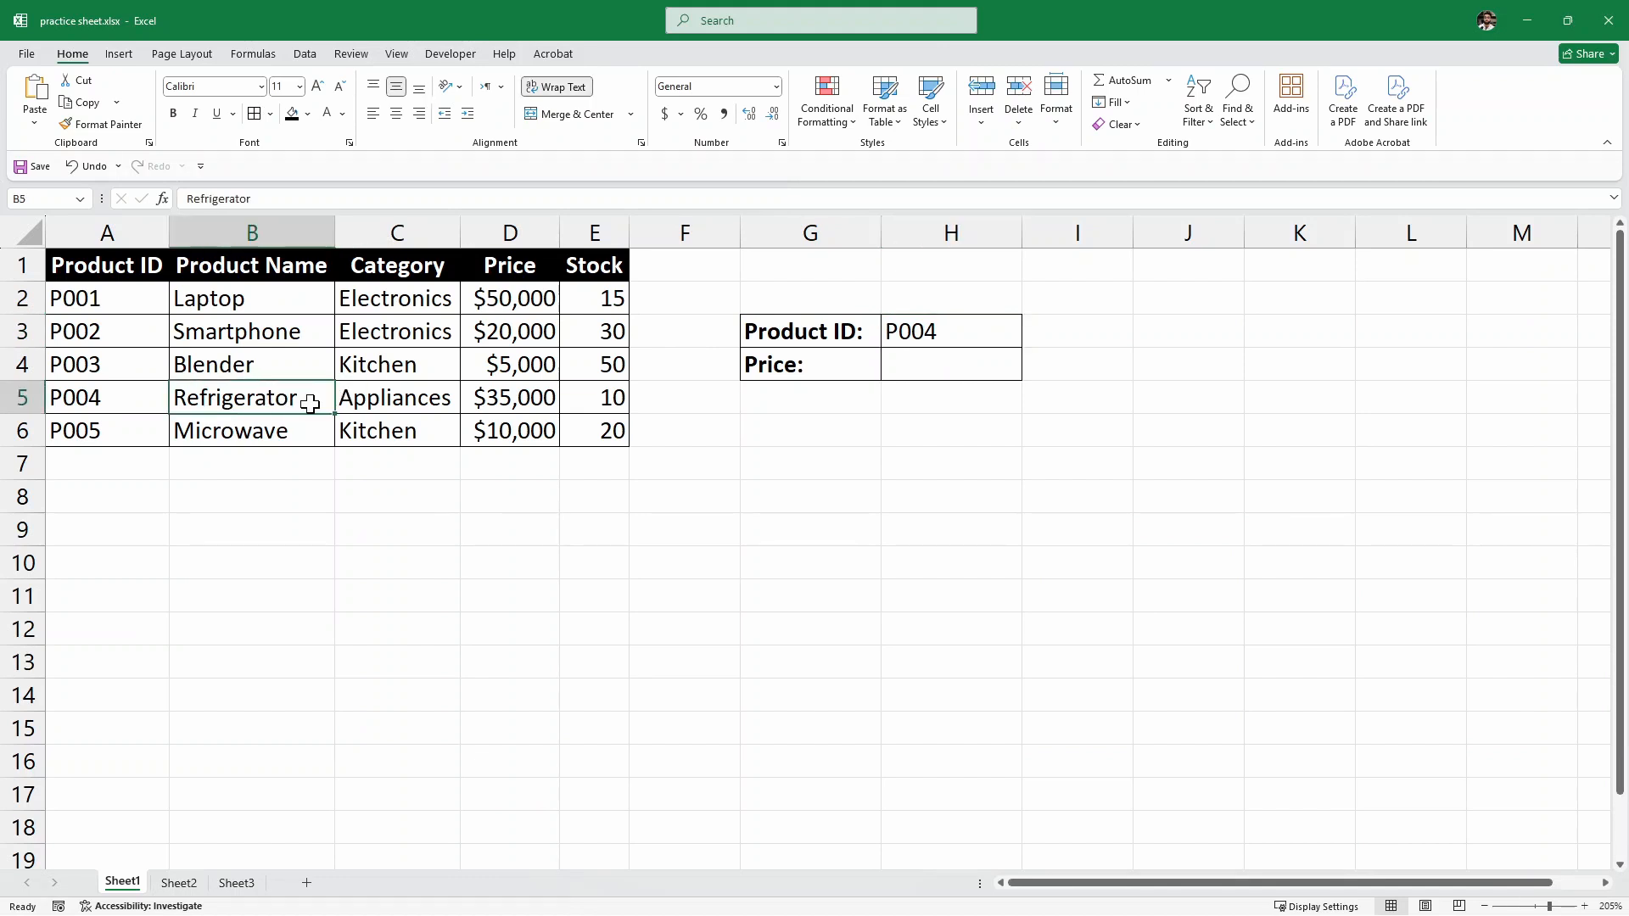
{"action": "left_click", "coordinate": [509, 398]}
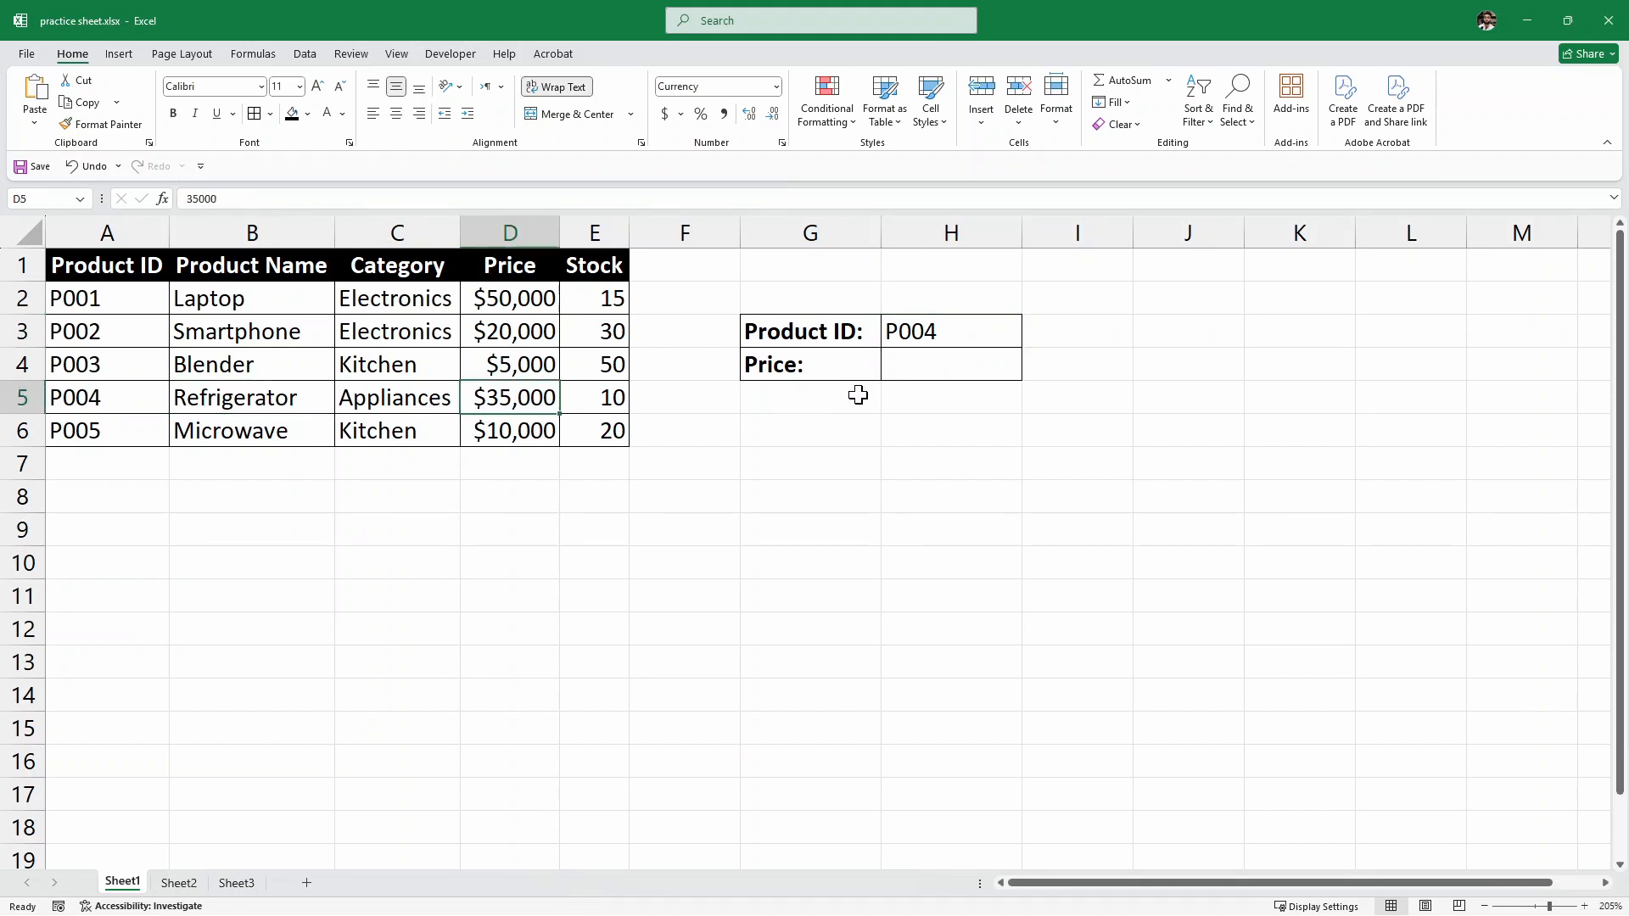
{"action": "mouse_move", "coordinate": [917, 358]}
{"action": "type", "text": "="}
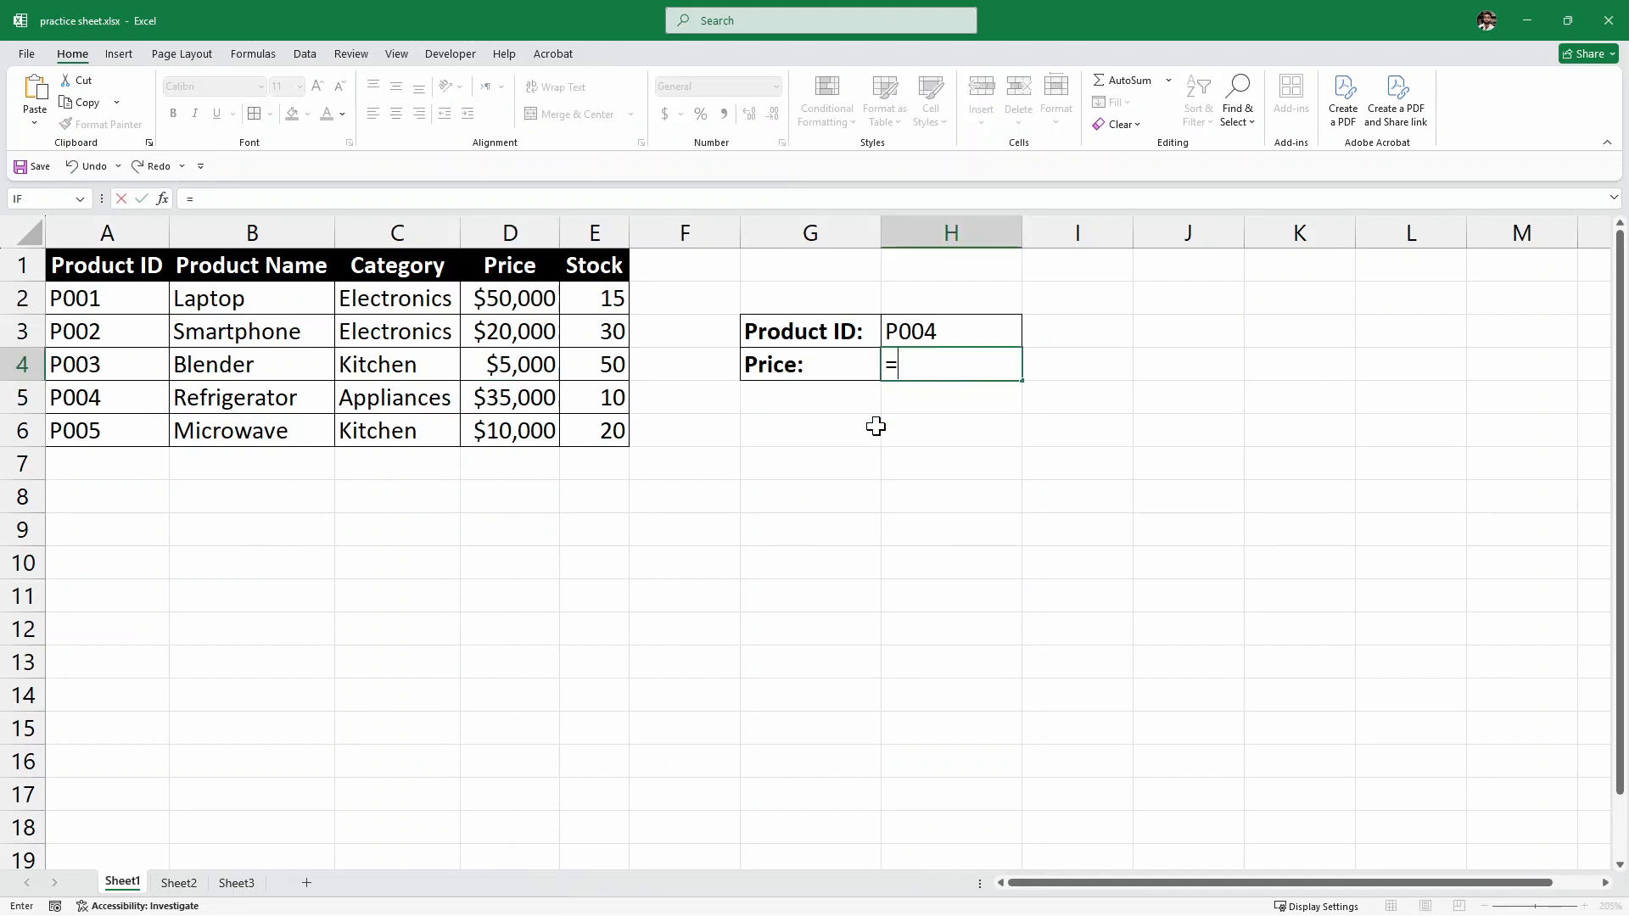
- Enter =XLOOKUP(H3,A2:A6,D2:D6) in H4 to return P004's price of 35000
{"action": "type", "text": "XLOOKUP("}
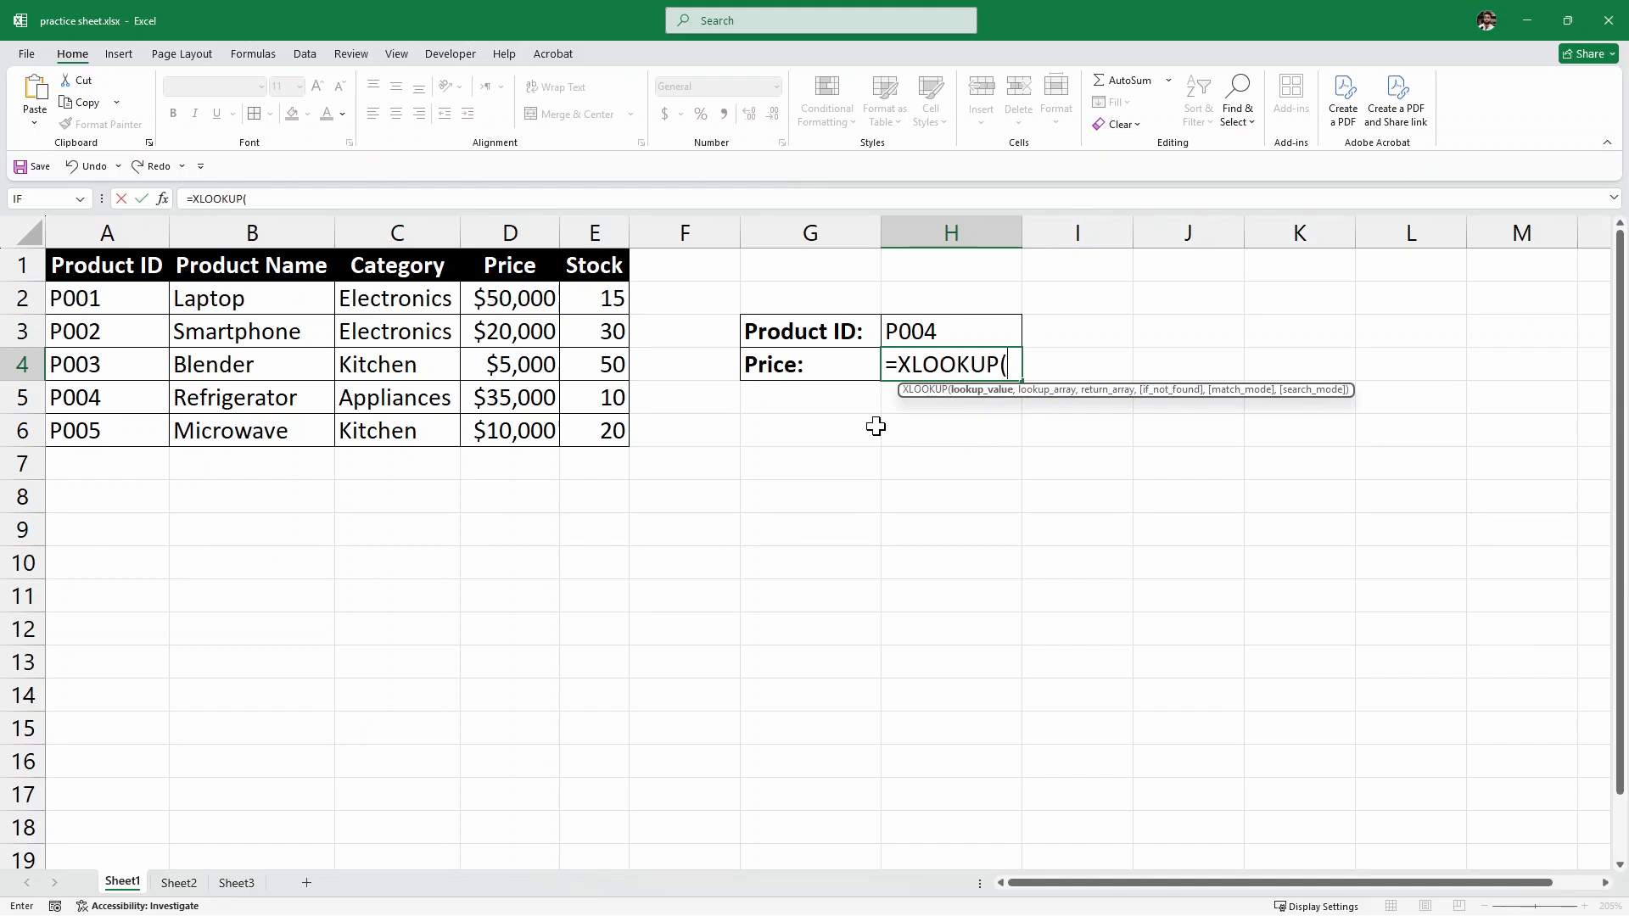
{"action": "left_click", "coordinate": [950, 330]}
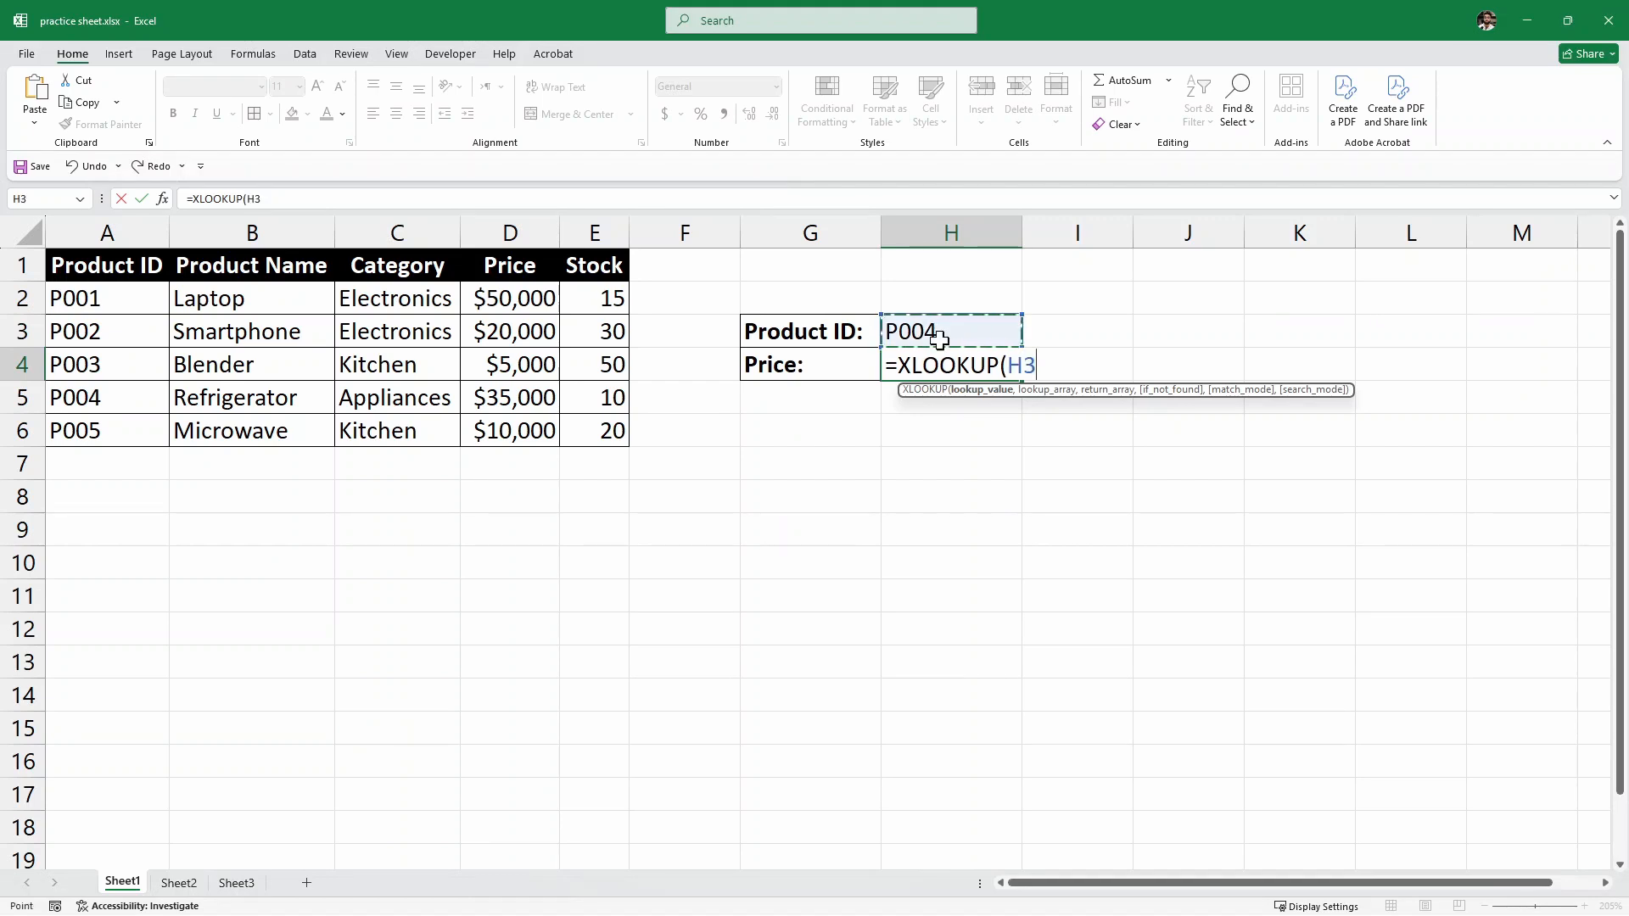
{"action": "mouse_move", "coordinate": [1098, 343]}
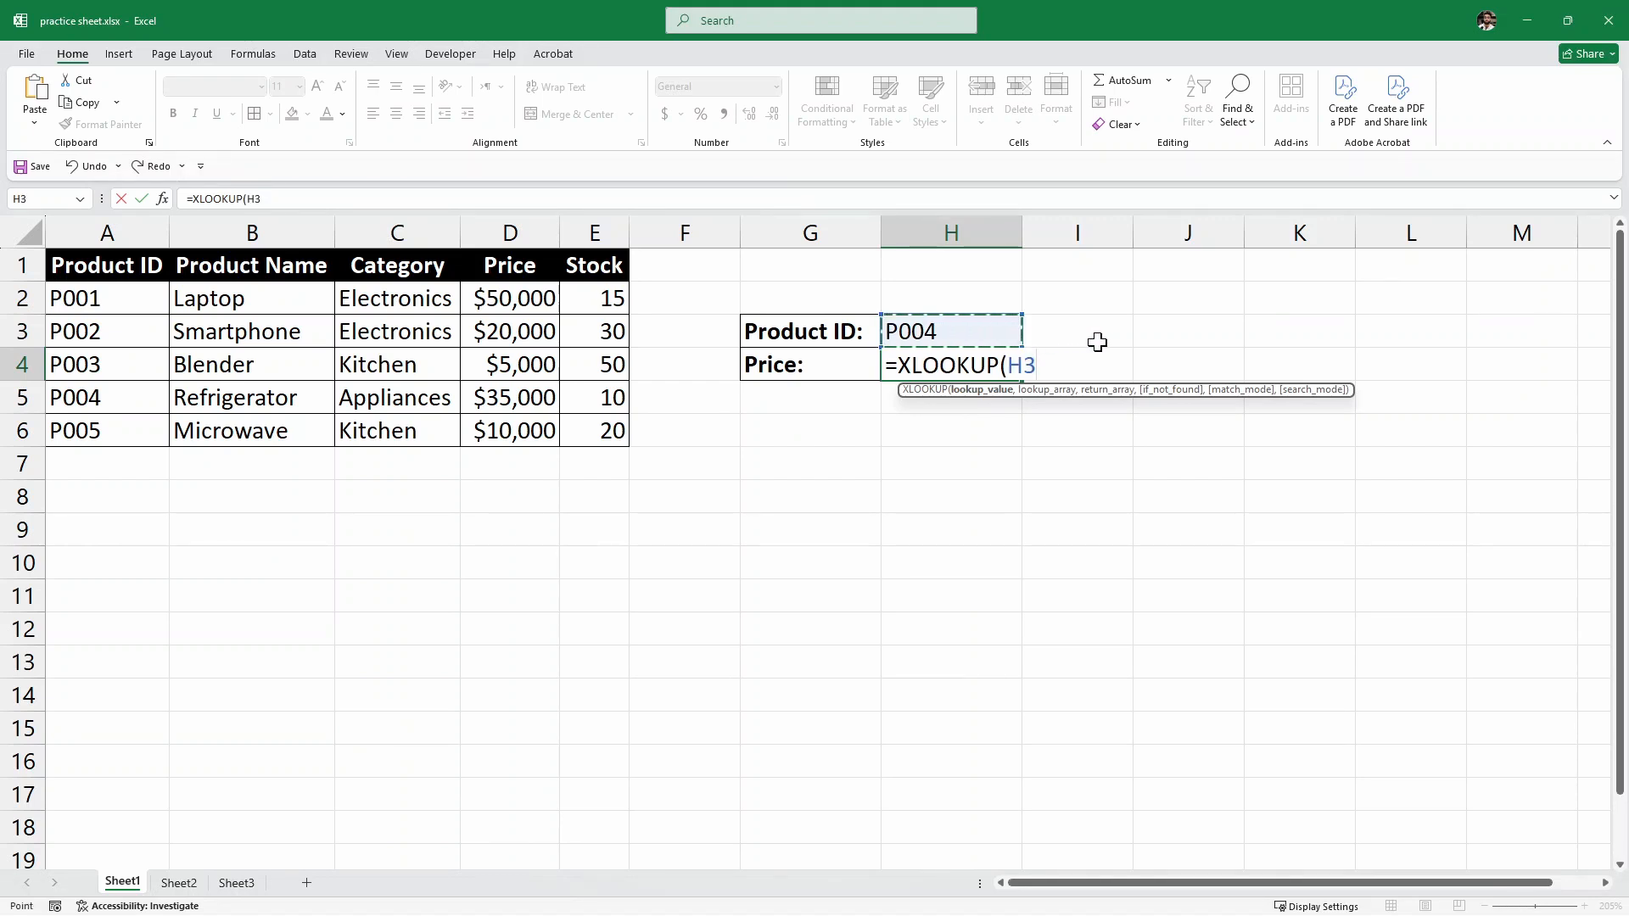
{"action": "type", "text": ","}
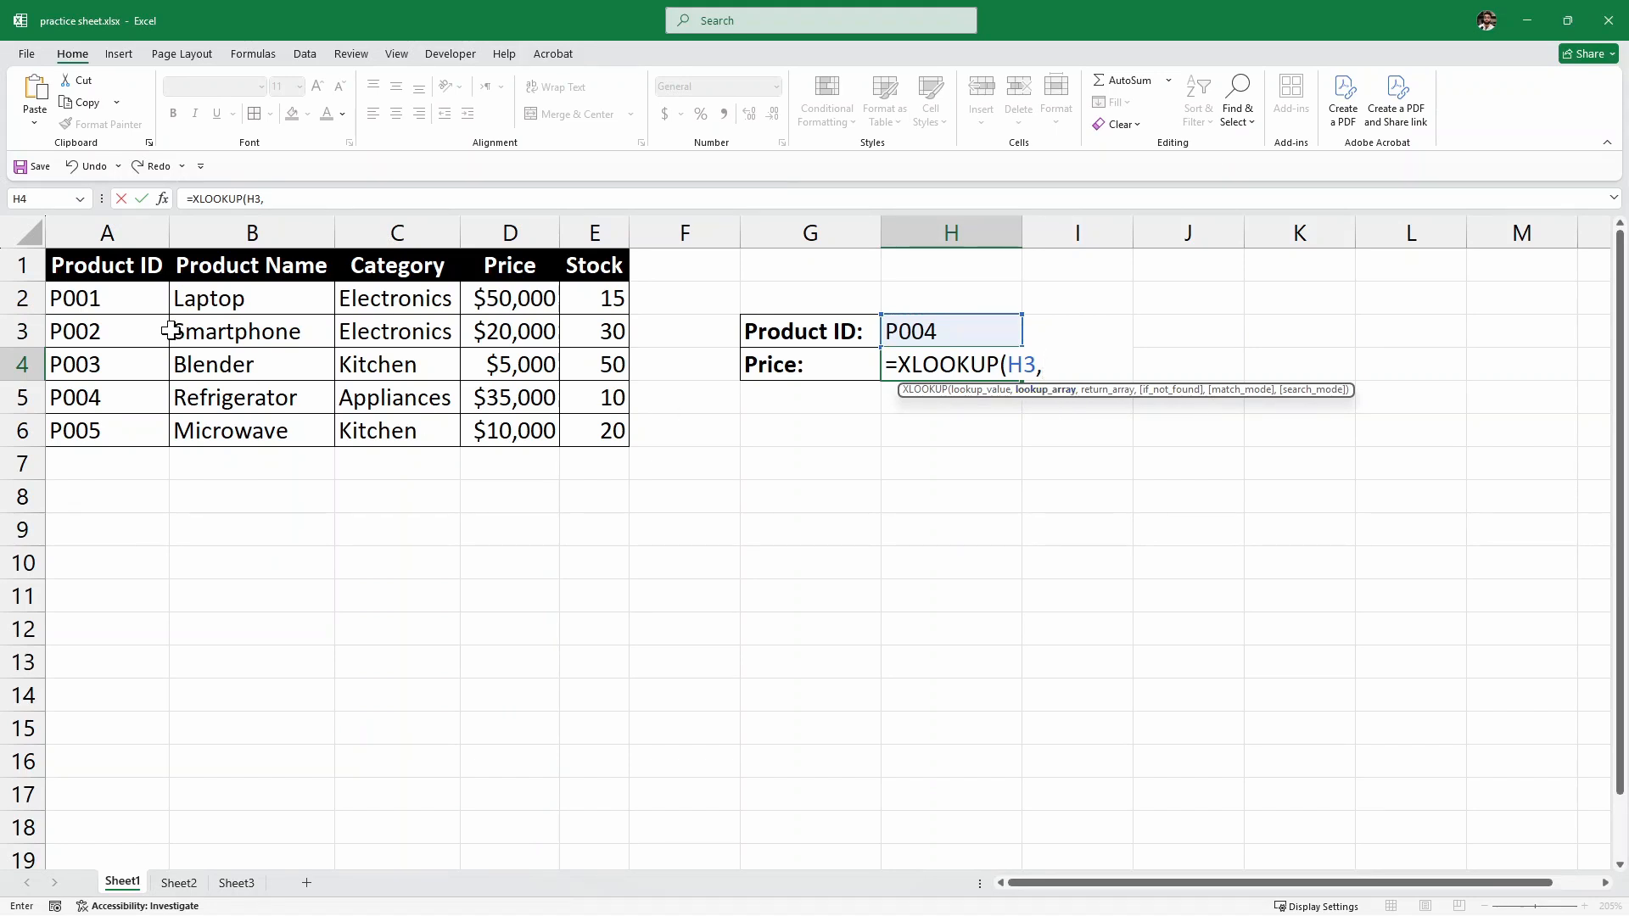
{"action": "left_click_drag", "start_coordinate": [106, 298], "coordinate": [106, 430]}
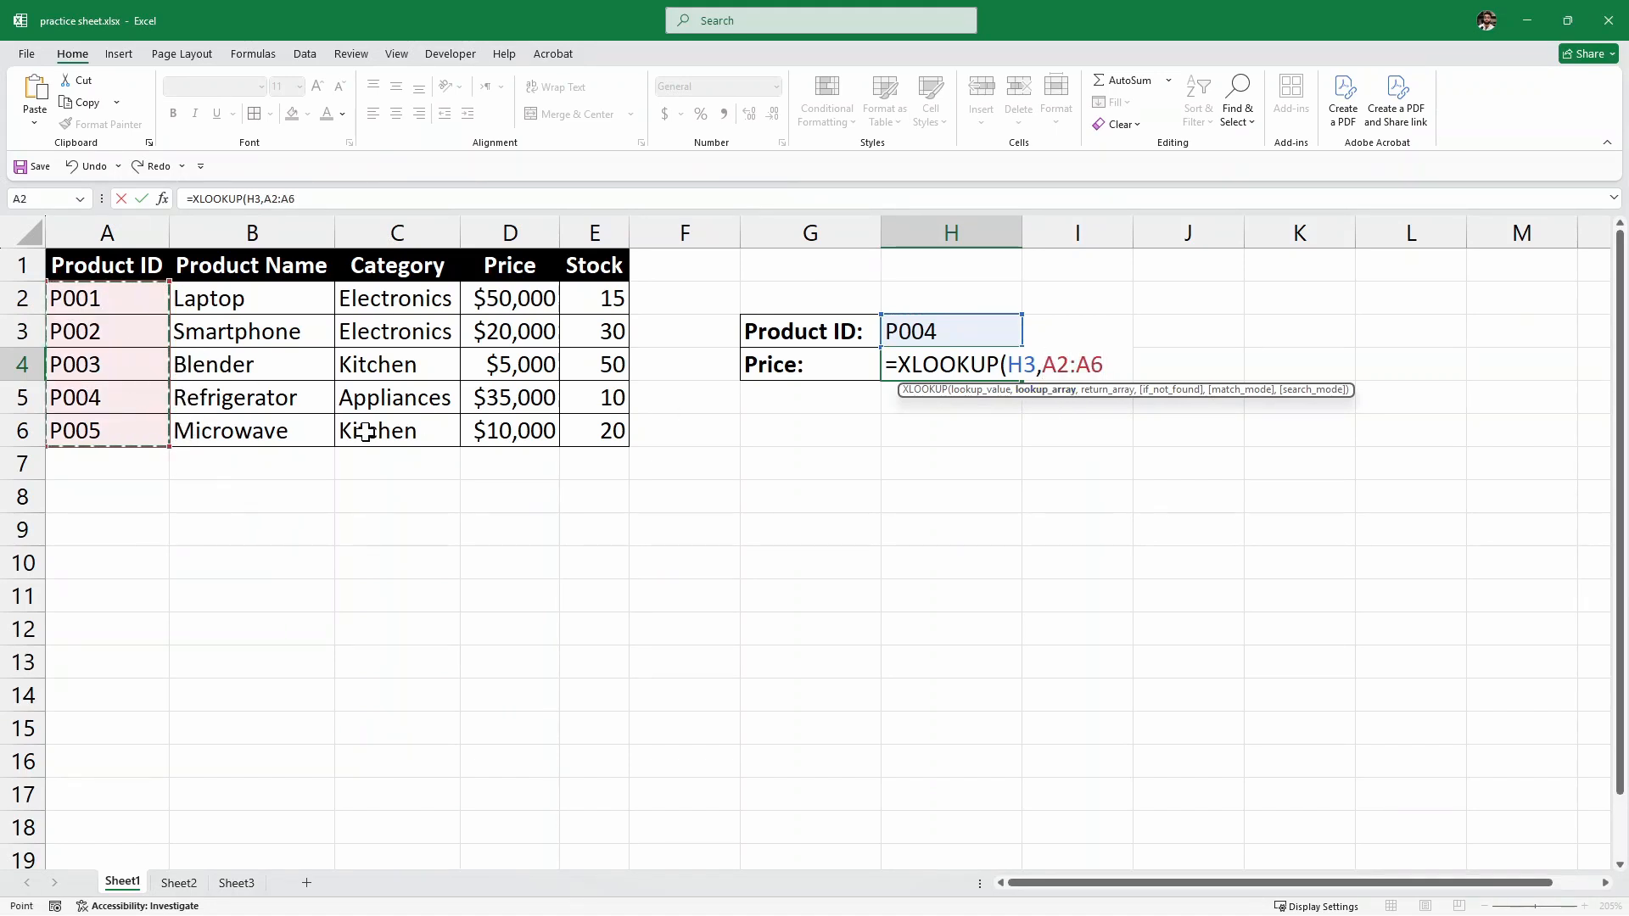
{"action": "type", "text": ","}
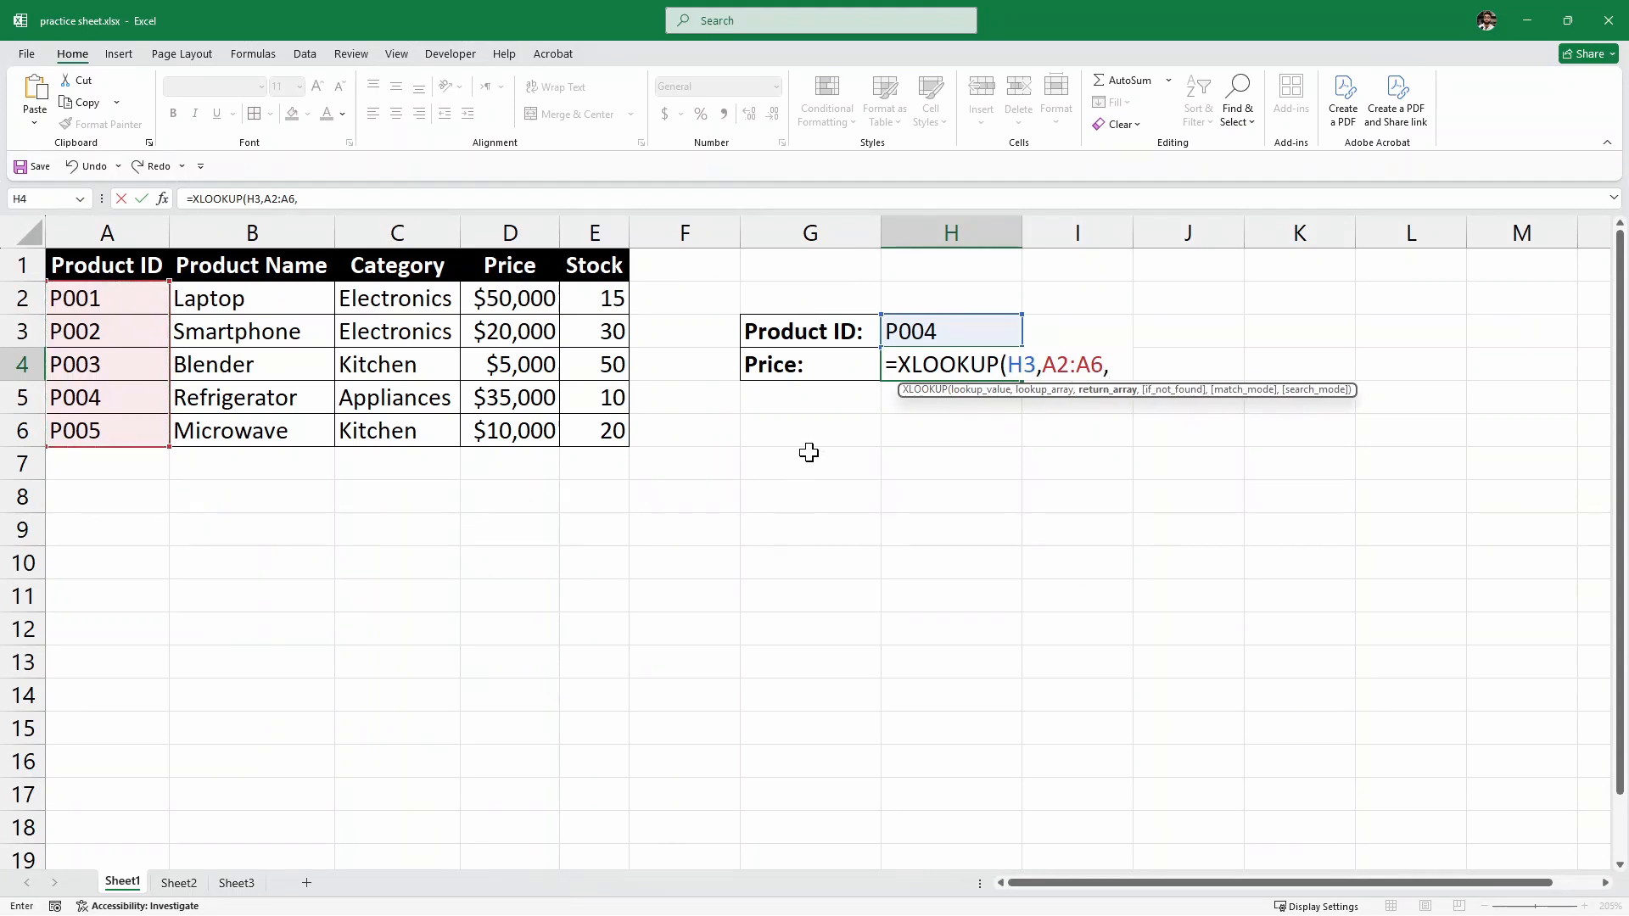
{"action": "mouse_move", "coordinate": [1107, 398]}
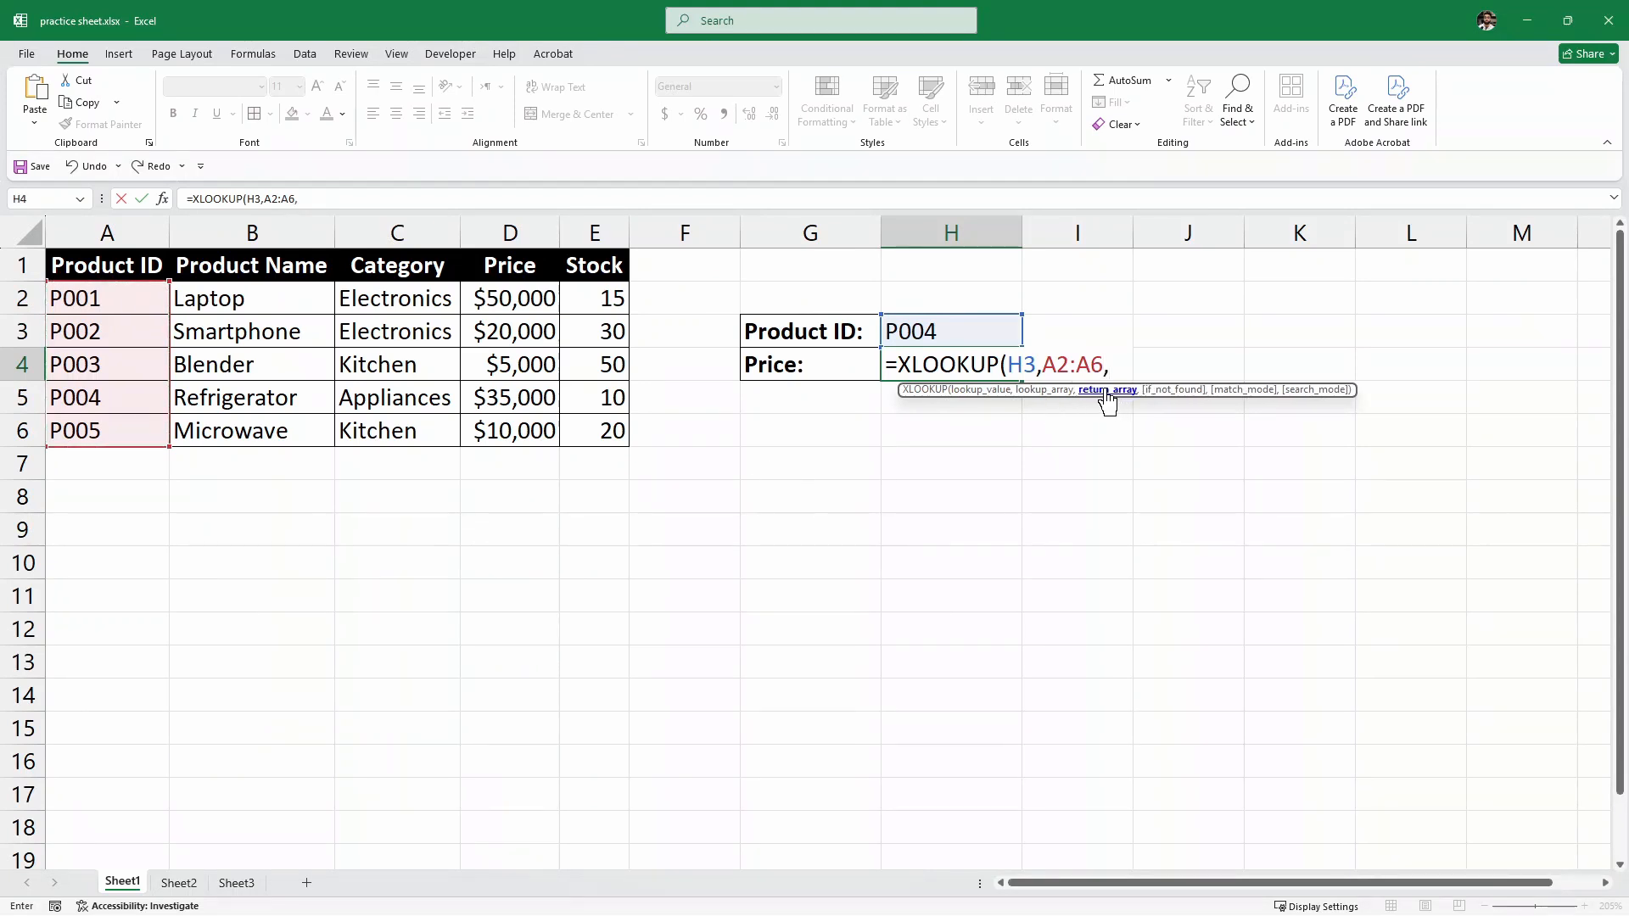
{"action": "left_click_drag", "start_coordinate": [509, 298], "coordinate": [509, 430]}
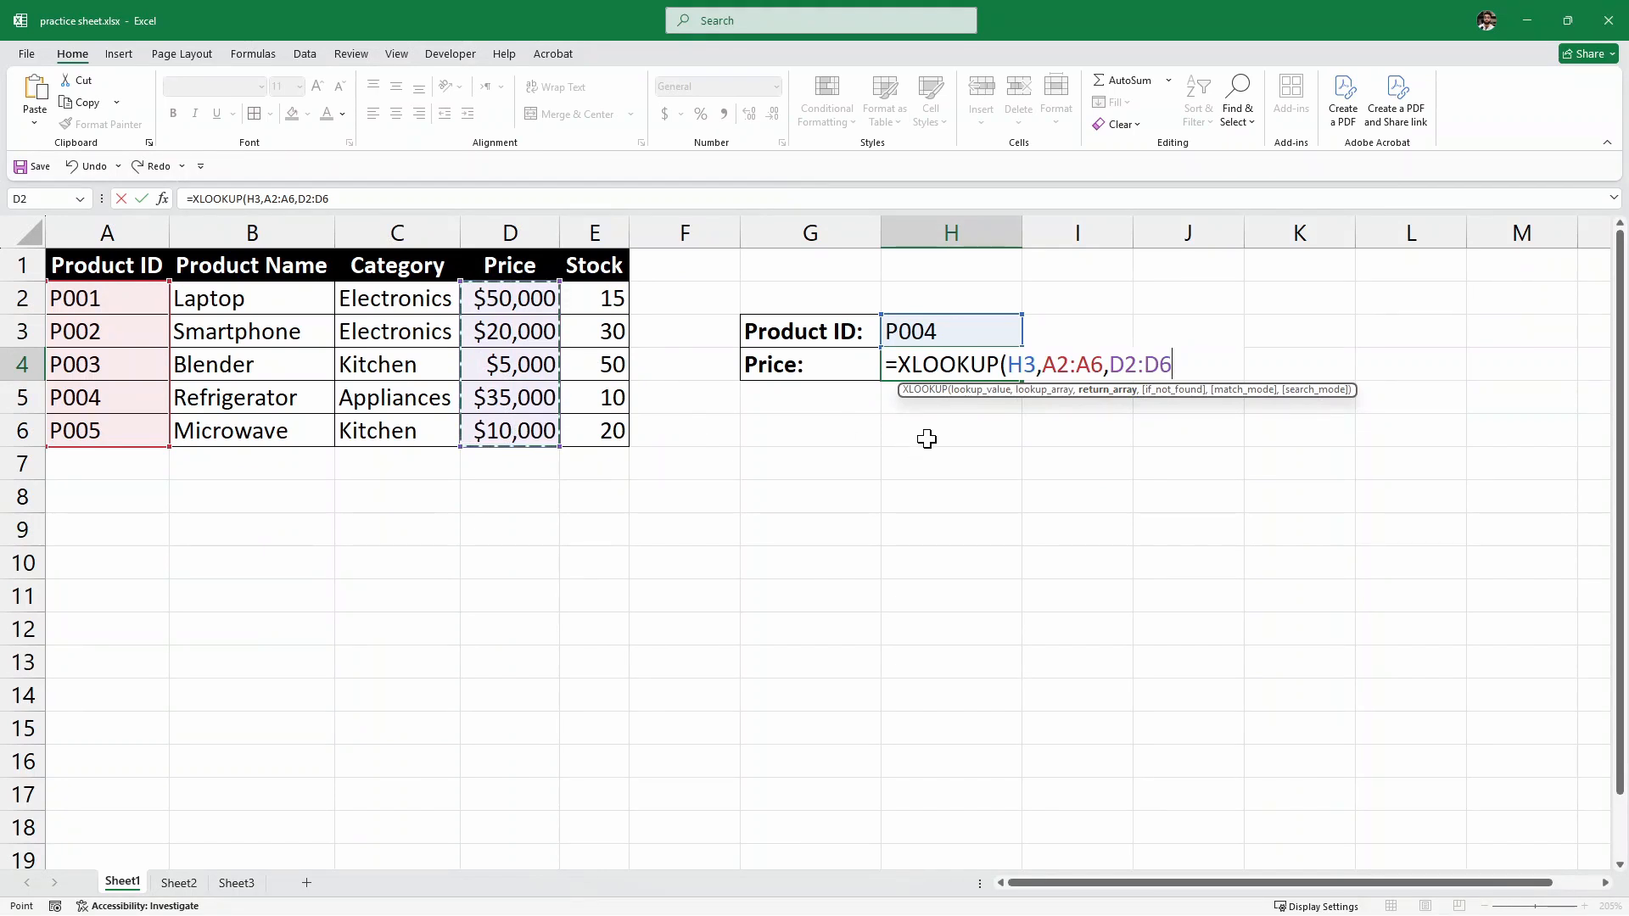
{"action": "type", "text": ")"}
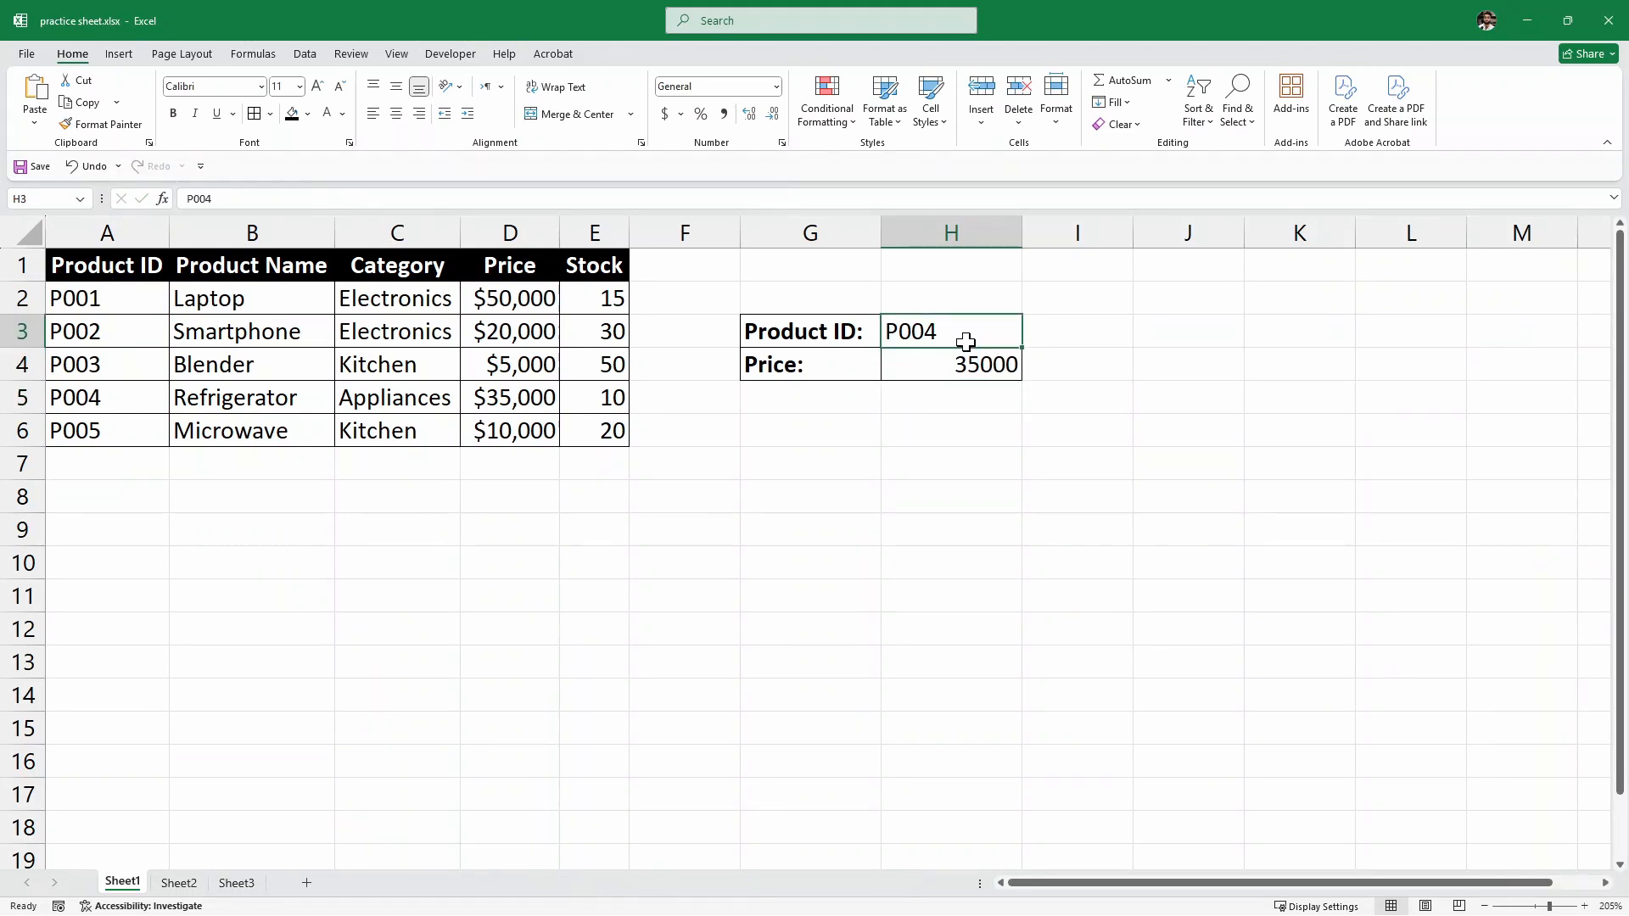
- Check the H4 formula, then change H3's product ID to P007, giving #N/A
{"action": "left_click", "coordinate": [949, 364]}
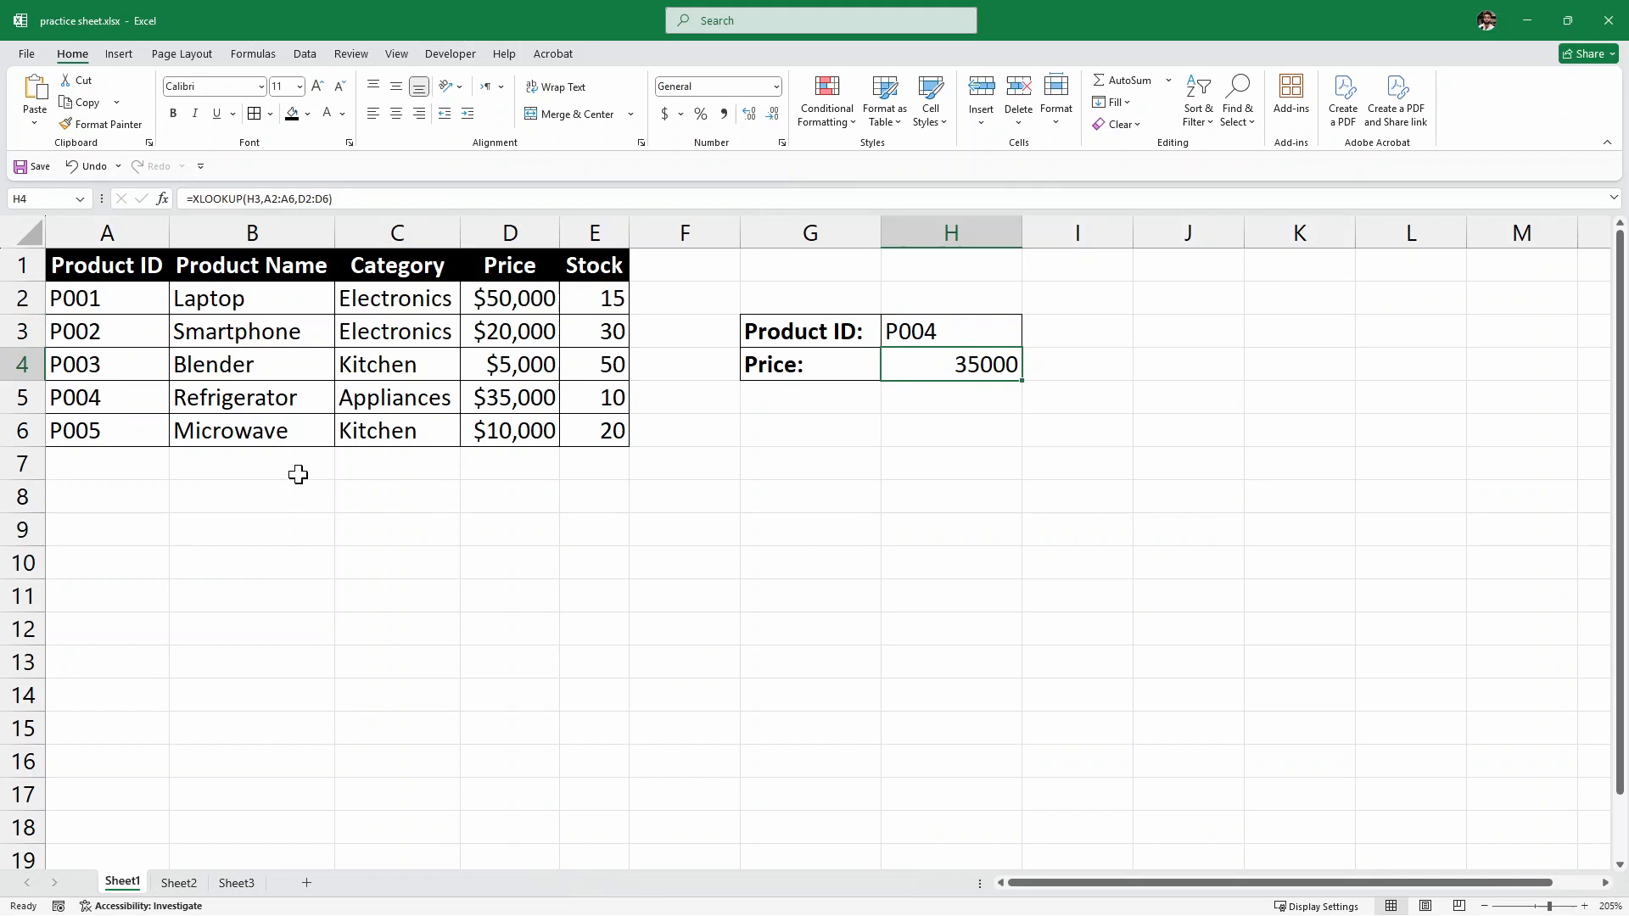
{"action": "left_click", "coordinate": [950, 330]}
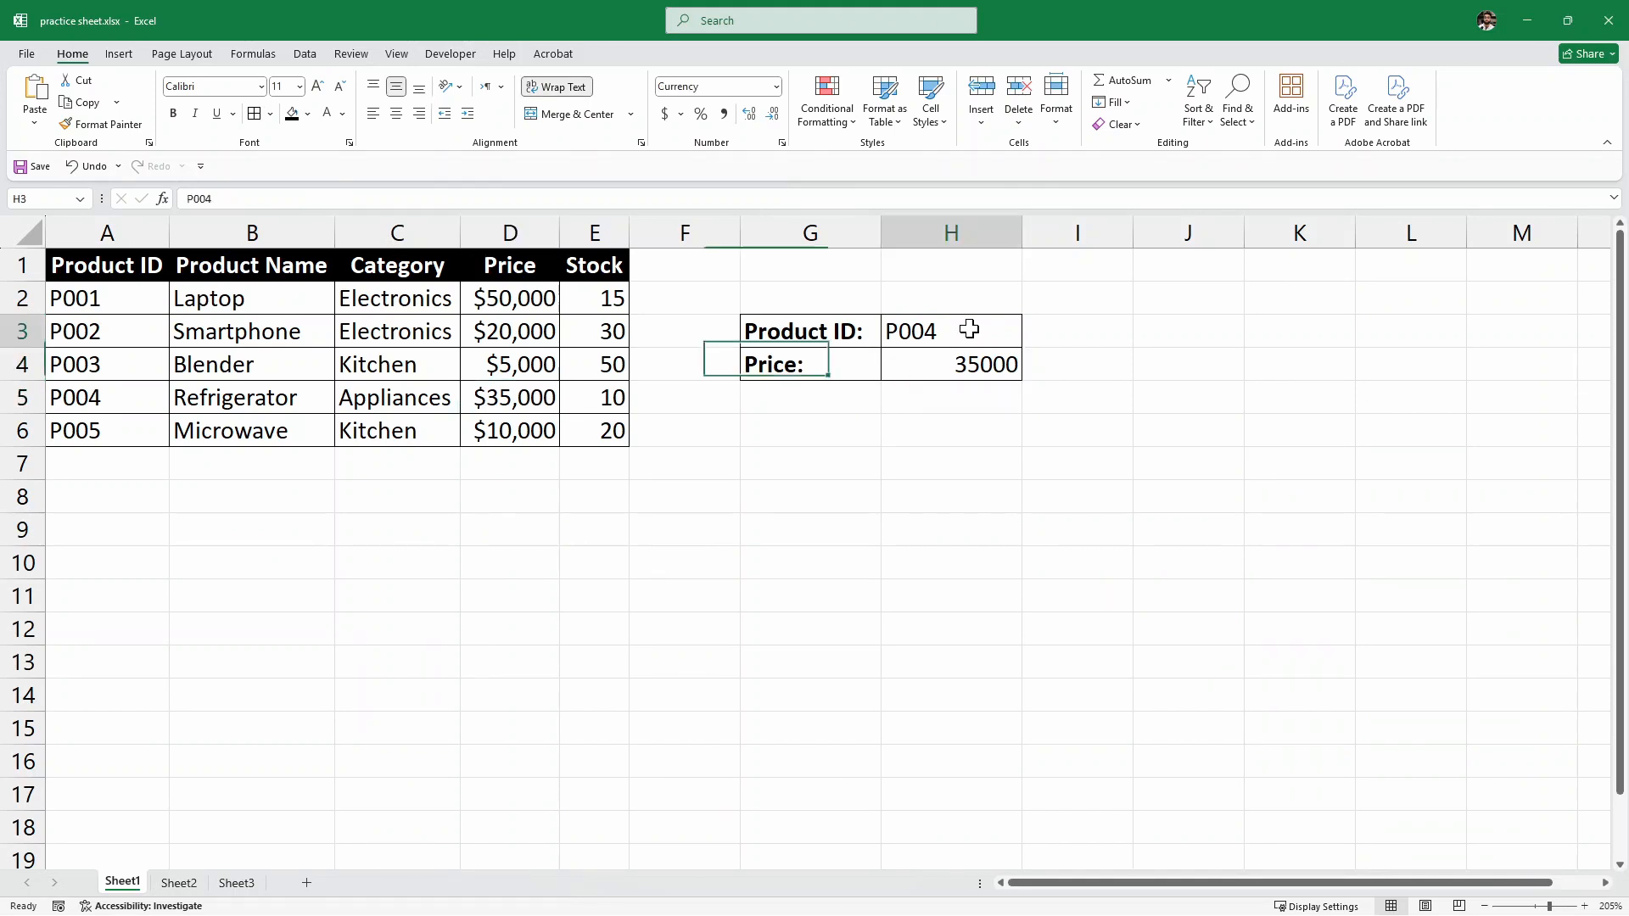
{"action": "double_click", "coordinate": [910, 332]}
{"action": "type", "text": "5"}
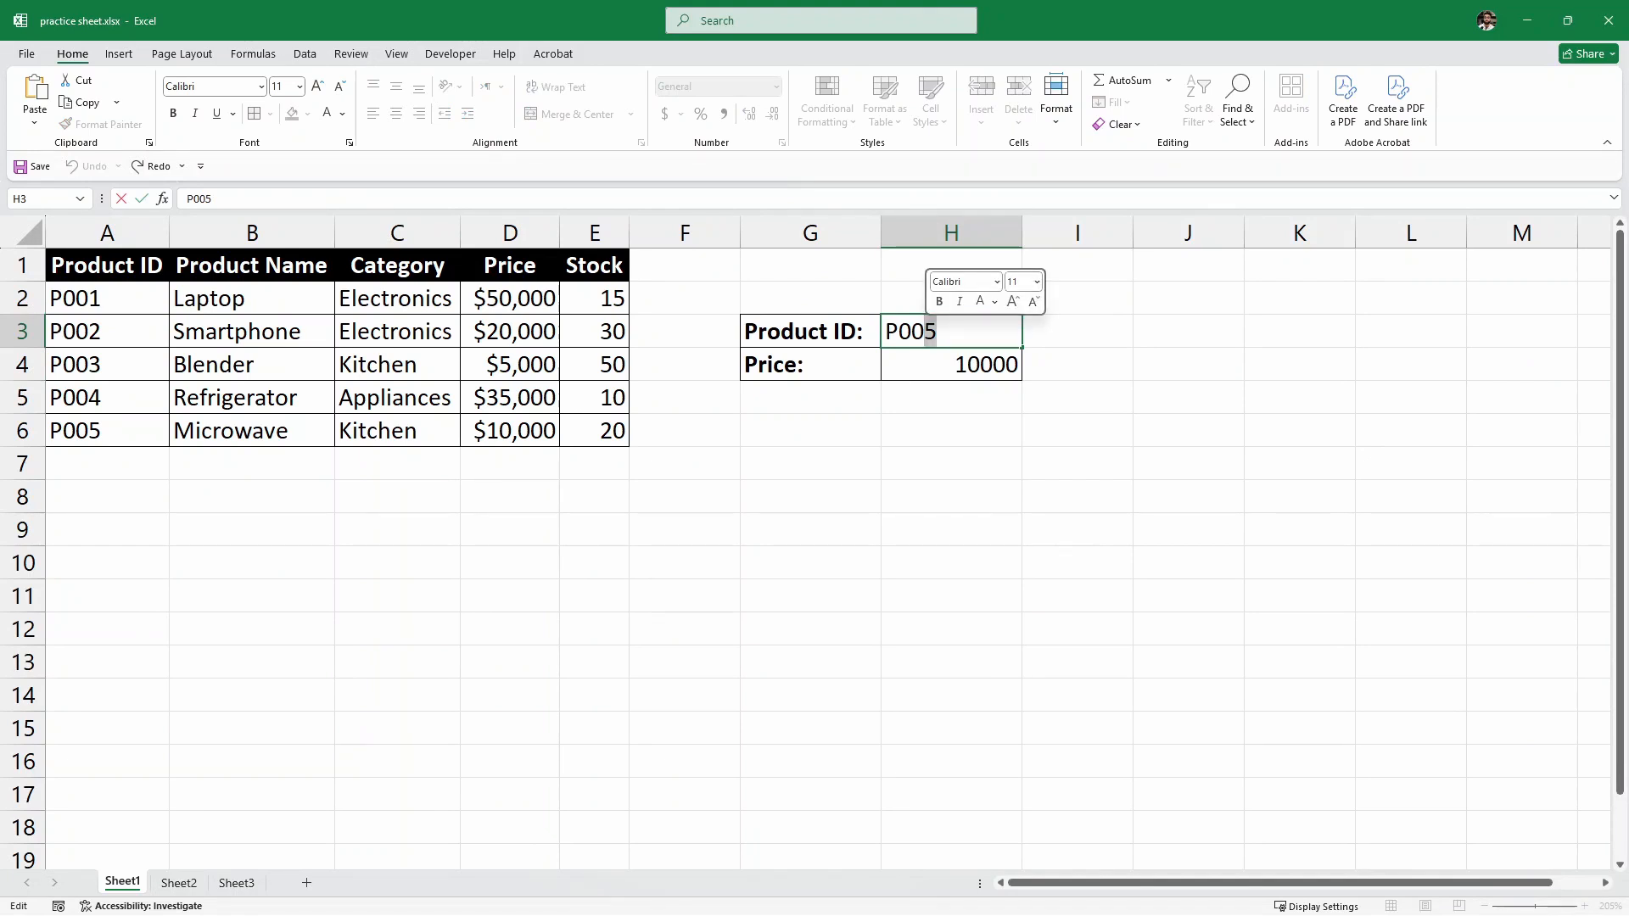
{"action": "type", "text": "P007"}
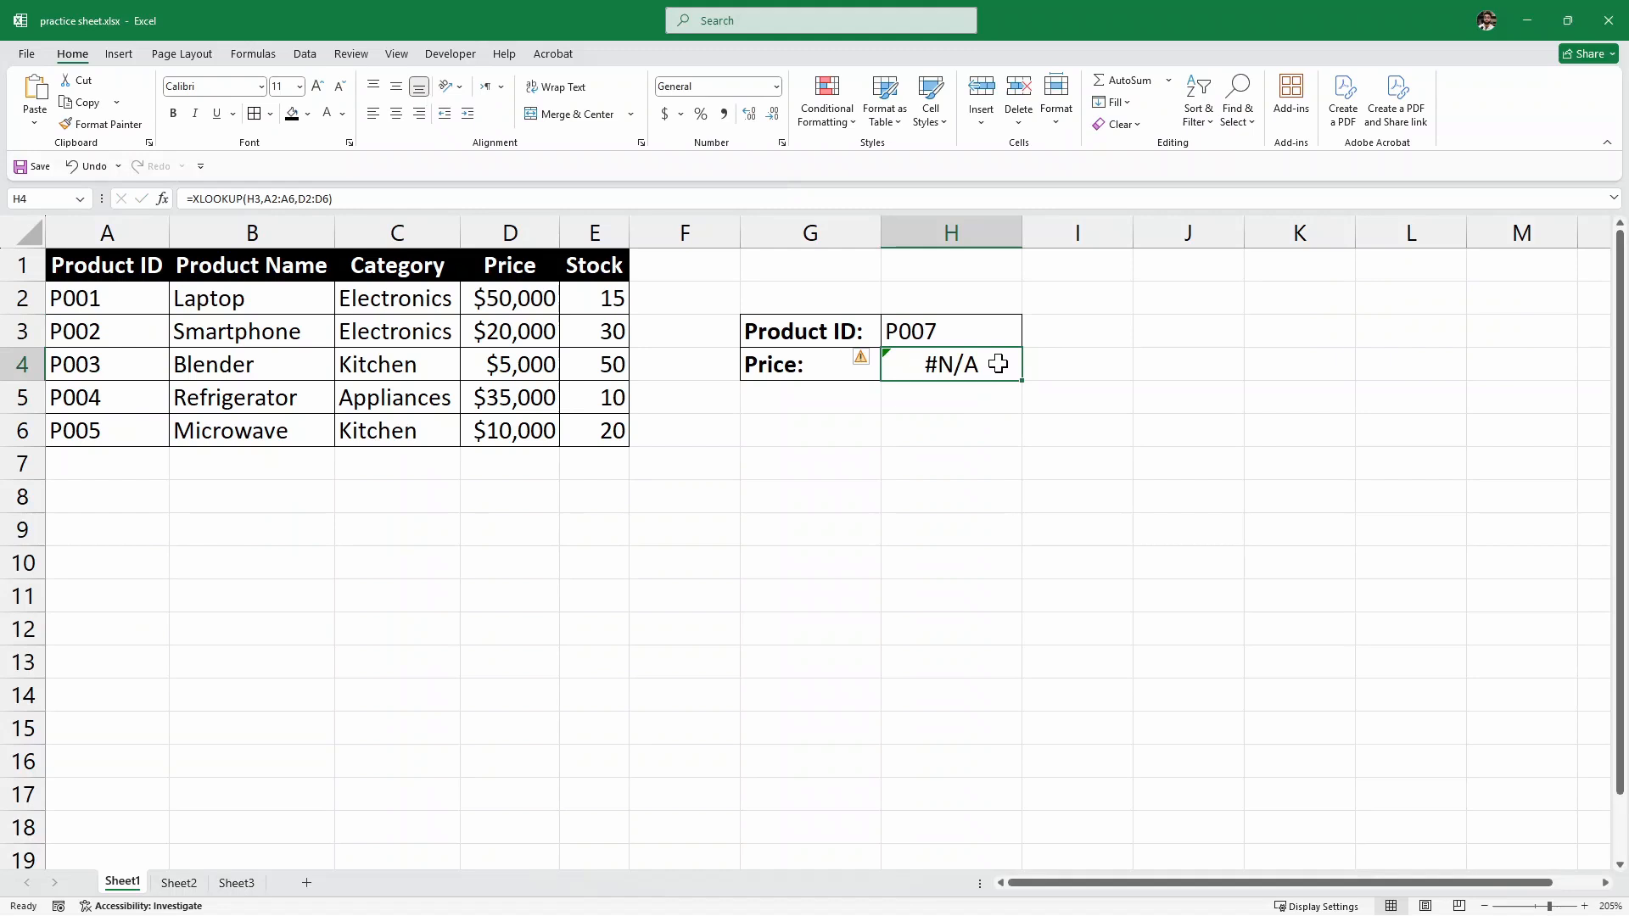
- Add a "Not Found" fallback argument to the H4 formula, then set H3 to P002
{"action": "double_click", "coordinate": [949, 365]}
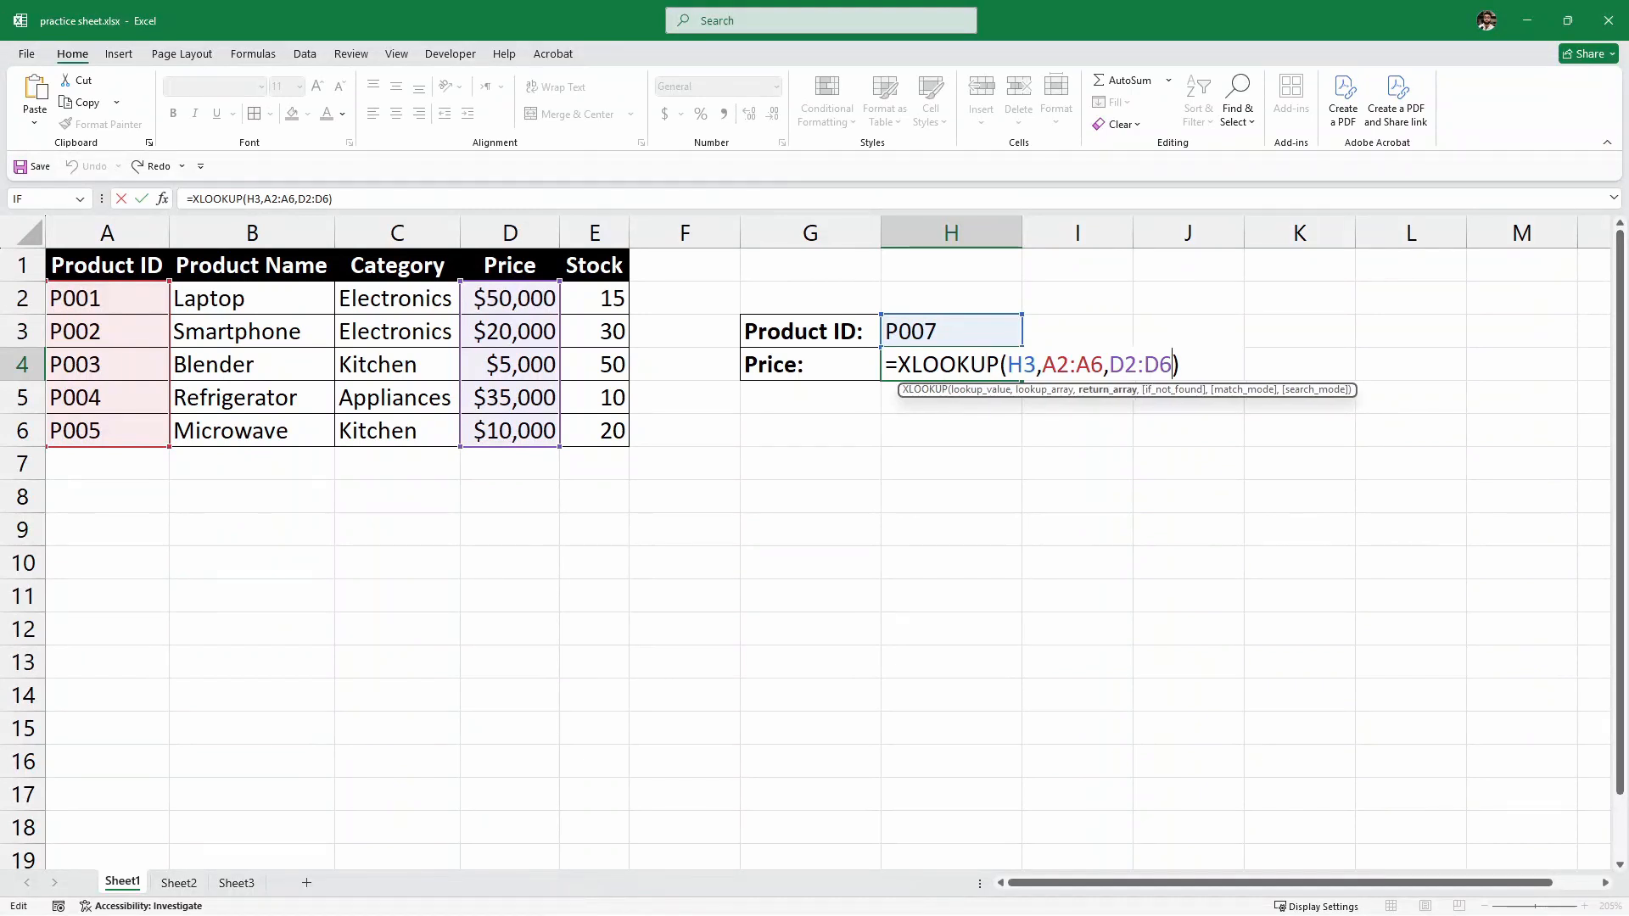
{"action": "type", "text": ","}
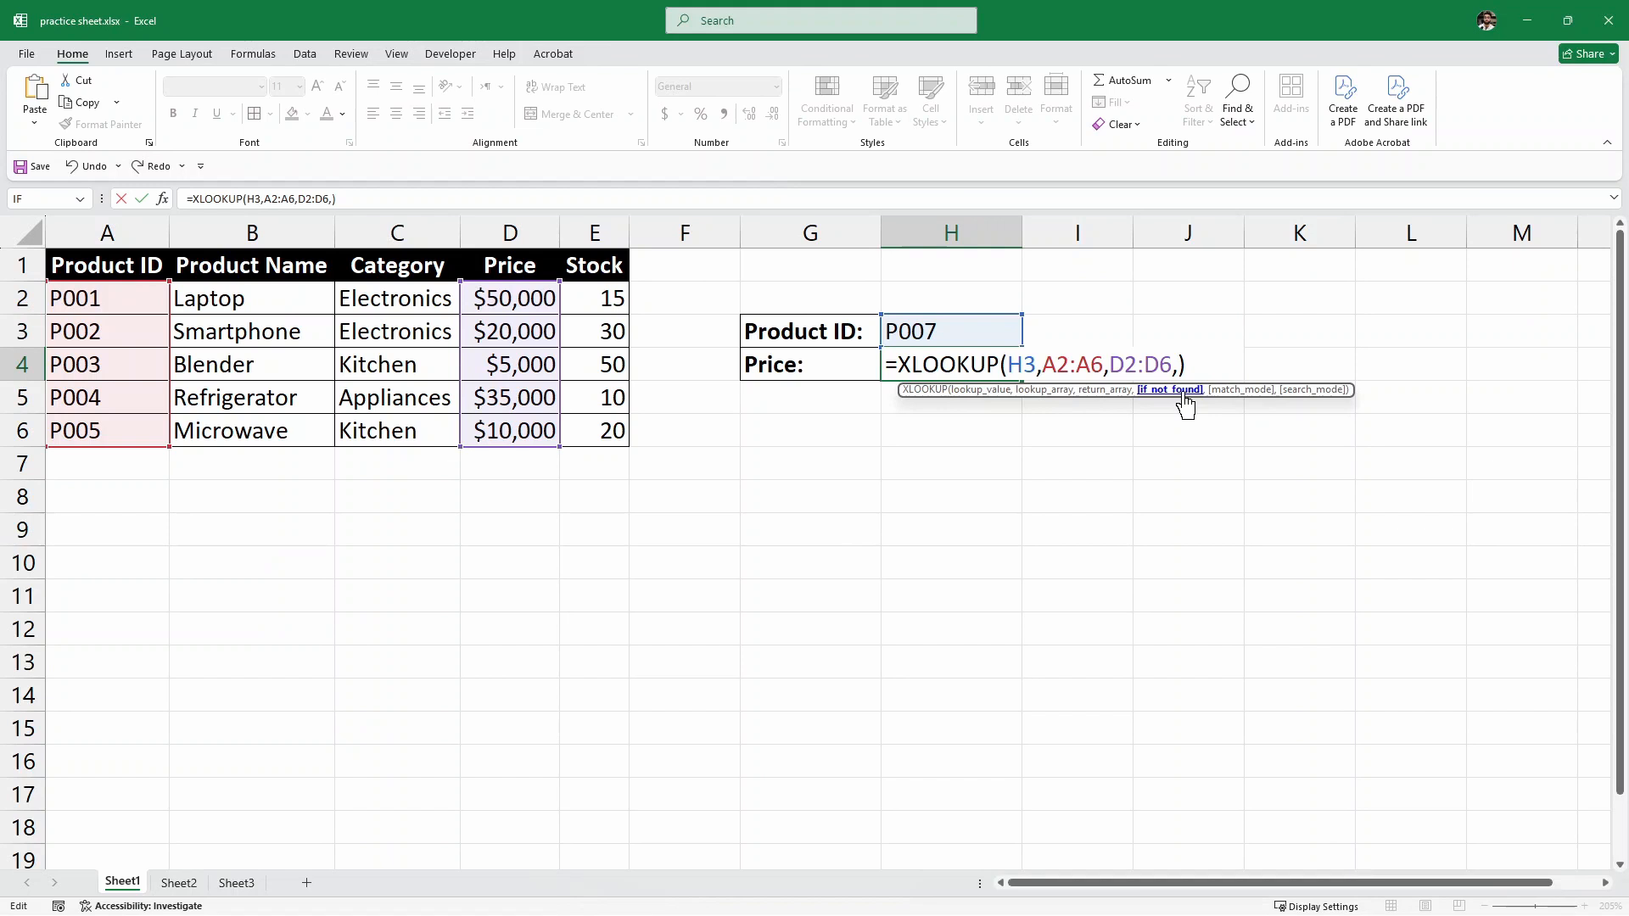
{"action": "type", "text": "\""}
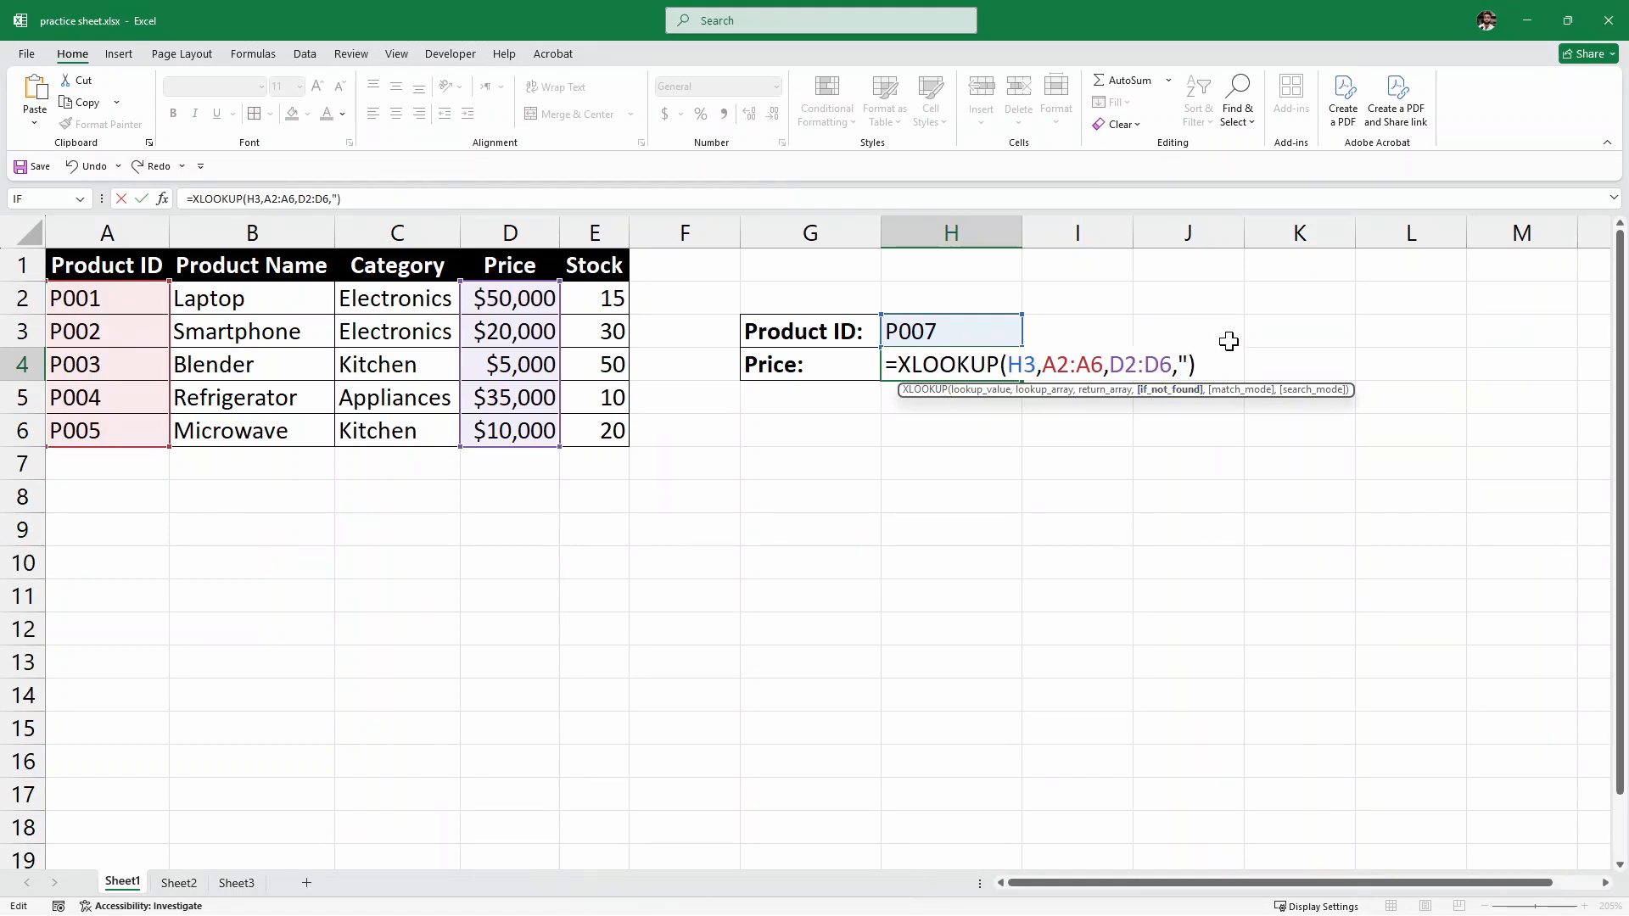
{"action": "type", "text": "NOt"}
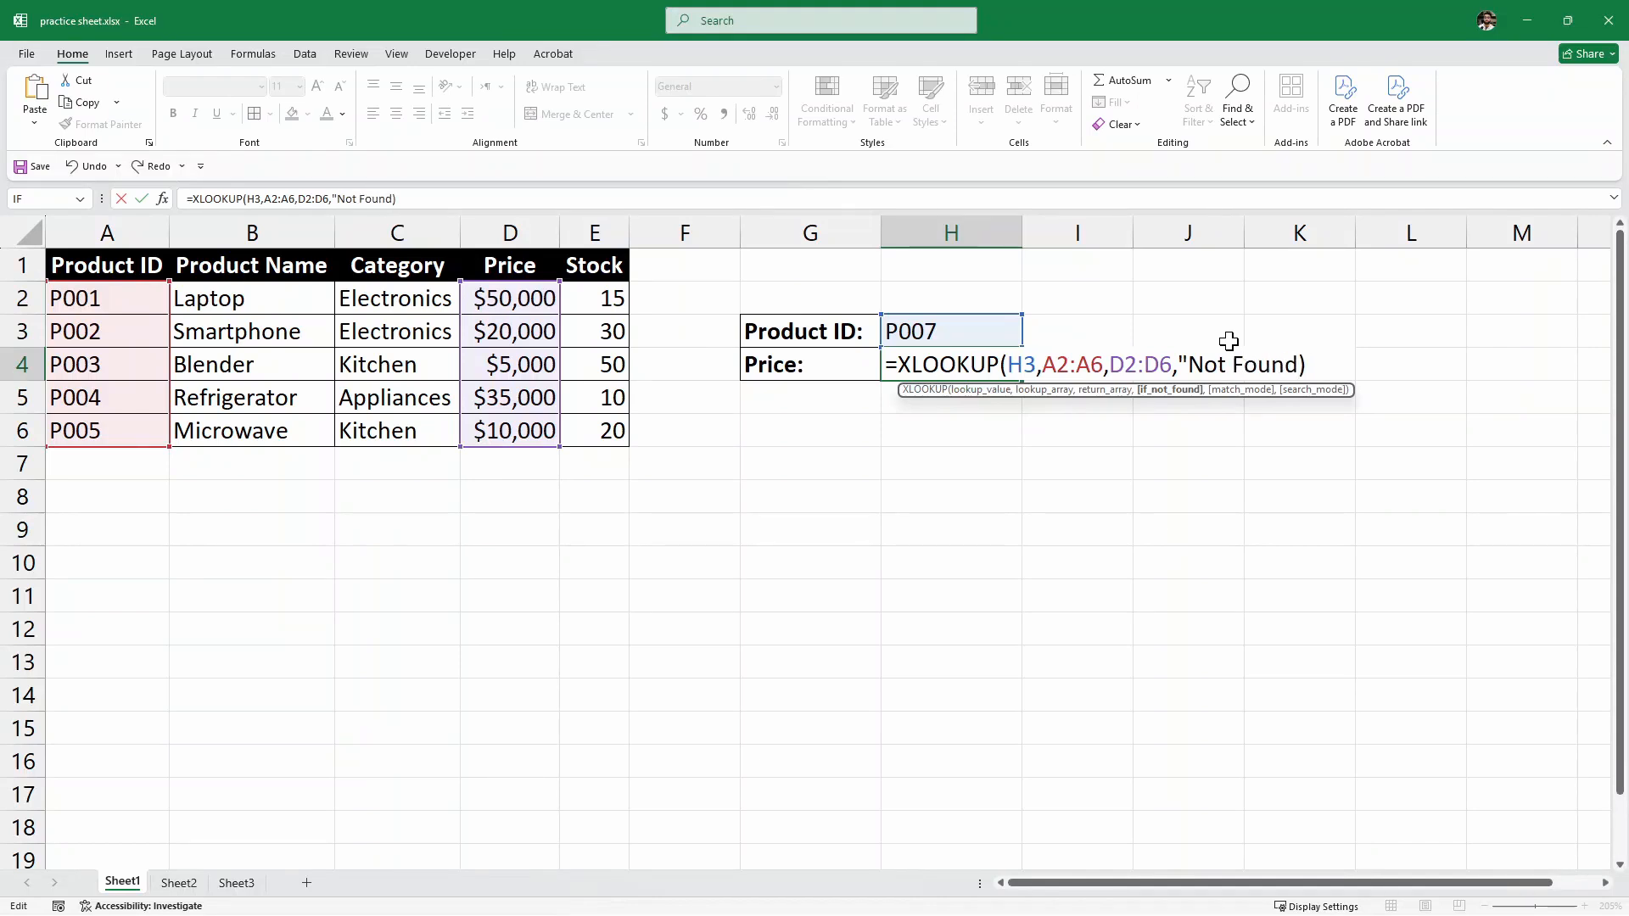
{"action": "type", "text": ")"}
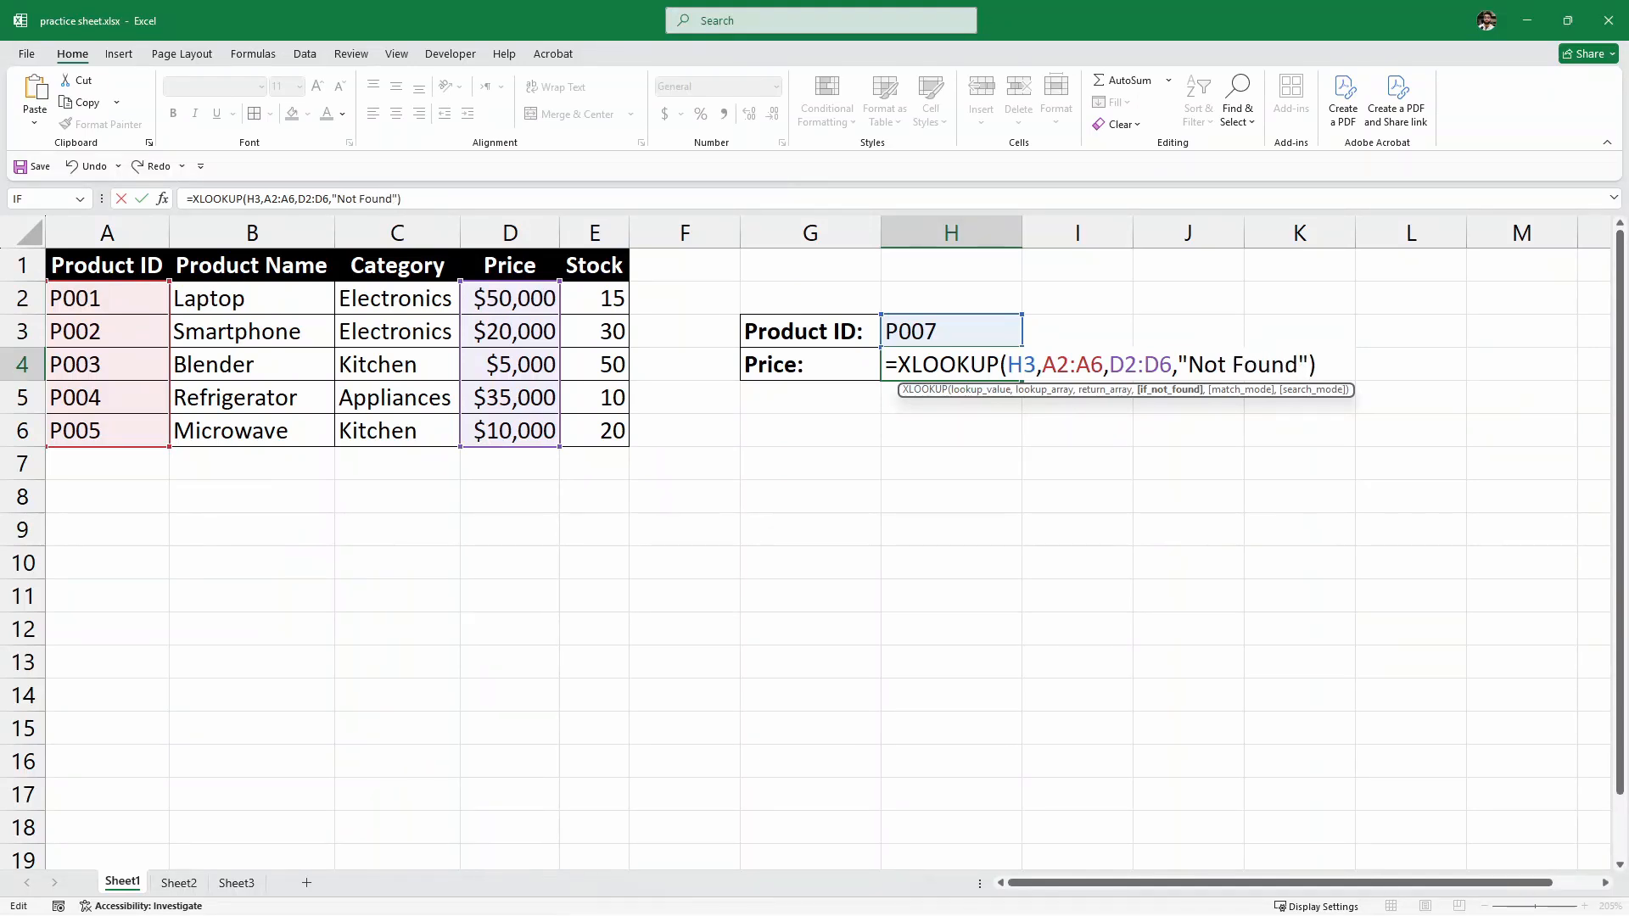
{"action": "key", "text": "enter"}
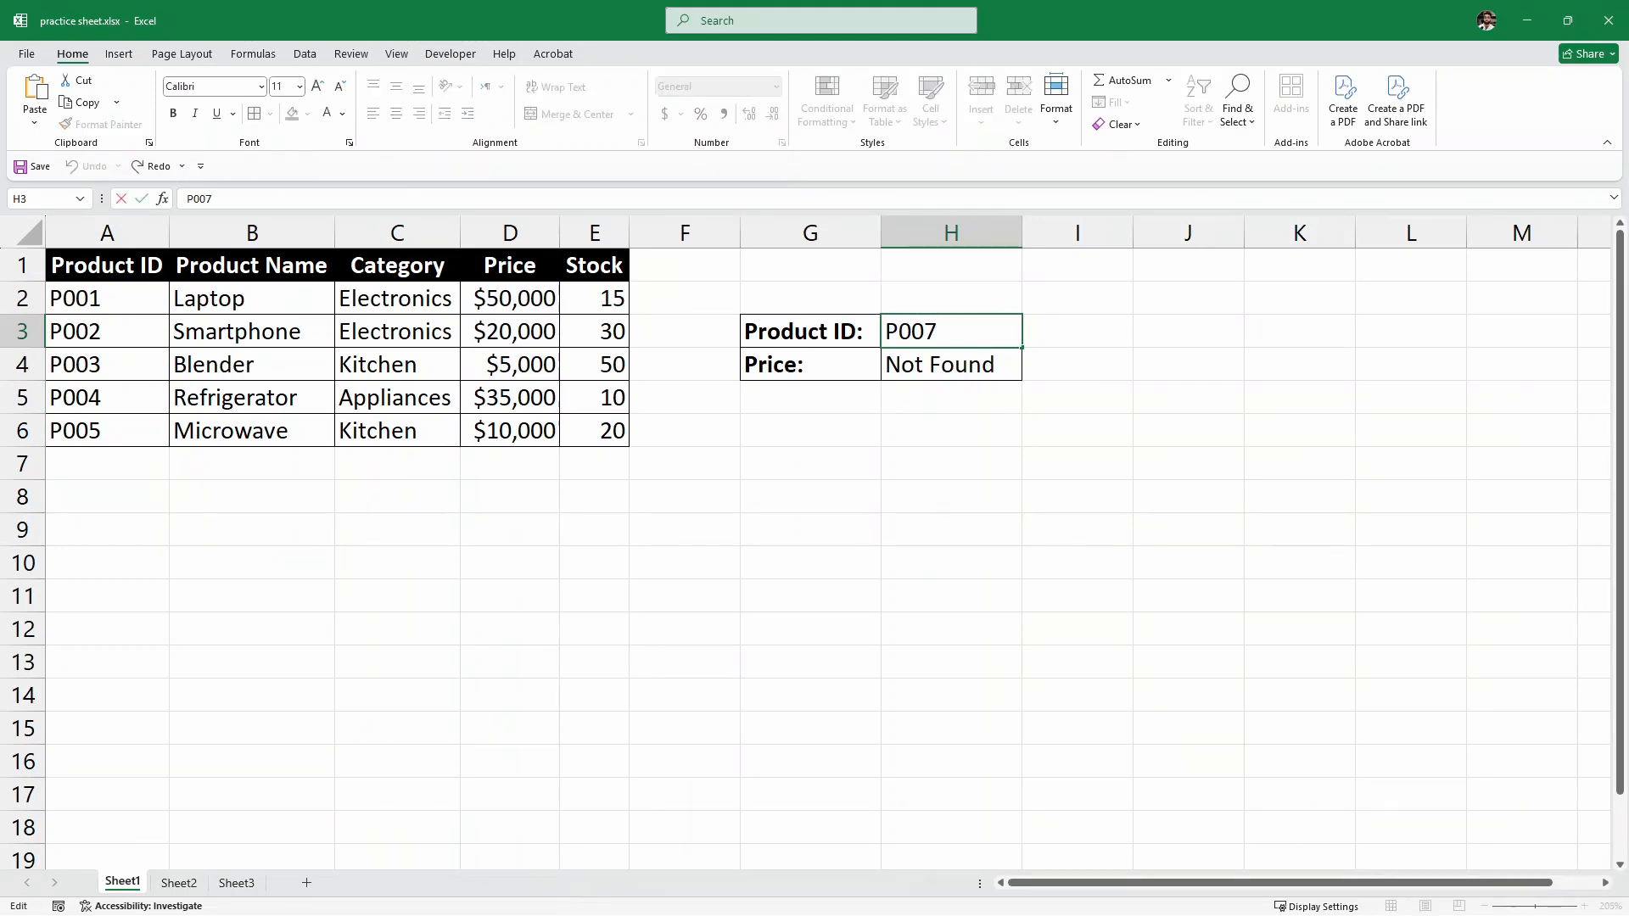
{"action": "type", "text": "P002"}
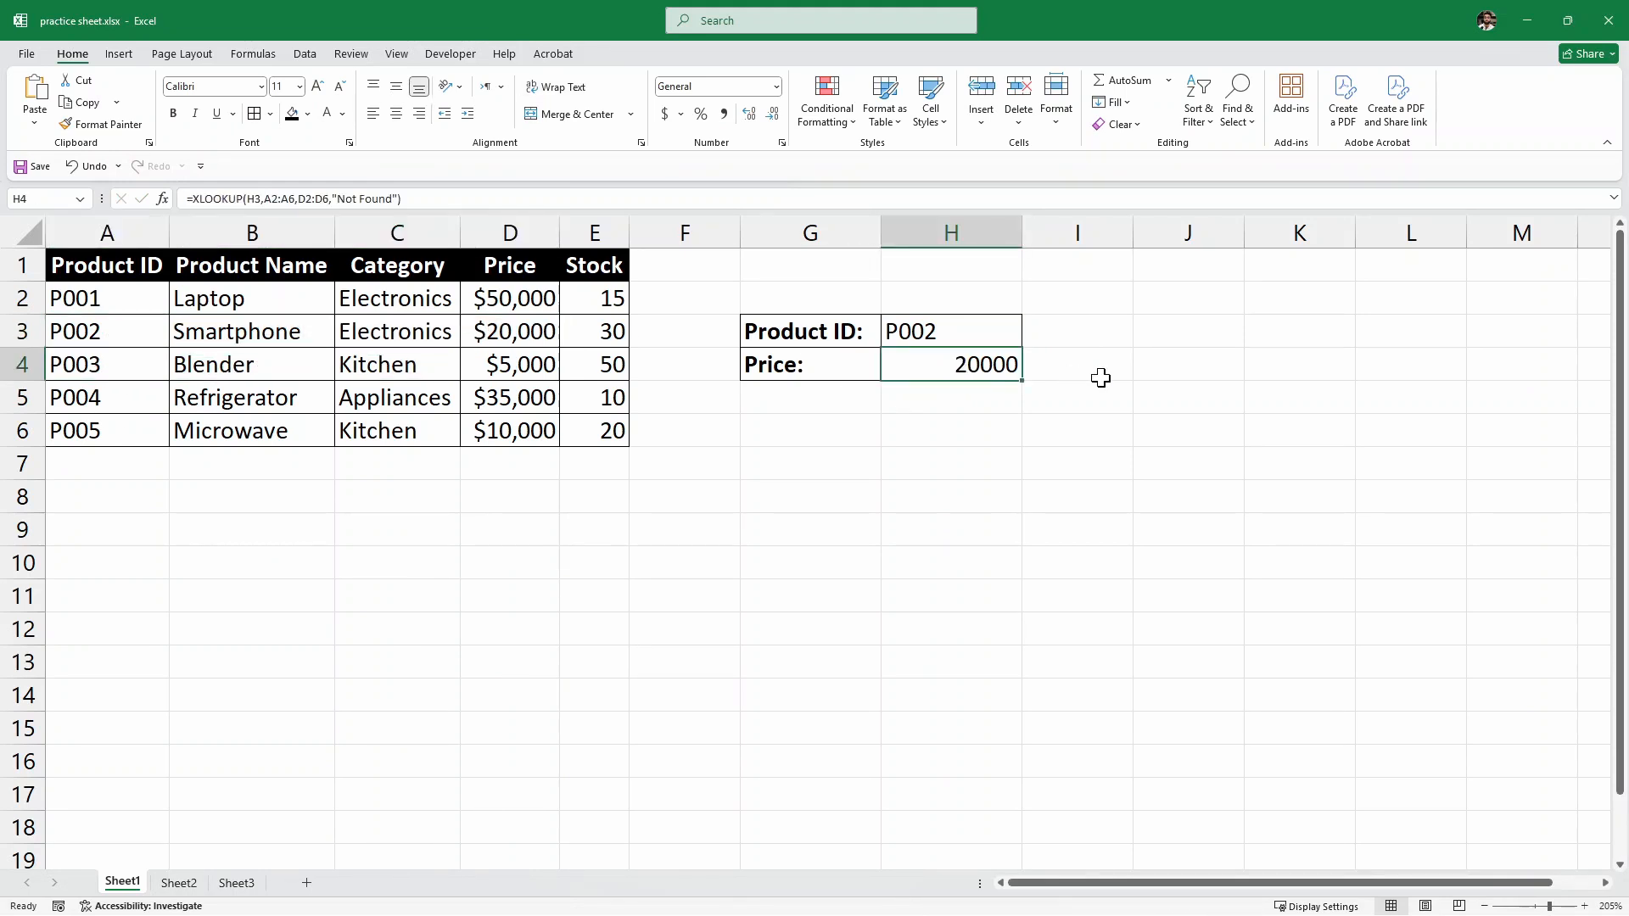
{"action": "mouse_move", "coordinate": [186, 827]}
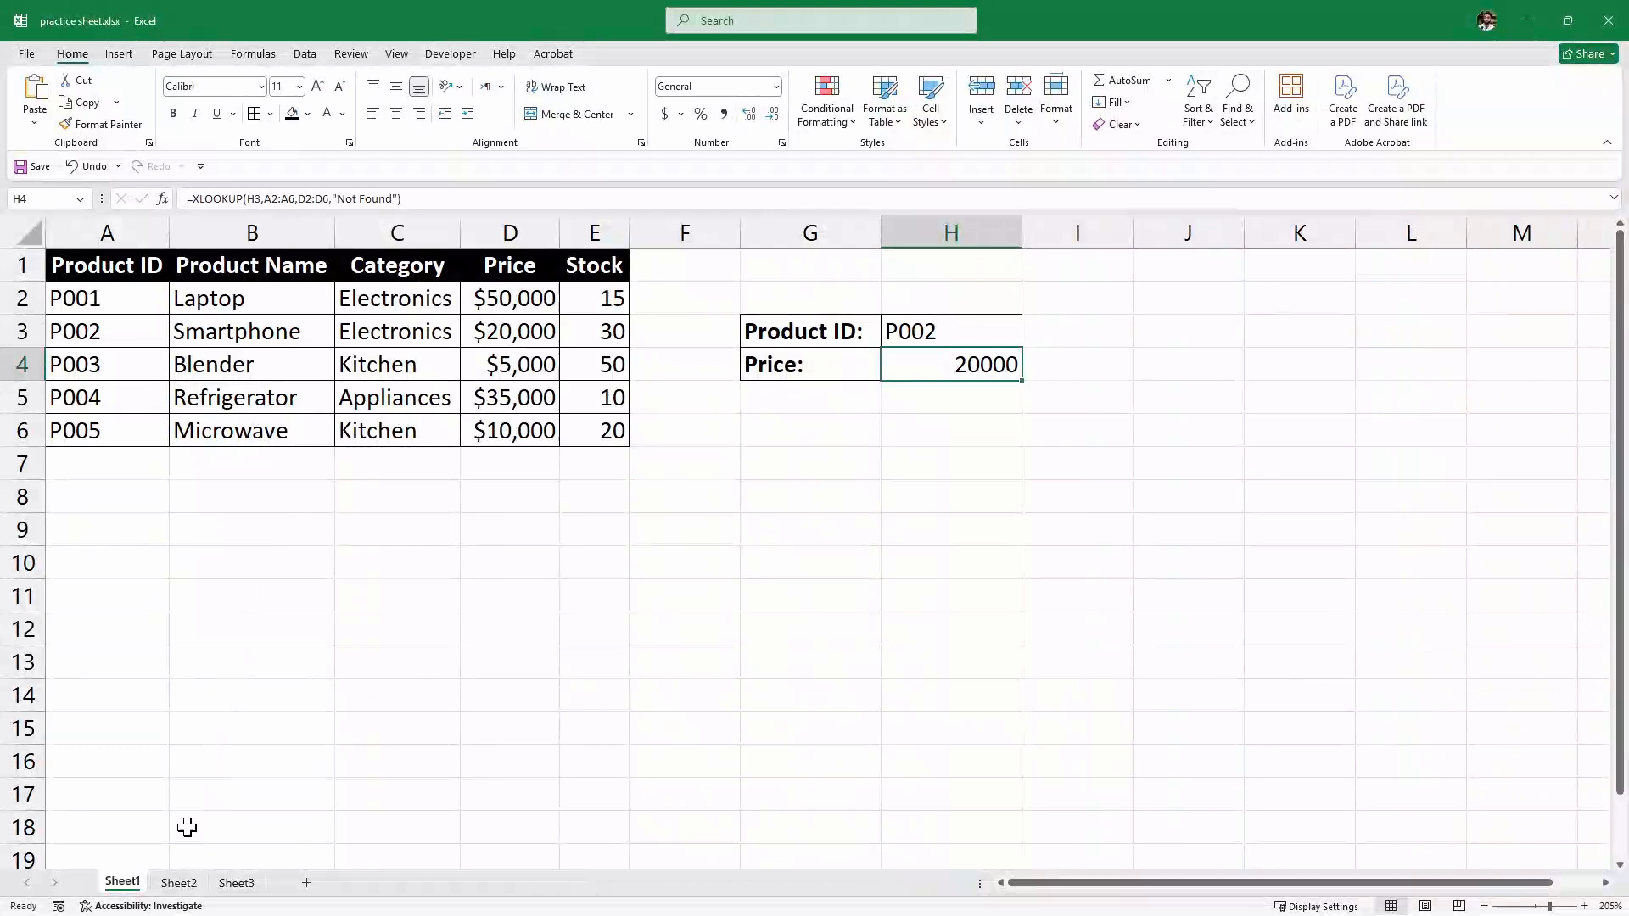
{"action": "left_click", "coordinate": [179, 883]}
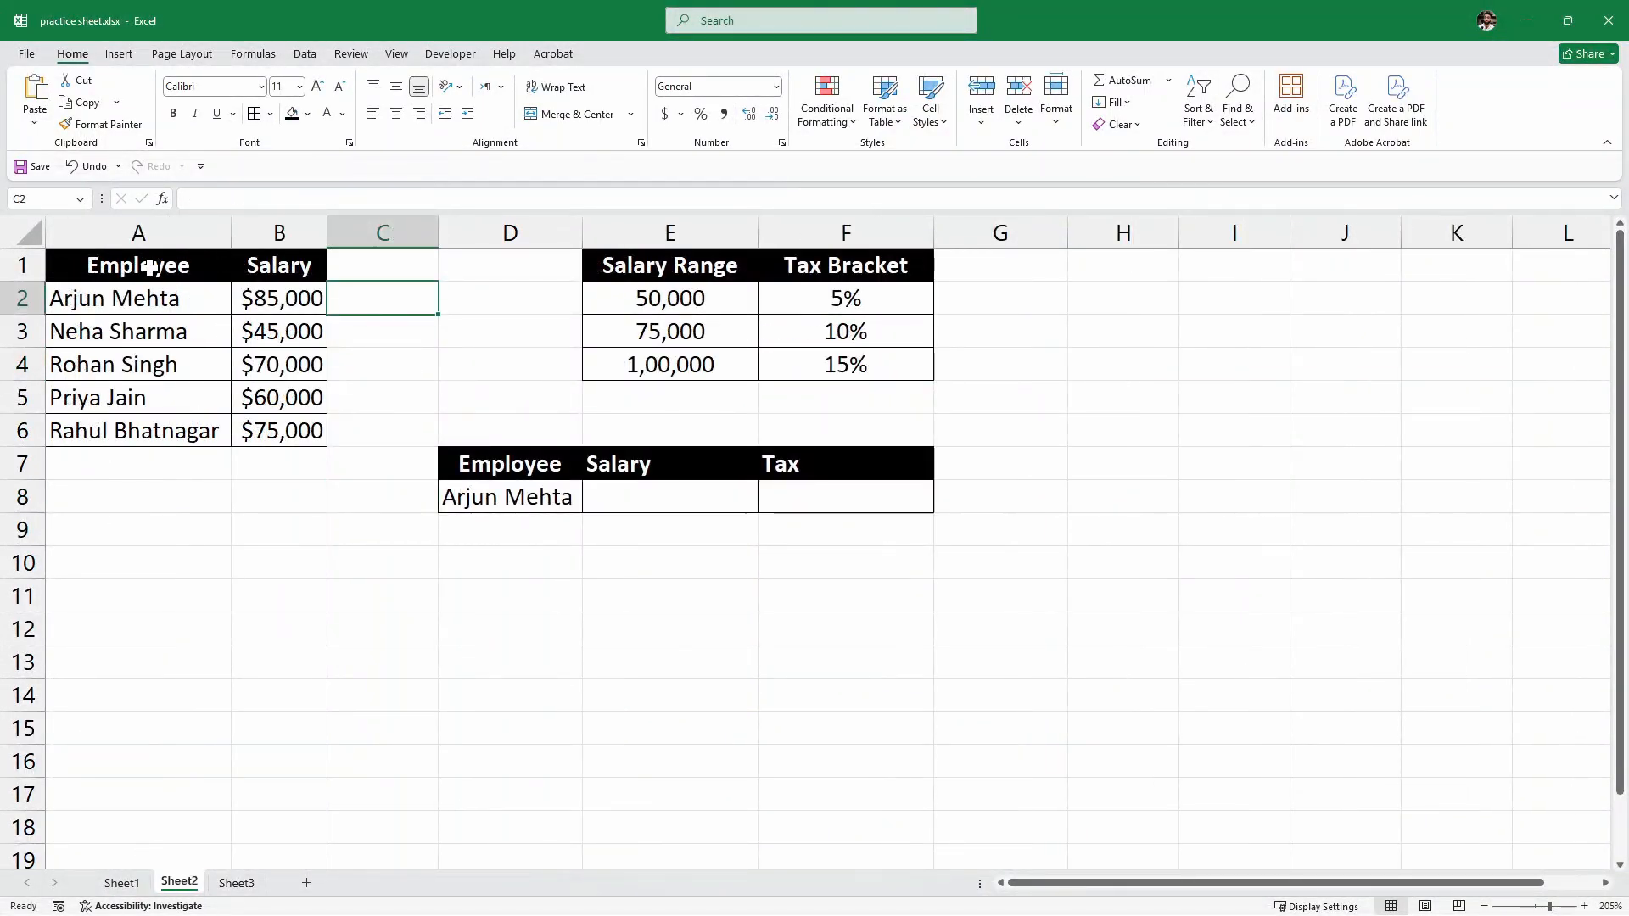
{"action": "left_click_drag", "start_coordinate": [138, 265], "coordinate": [278, 430]}
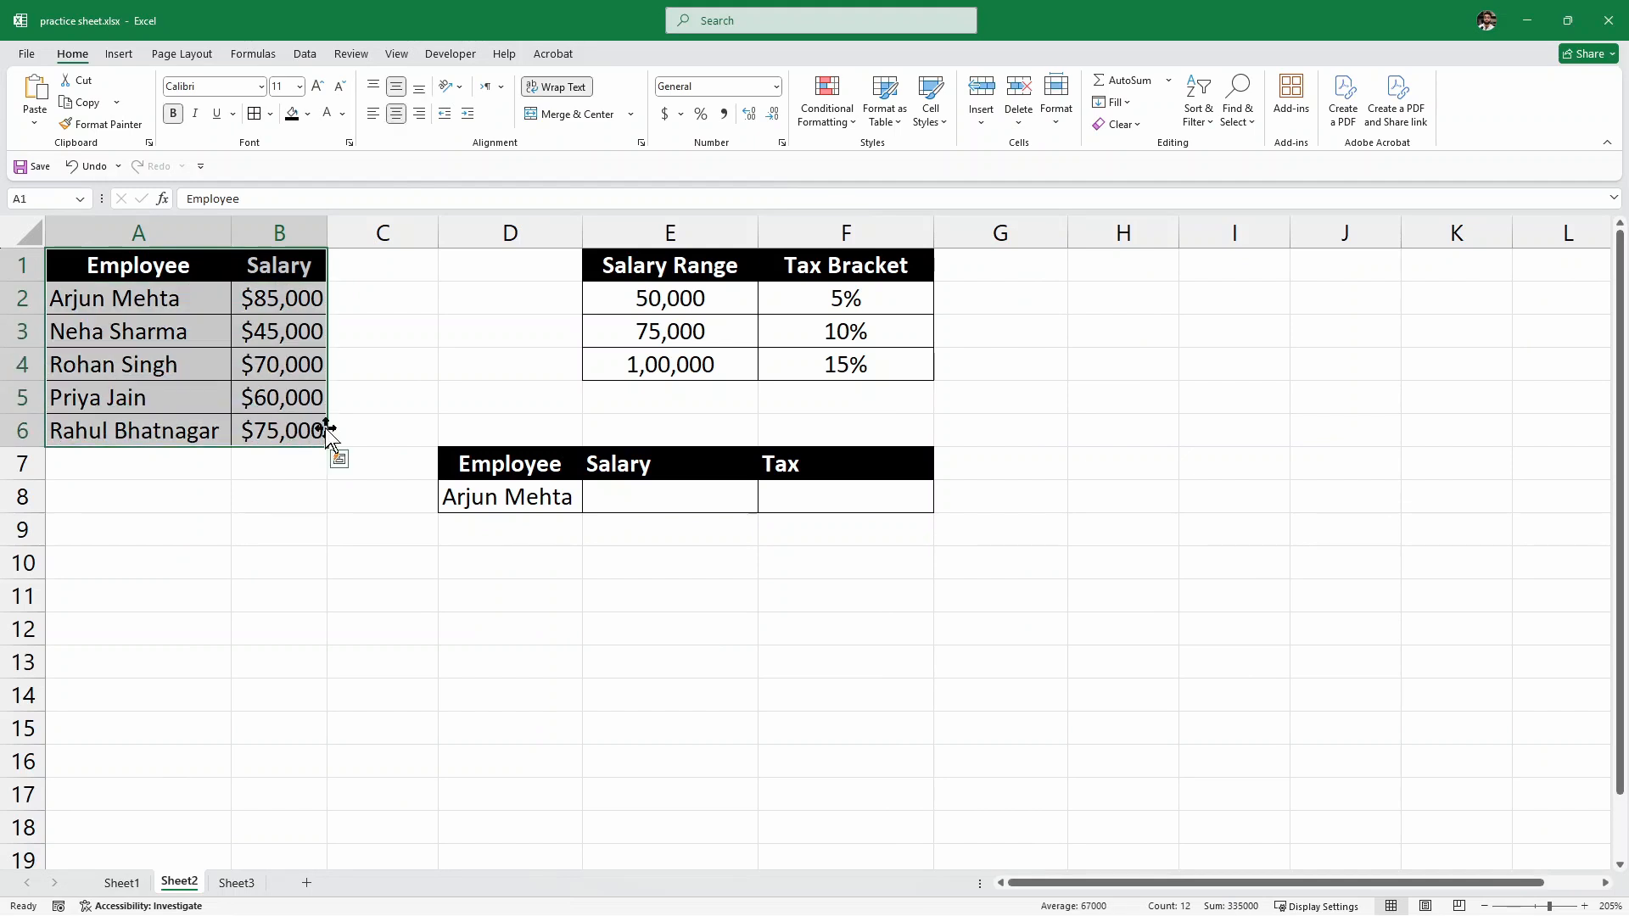
{"action": "left_click", "coordinate": [669, 265]}
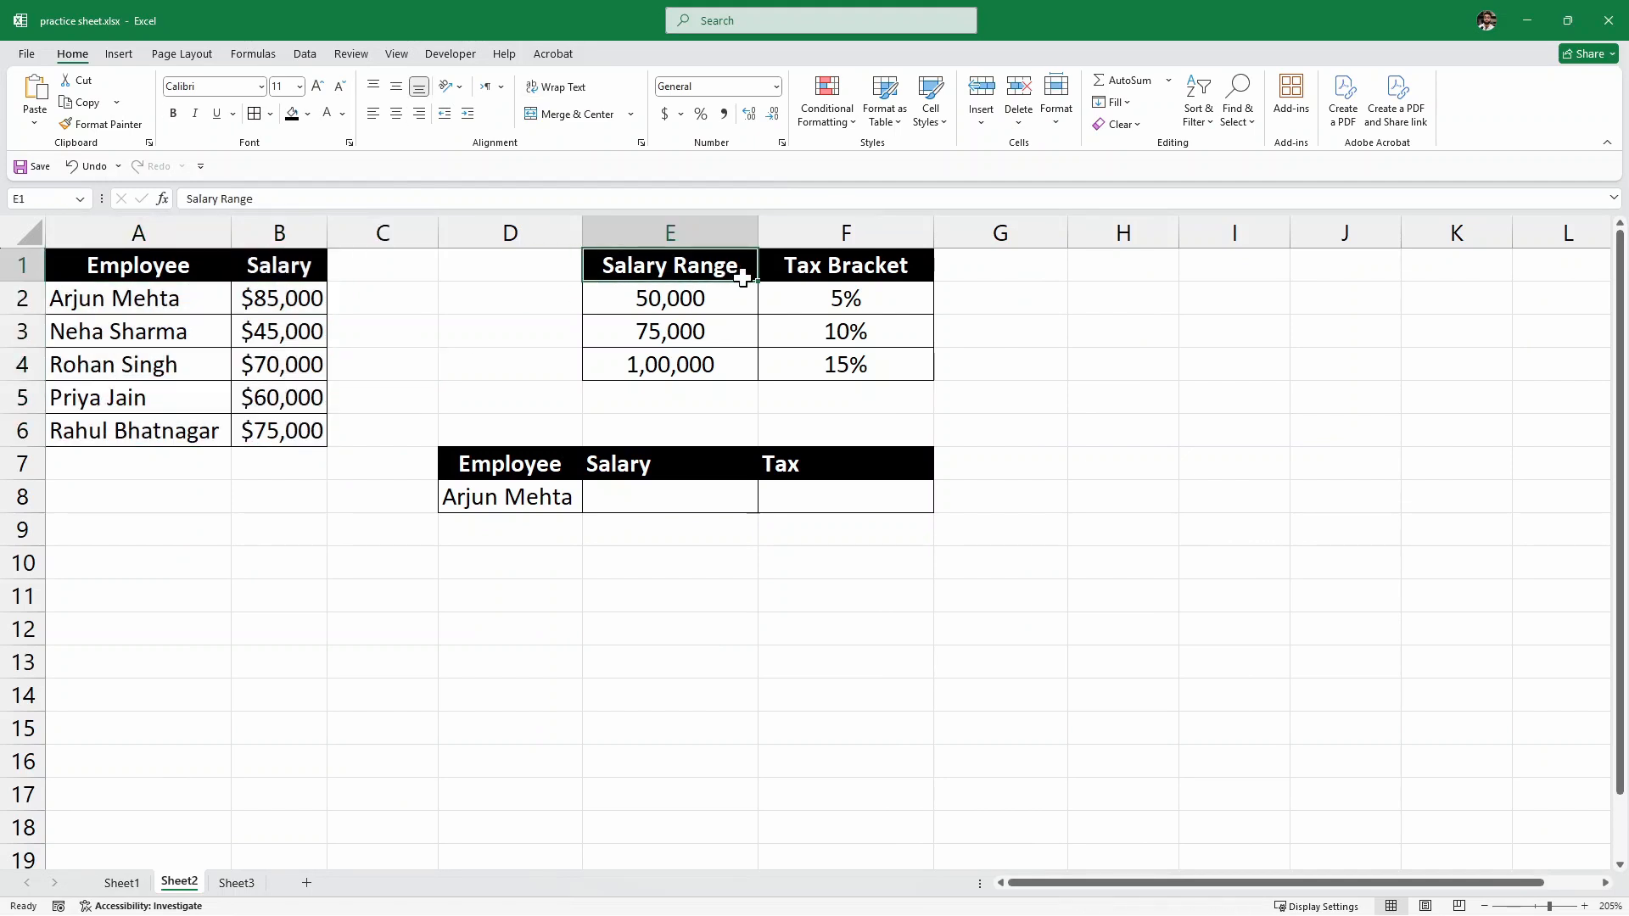
{"action": "left_click", "coordinate": [999, 364]}
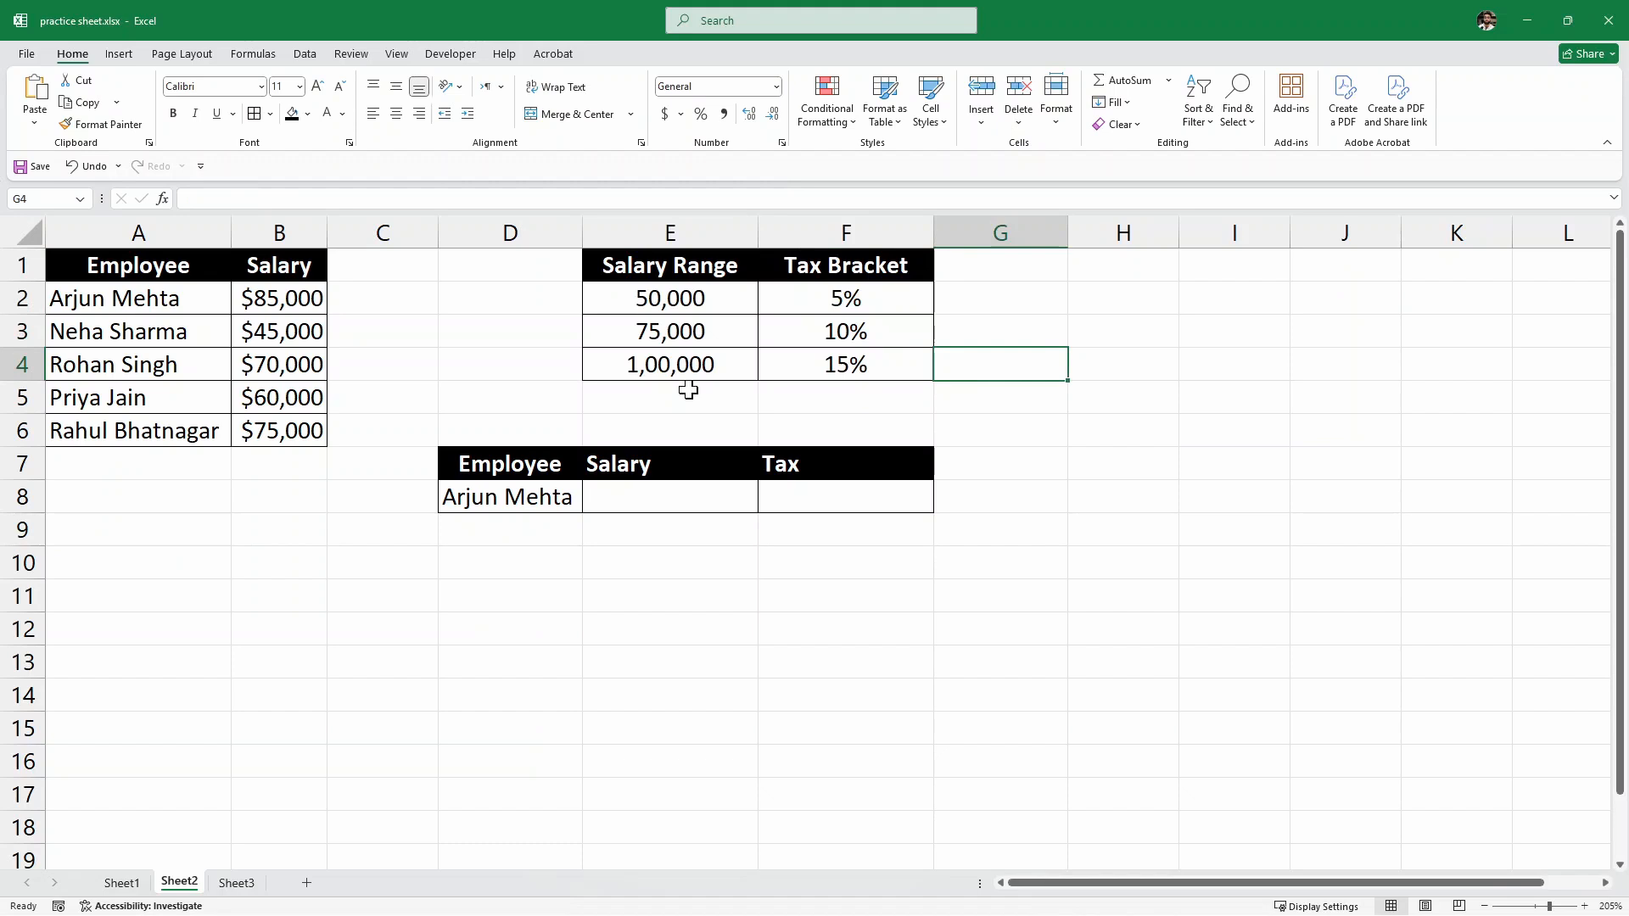
{"action": "left_click", "coordinate": [508, 496]}
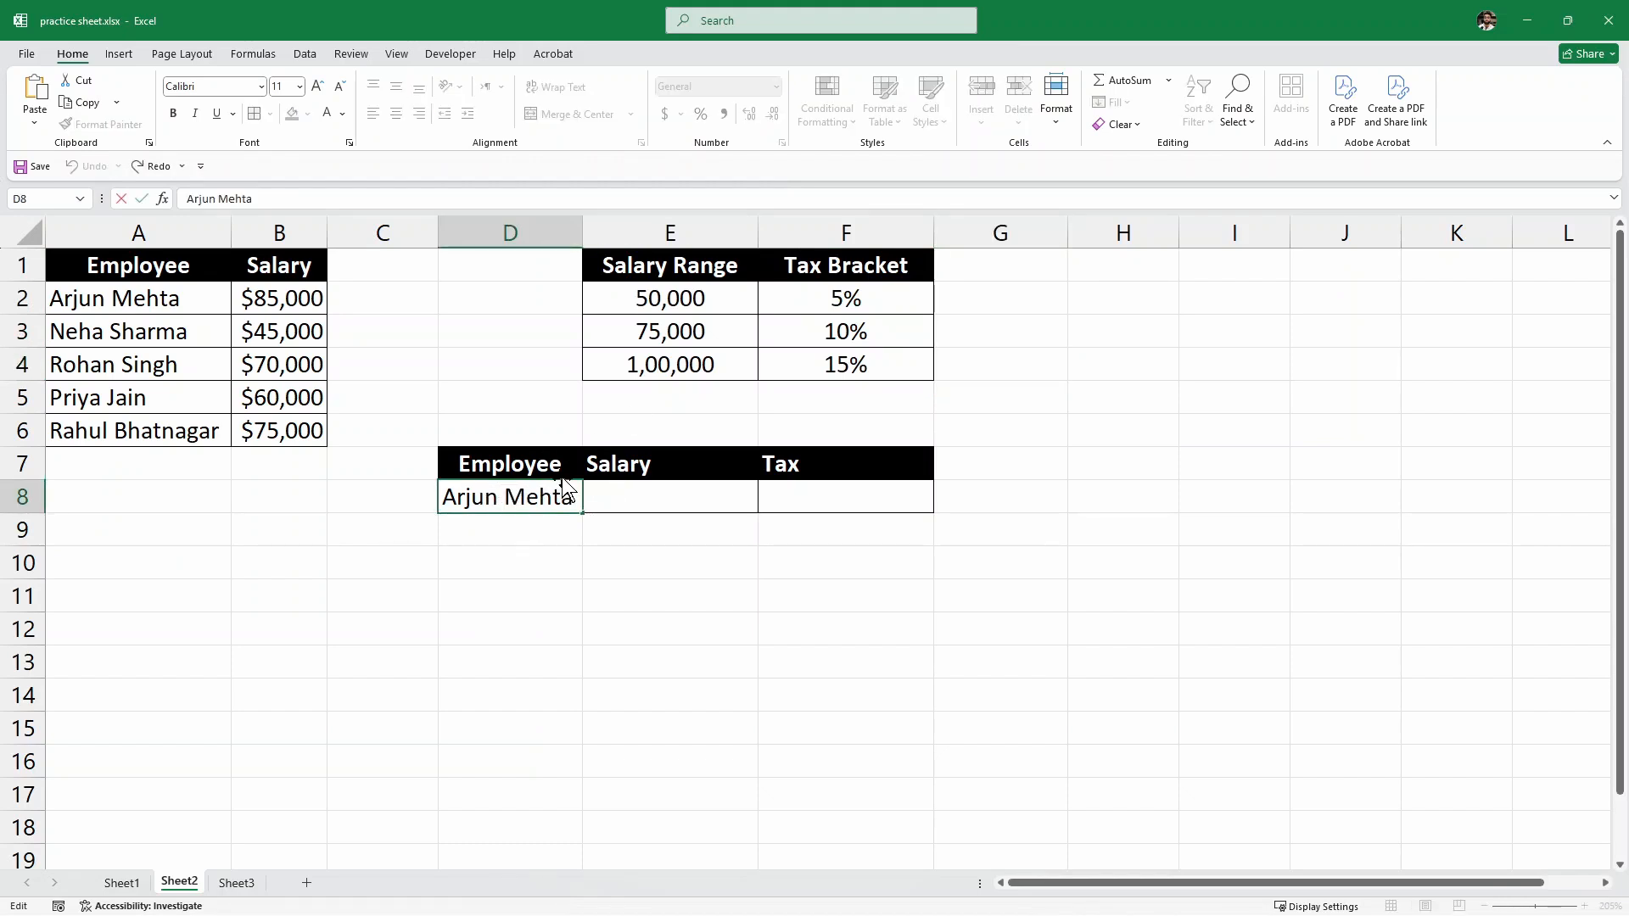
{"action": "left_click", "coordinate": [669, 496]}
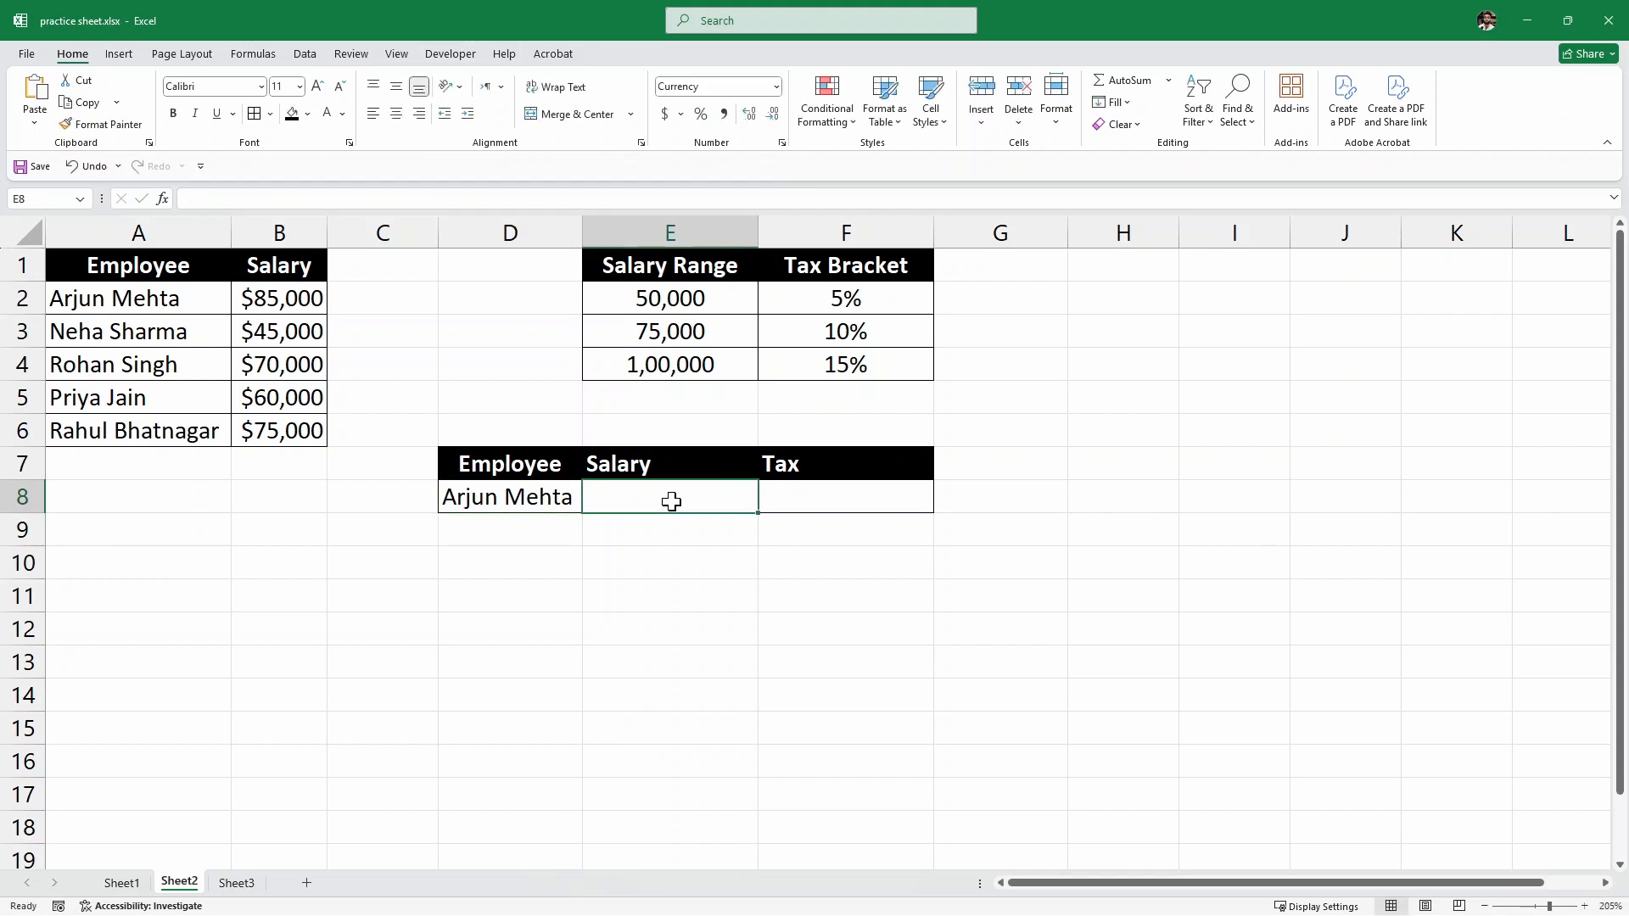
{"action": "left_click", "coordinate": [845, 496]}
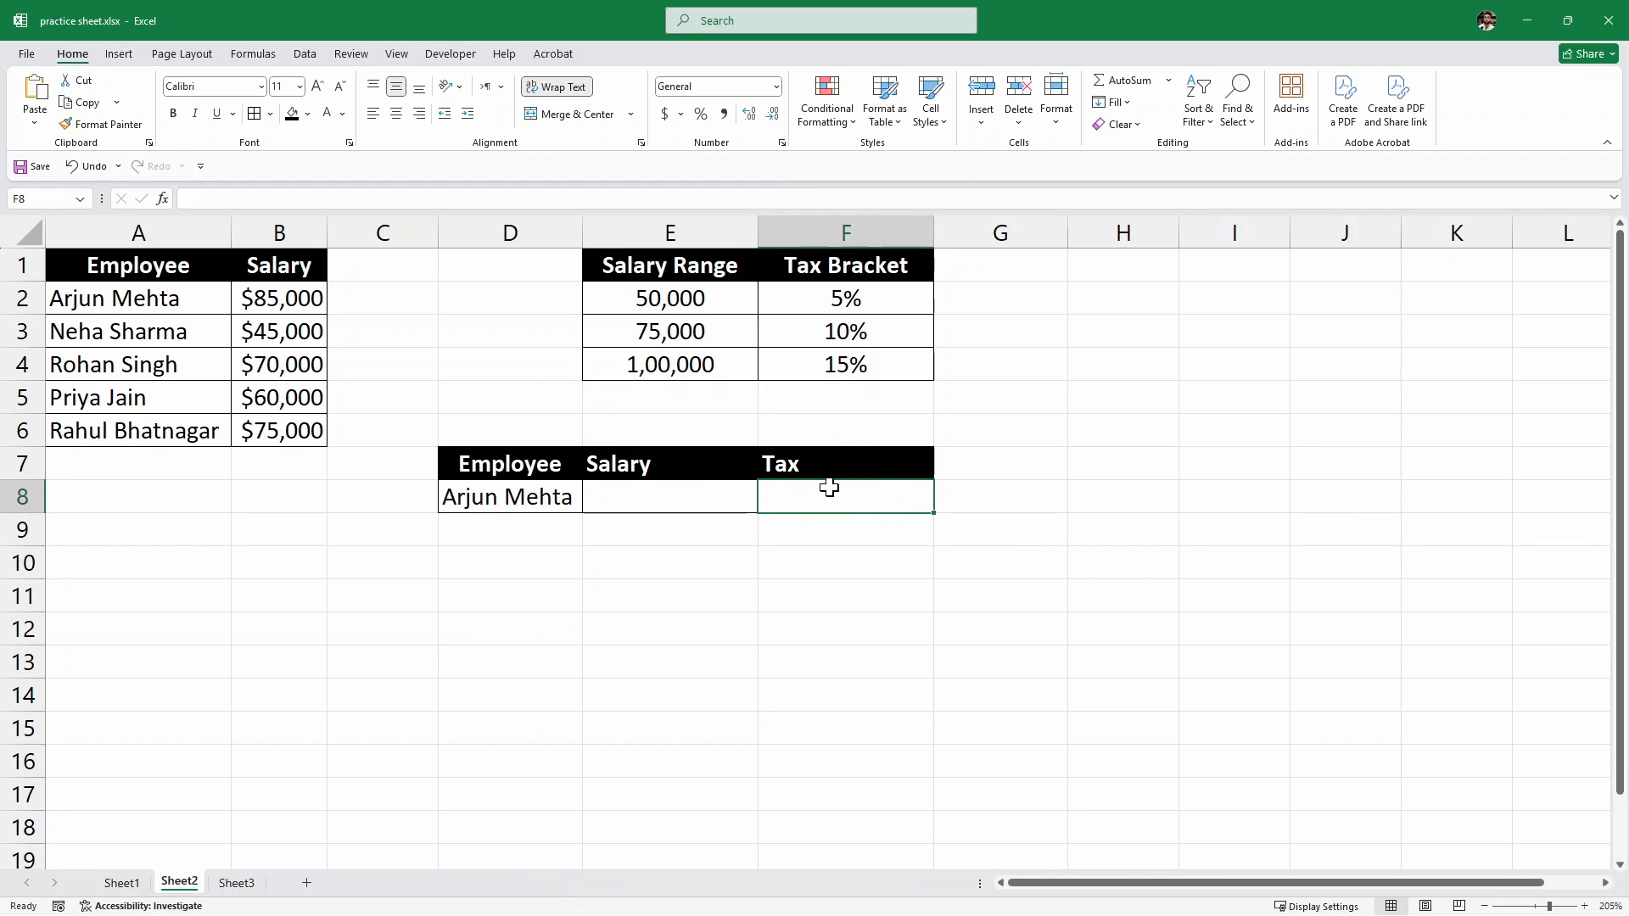
{"action": "mouse_move", "coordinate": [630, 503]}
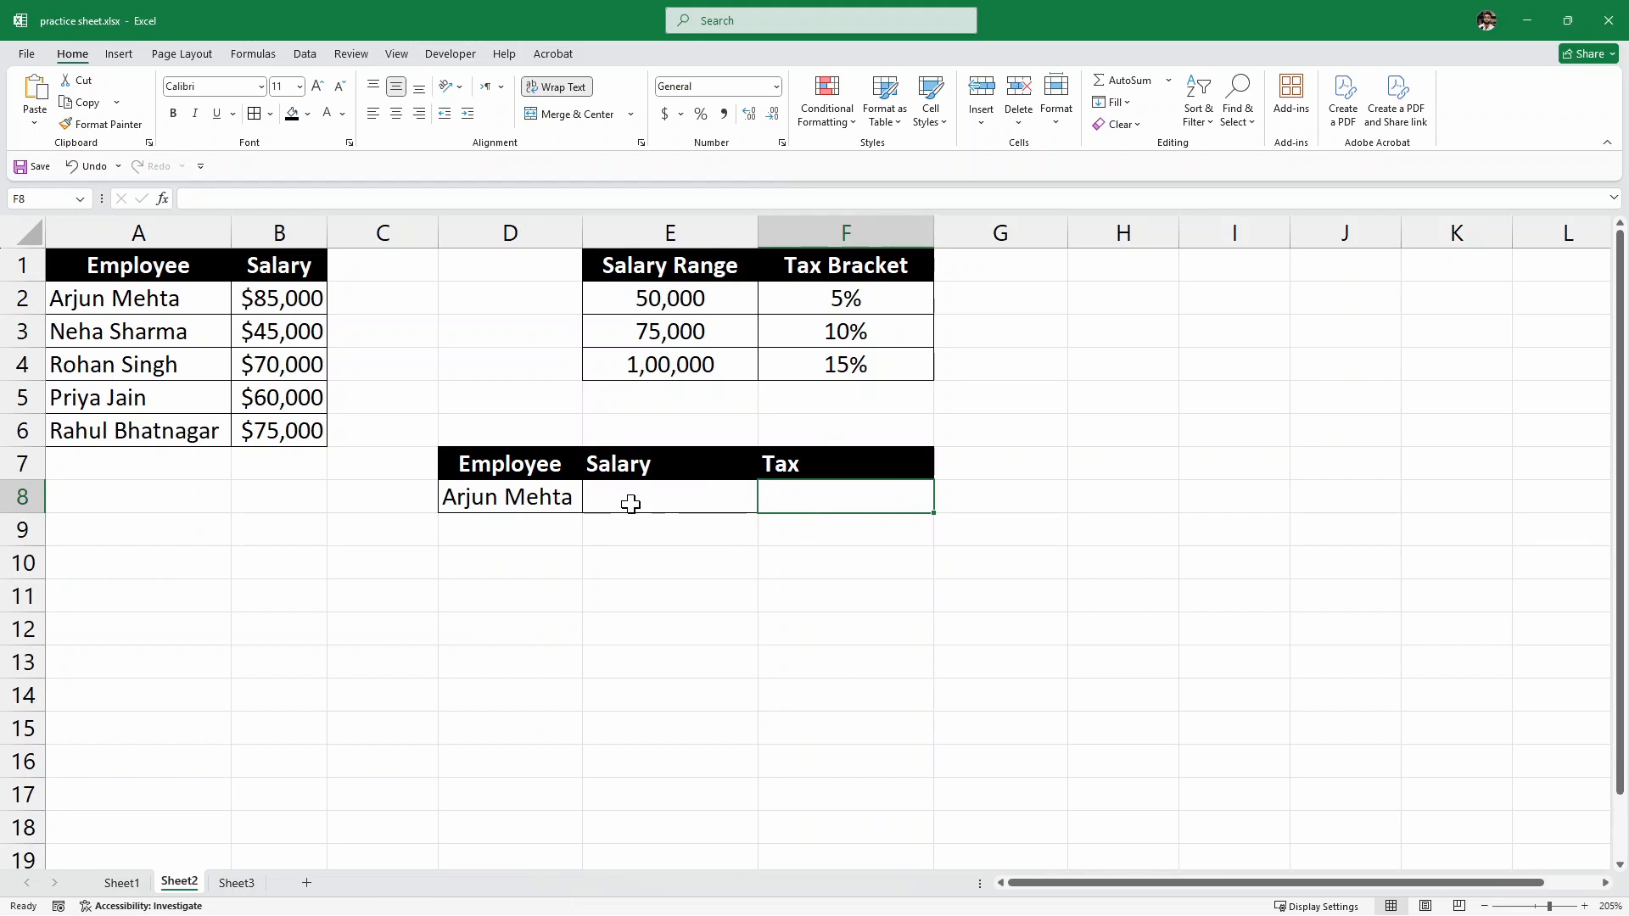
{"action": "left_click", "coordinate": [669, 497]}
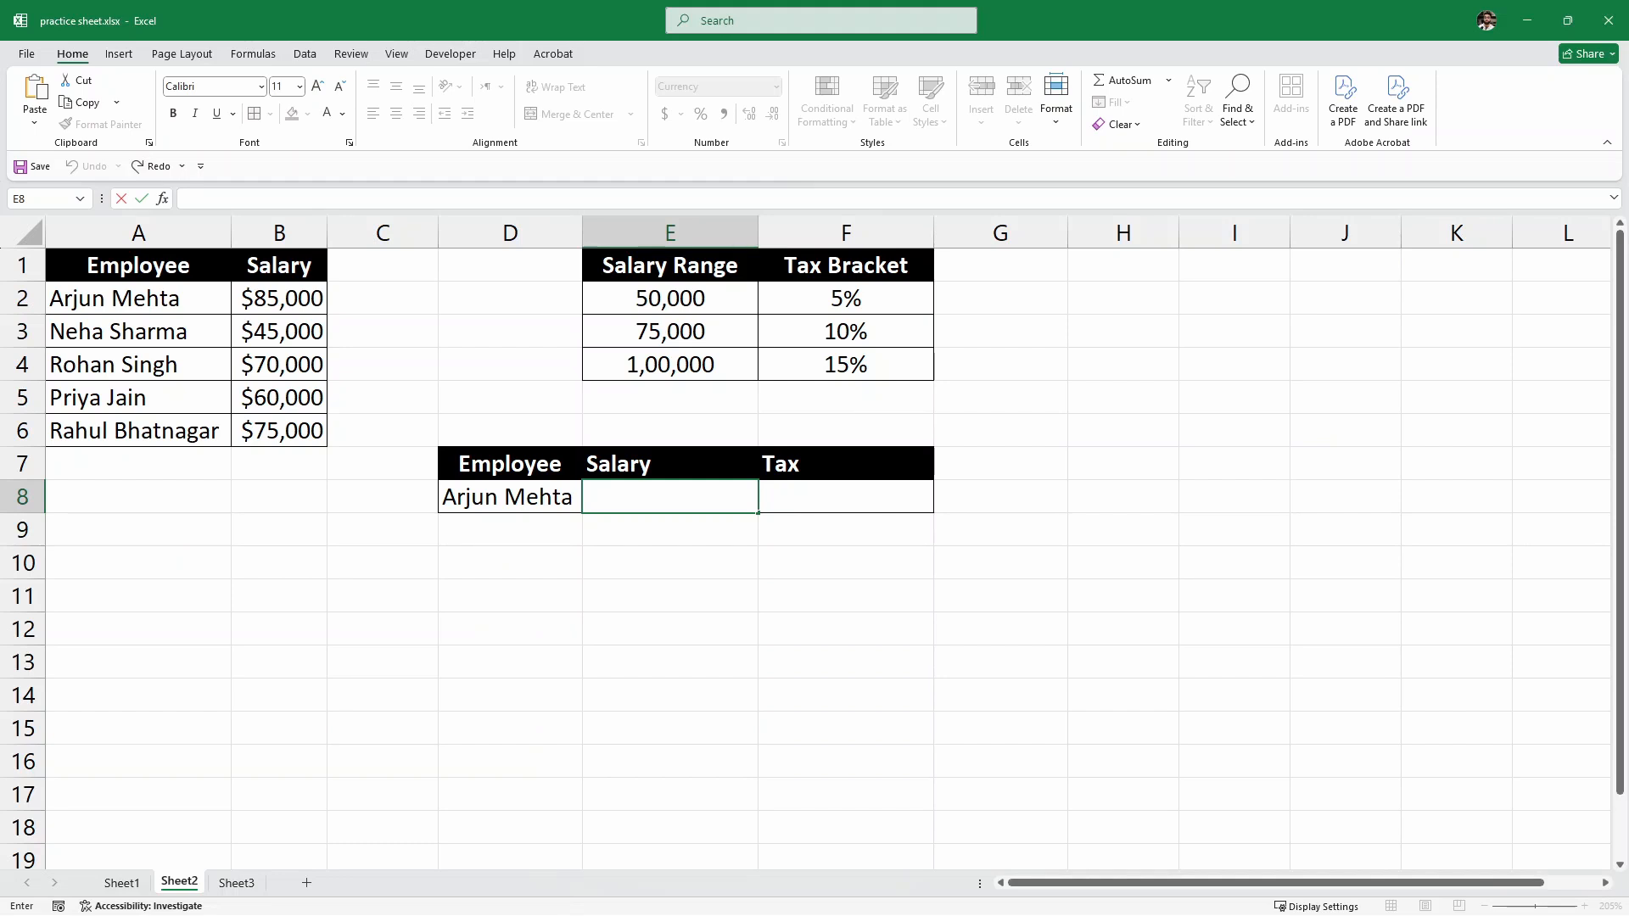
{"action": "mouse_move", "coordinate": [631, 549]}
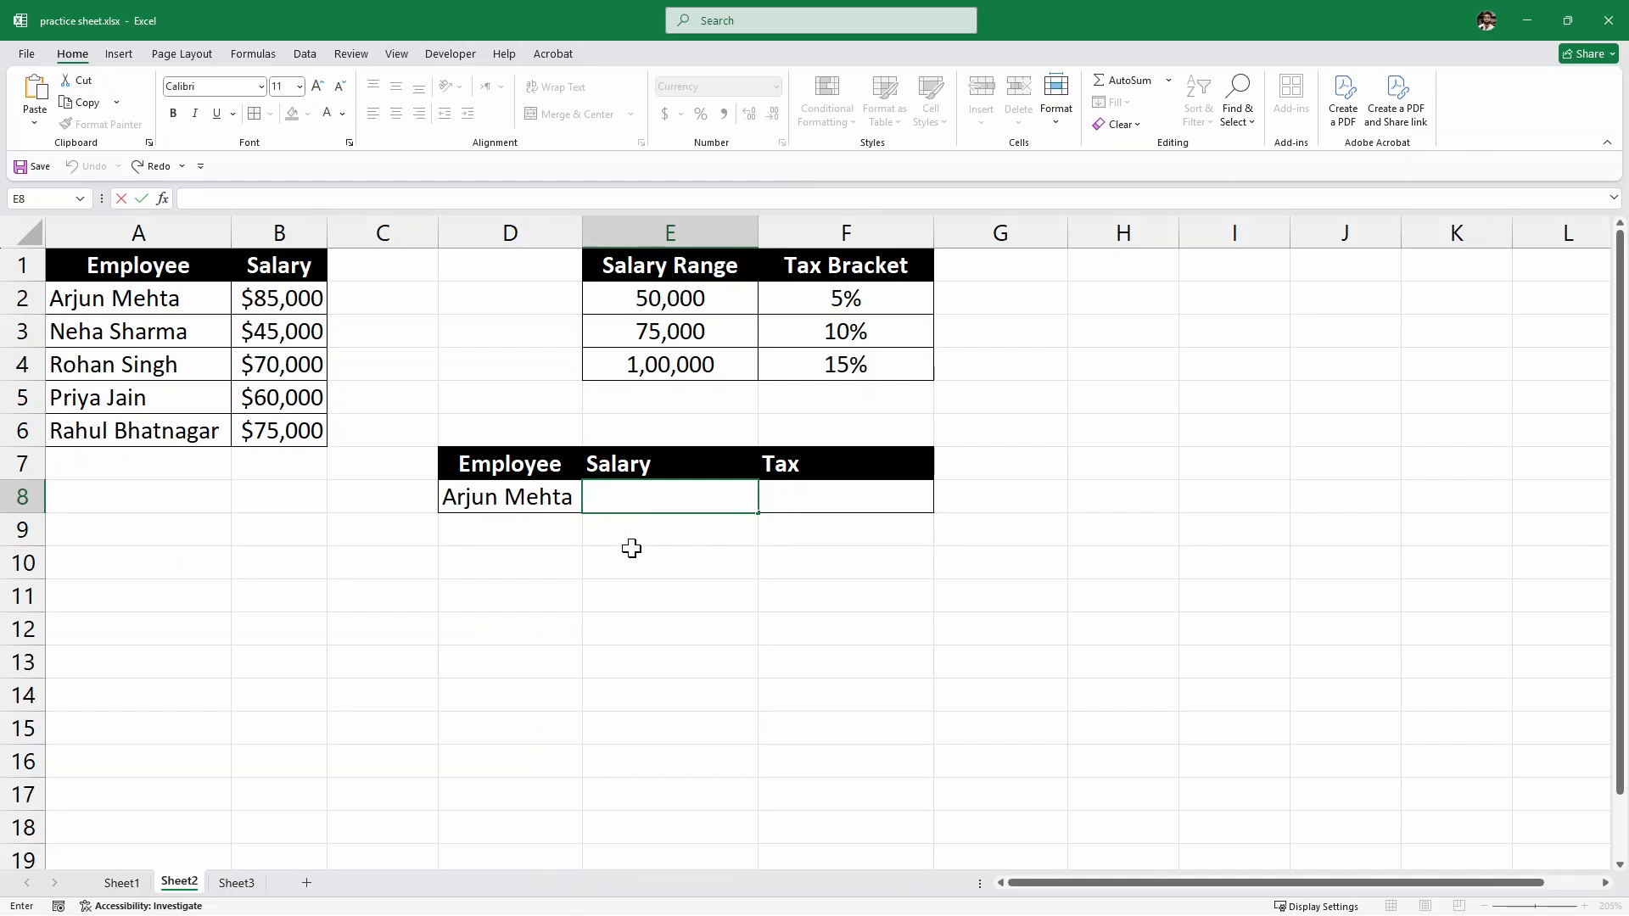
{"action": "type", "text": "=XLOOKUP("}
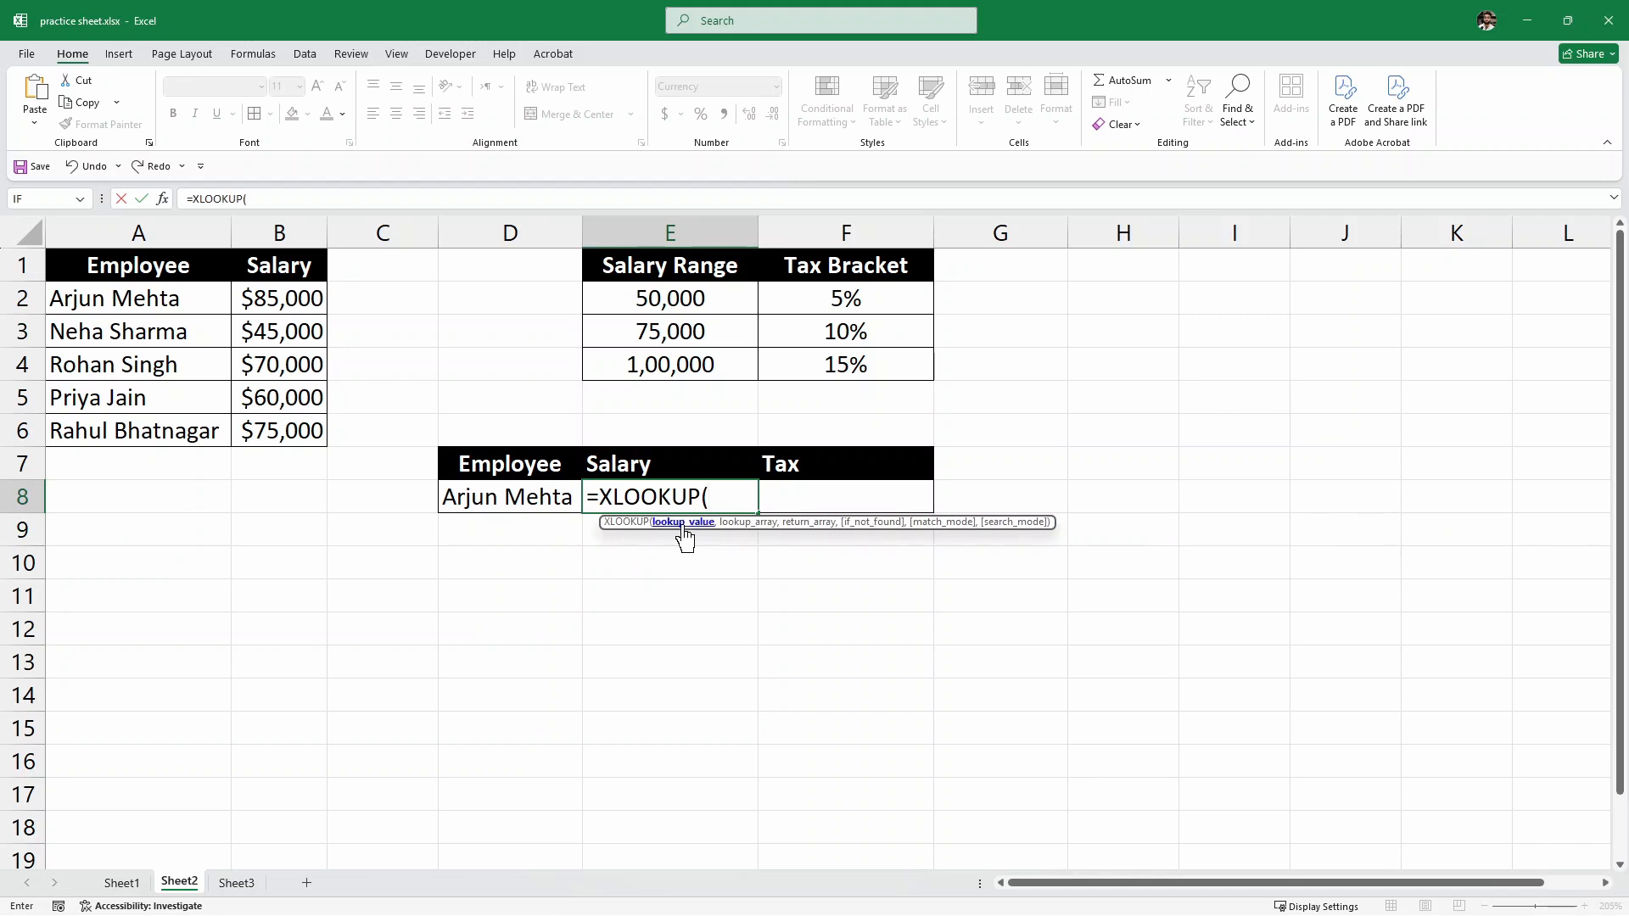
{"action": "left_click", "coordinate": [508, 496]}
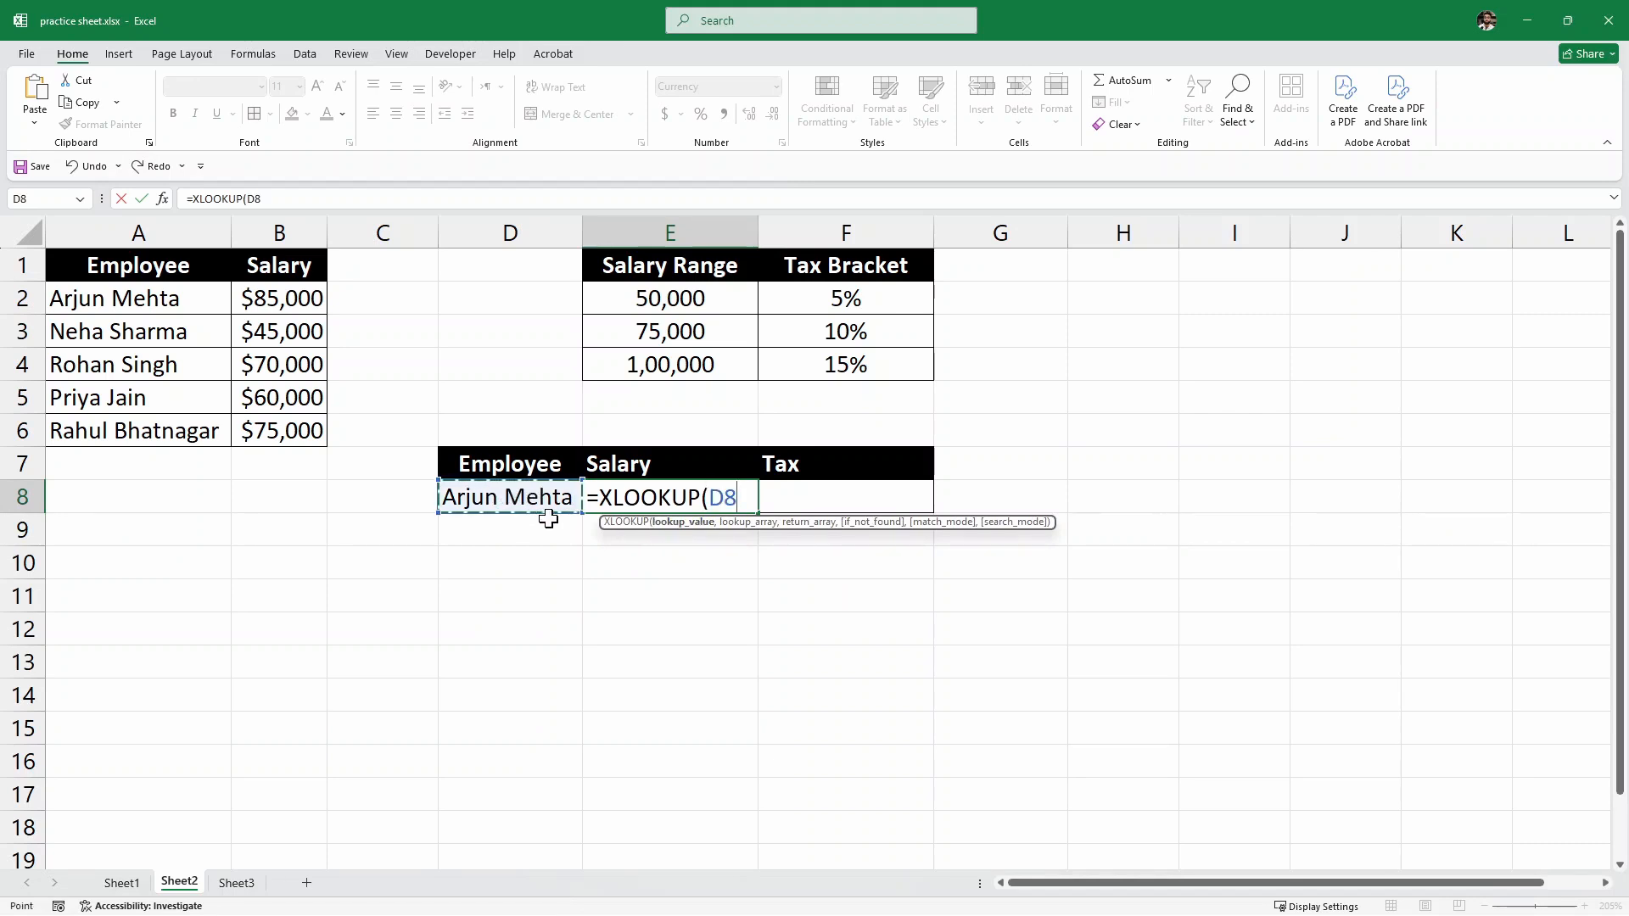
{"action": "type", "text": ","}
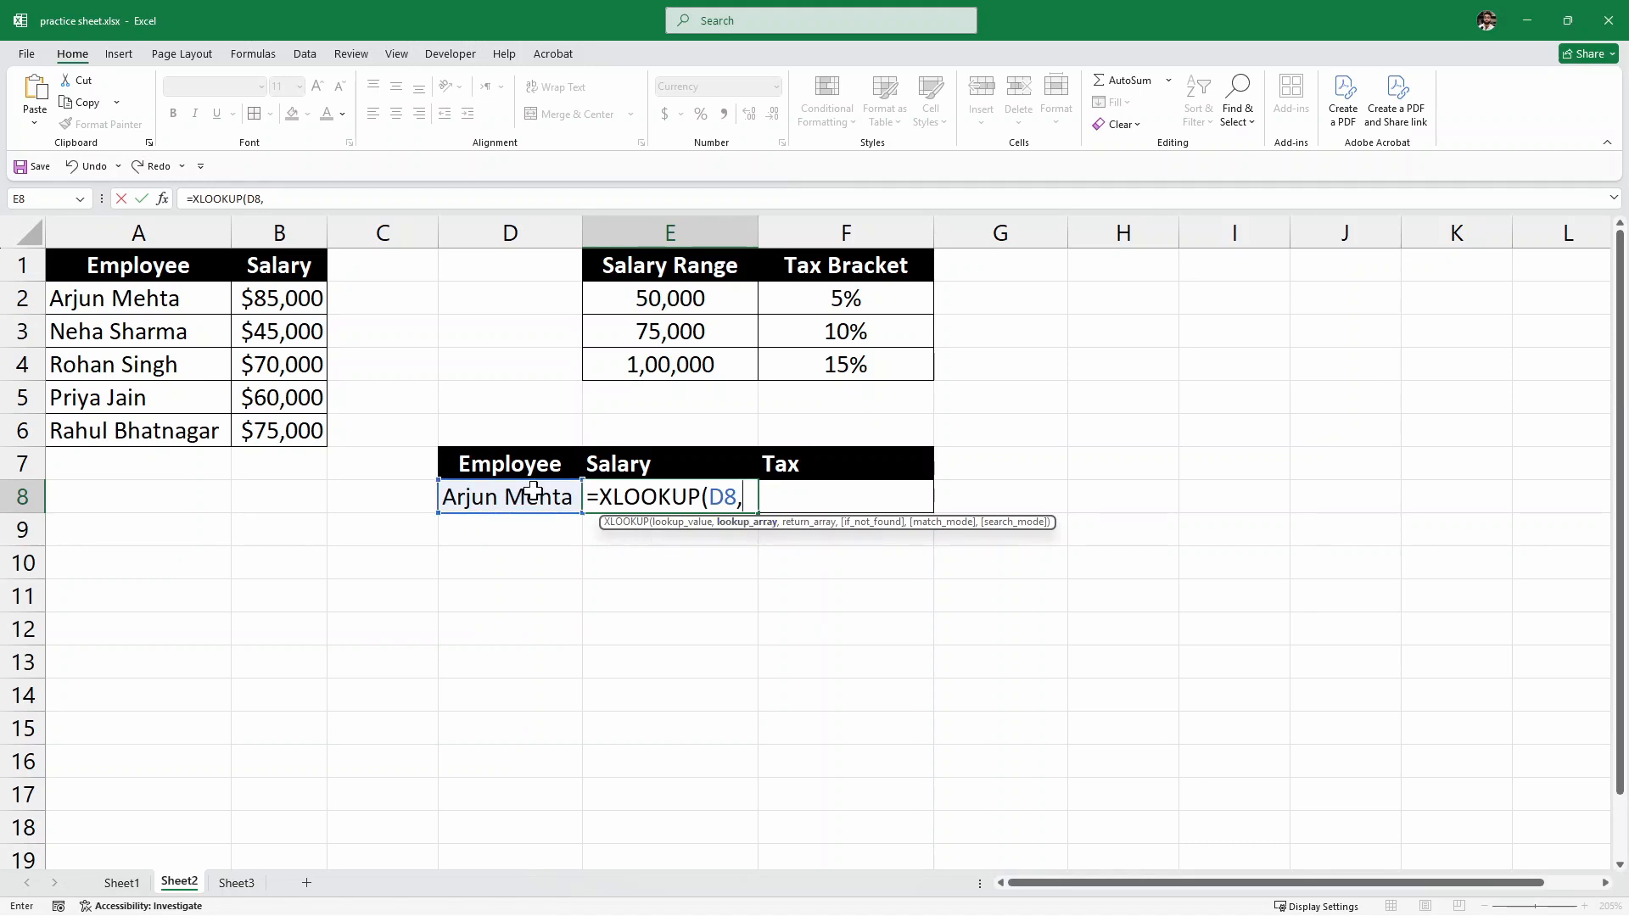
{"action": "left_click_drag", "start_coordinate": [137, 297], "coordinate": [138, 431]}
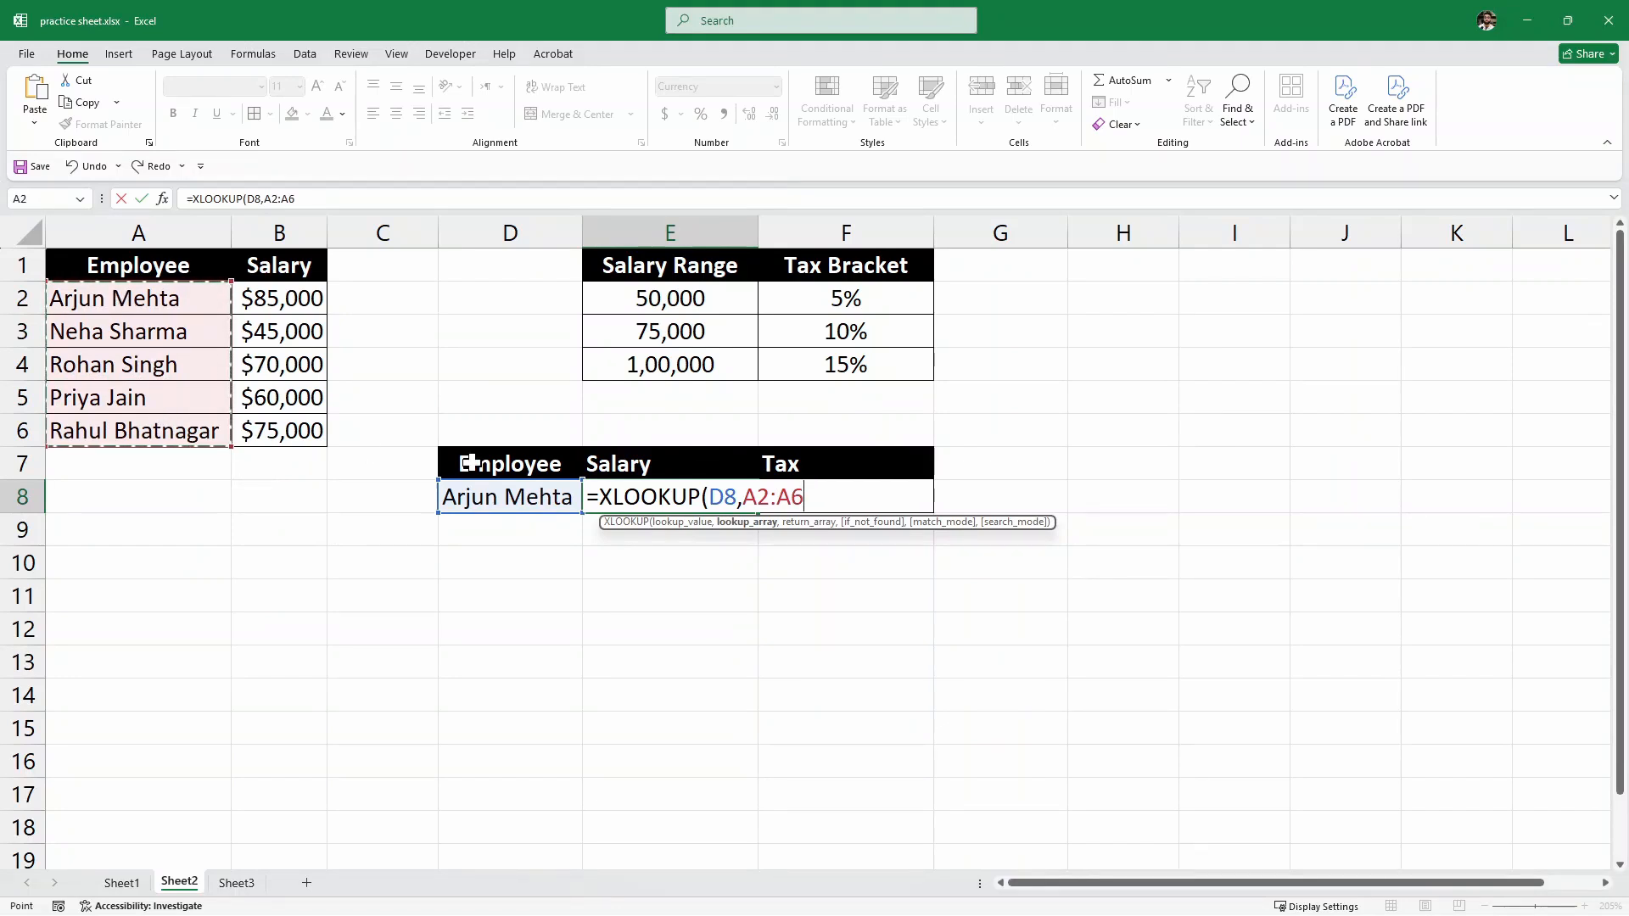
{"action": "type", "text": ","}
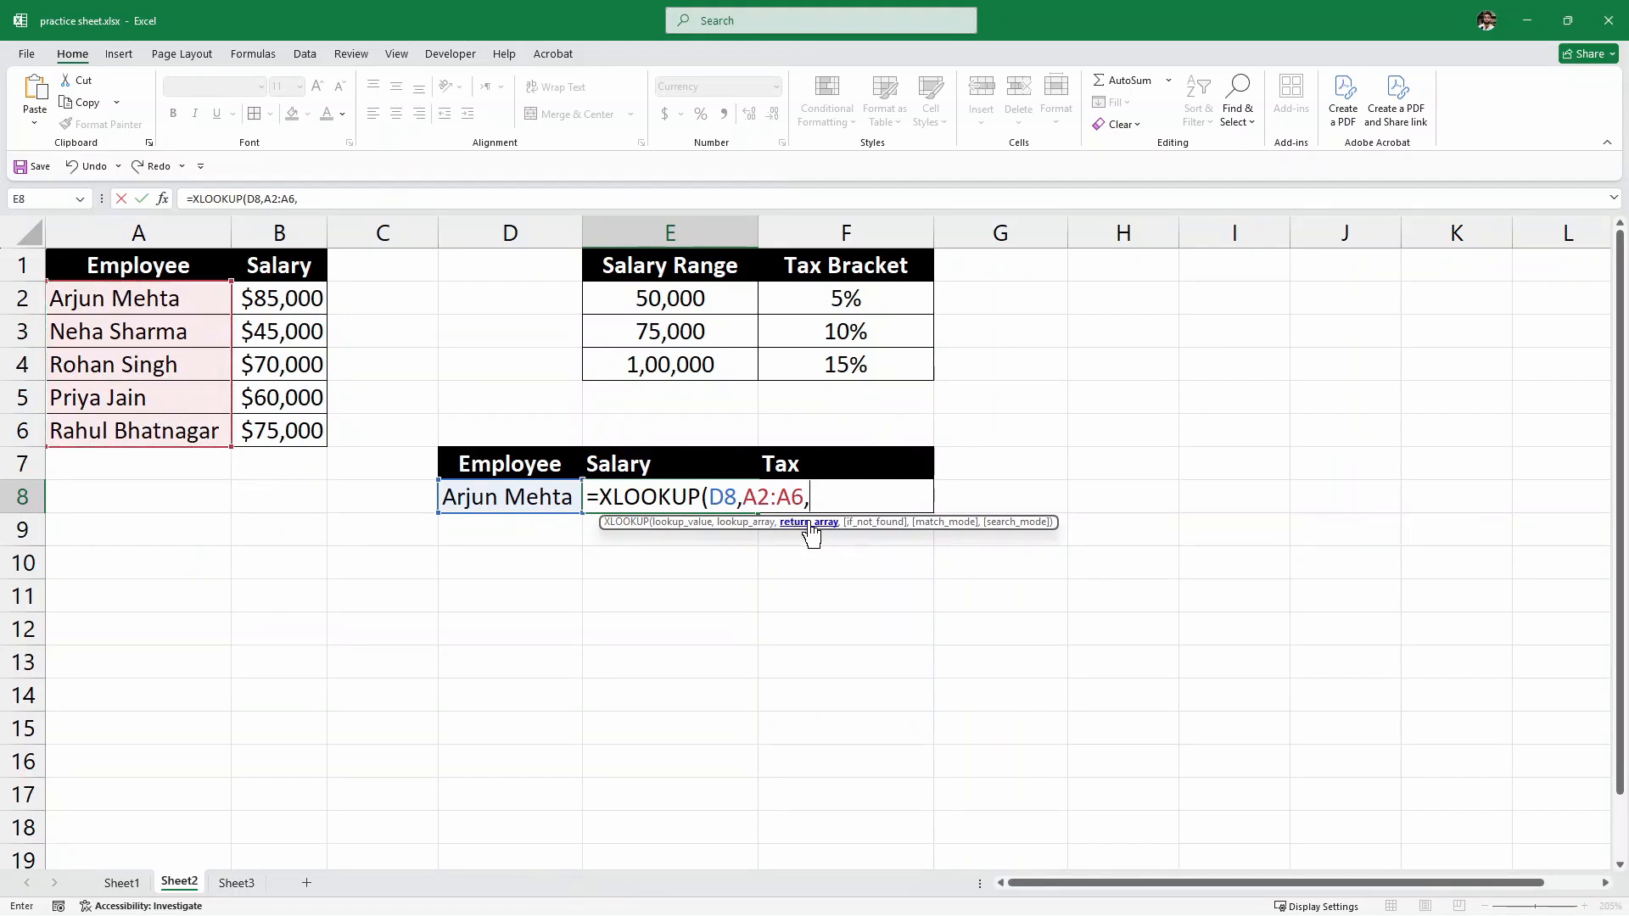
{"action": "left_click_drag", "start_coordinate": [279, 298], "coordinate": [279, 430]}
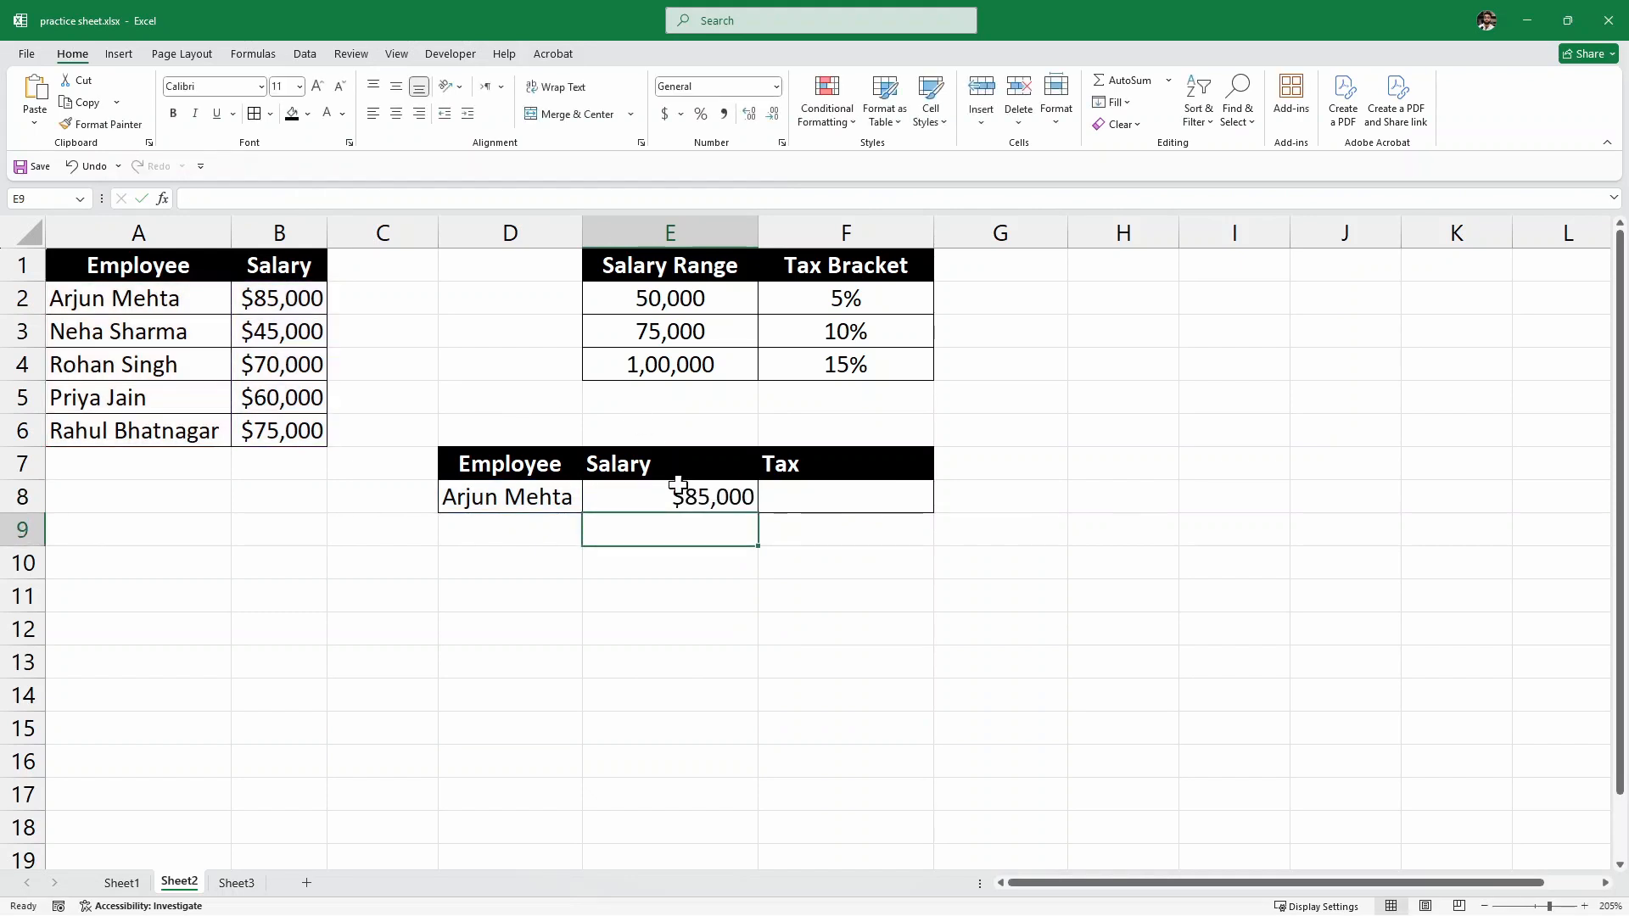
{"action": "left_click", "coordinate": [669, 496]}
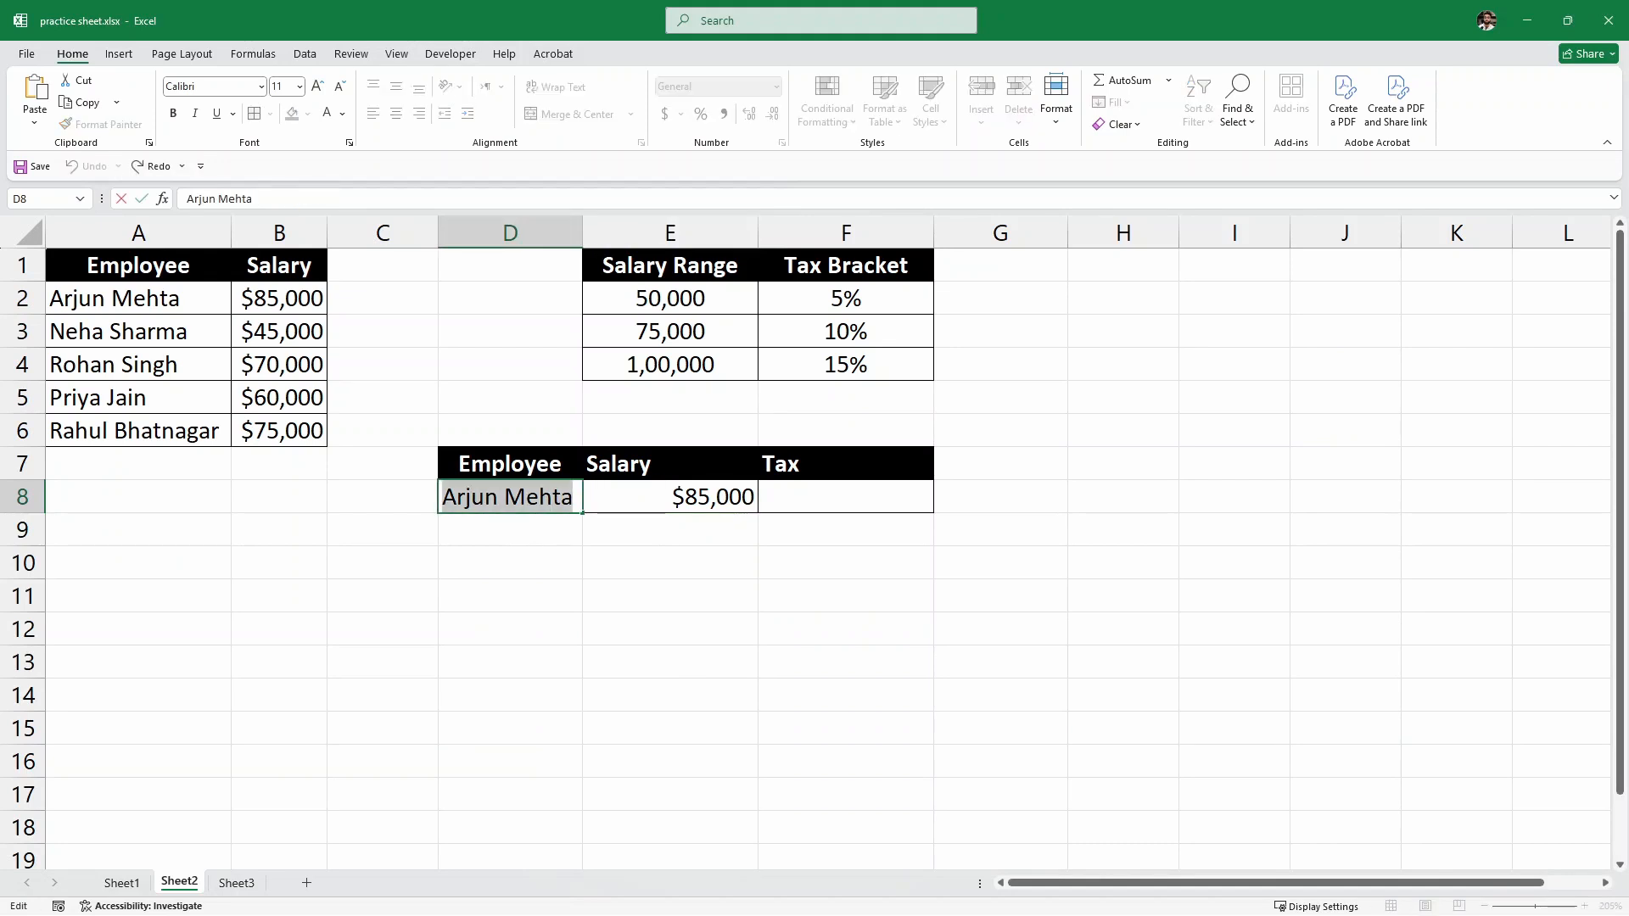
{"action": "type", "text": "P"}
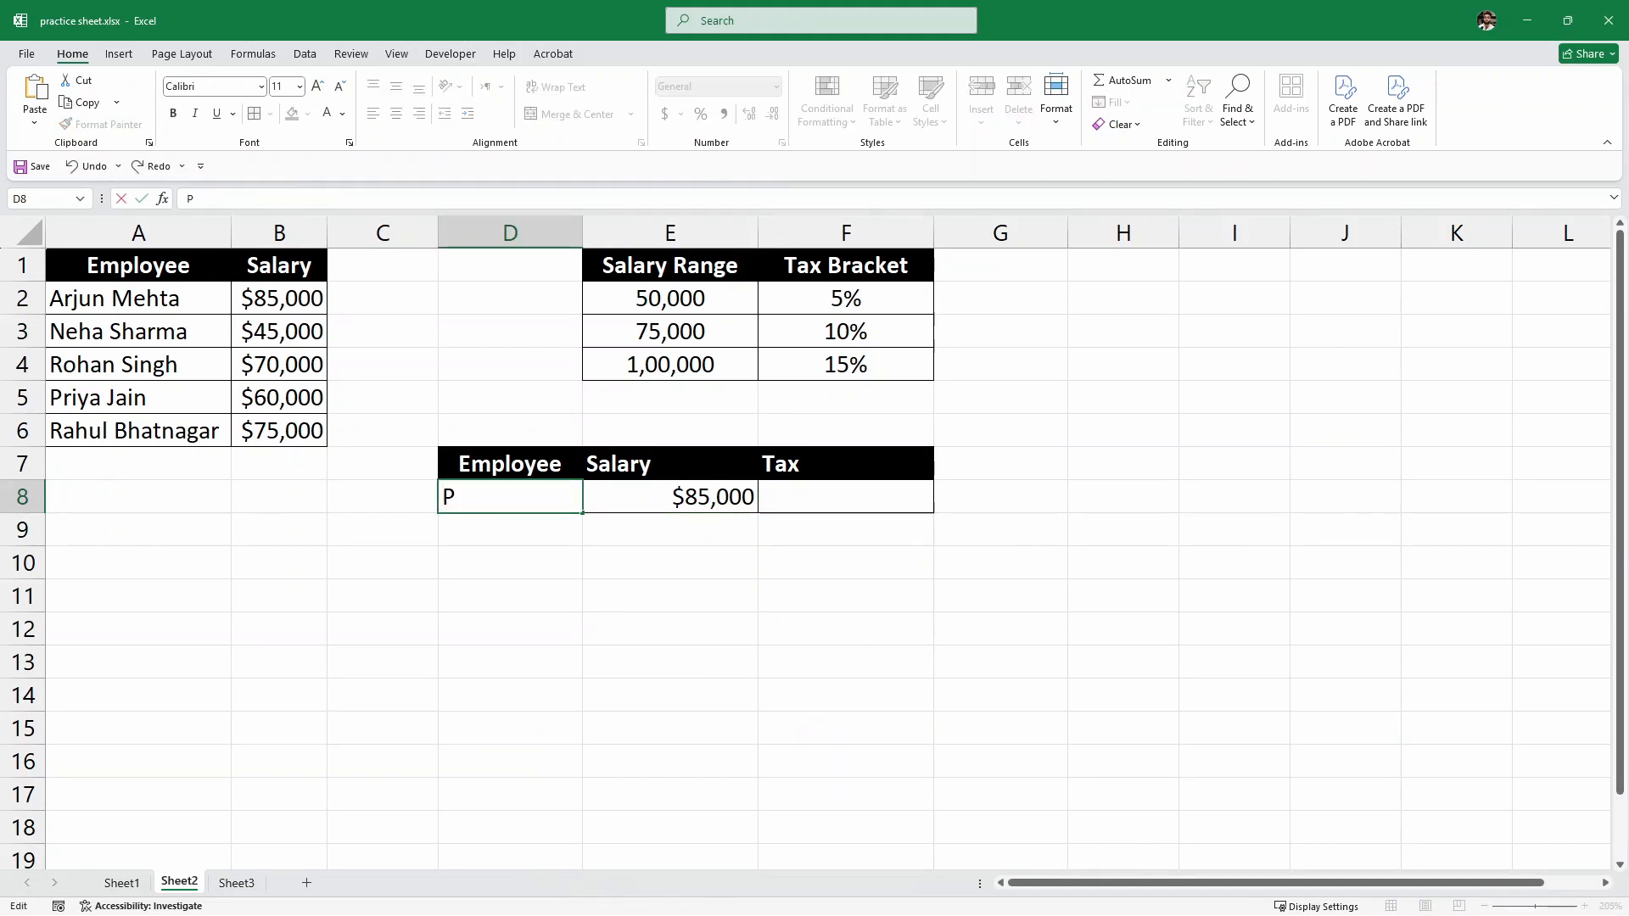
{"action": "type", "text": "riya H"}
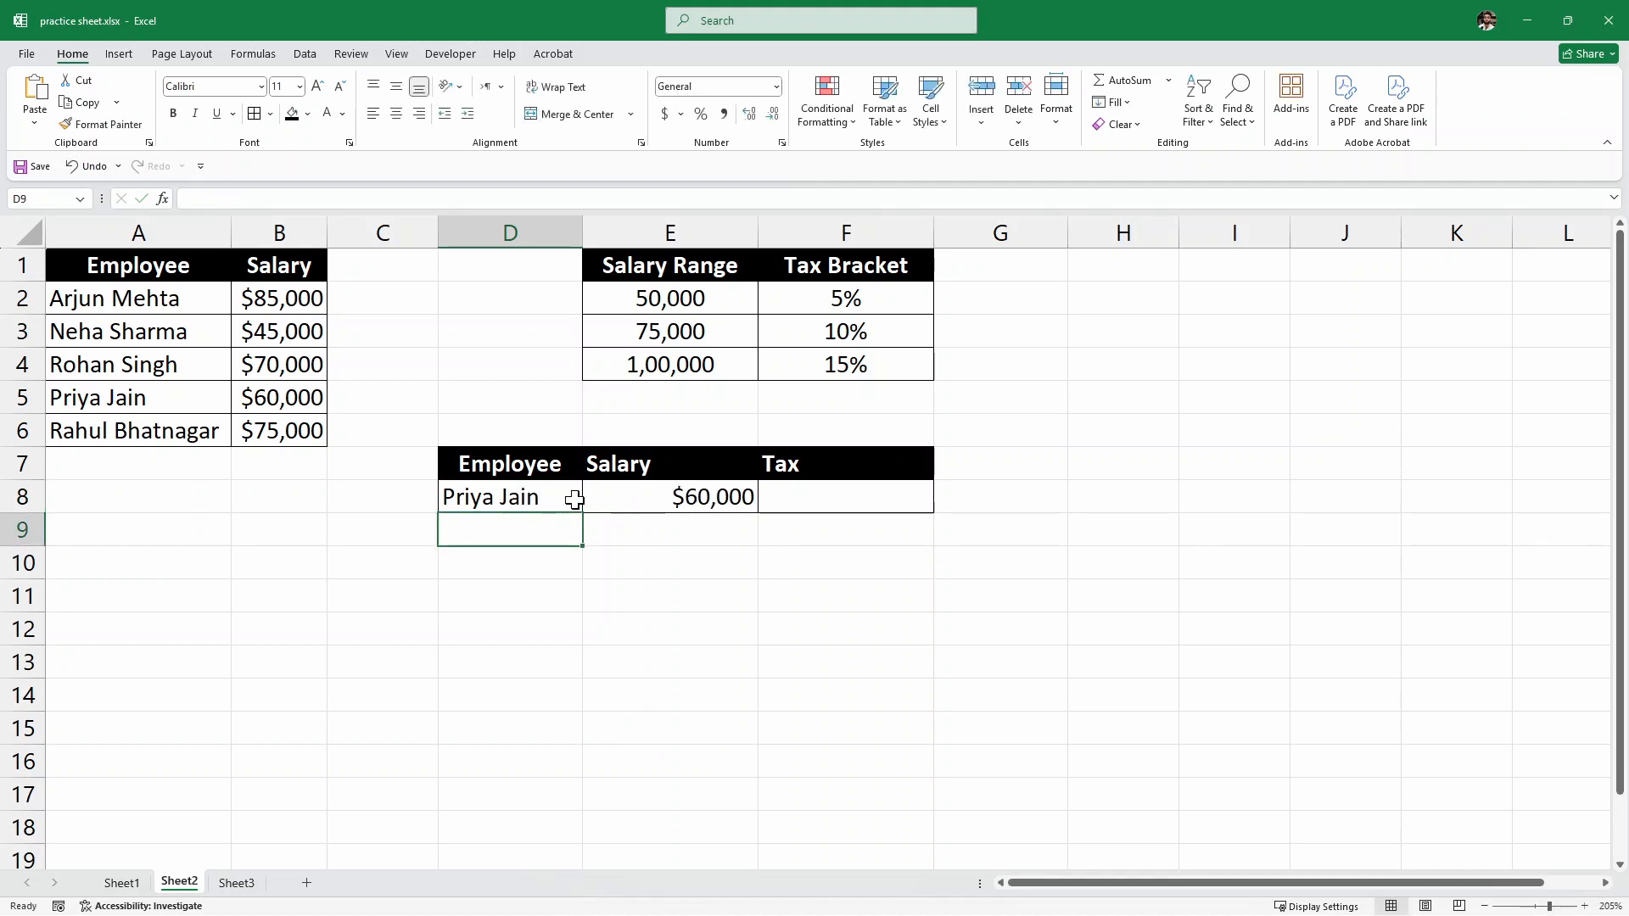
{"action": "left_click", "coordinate": [136, 397]}
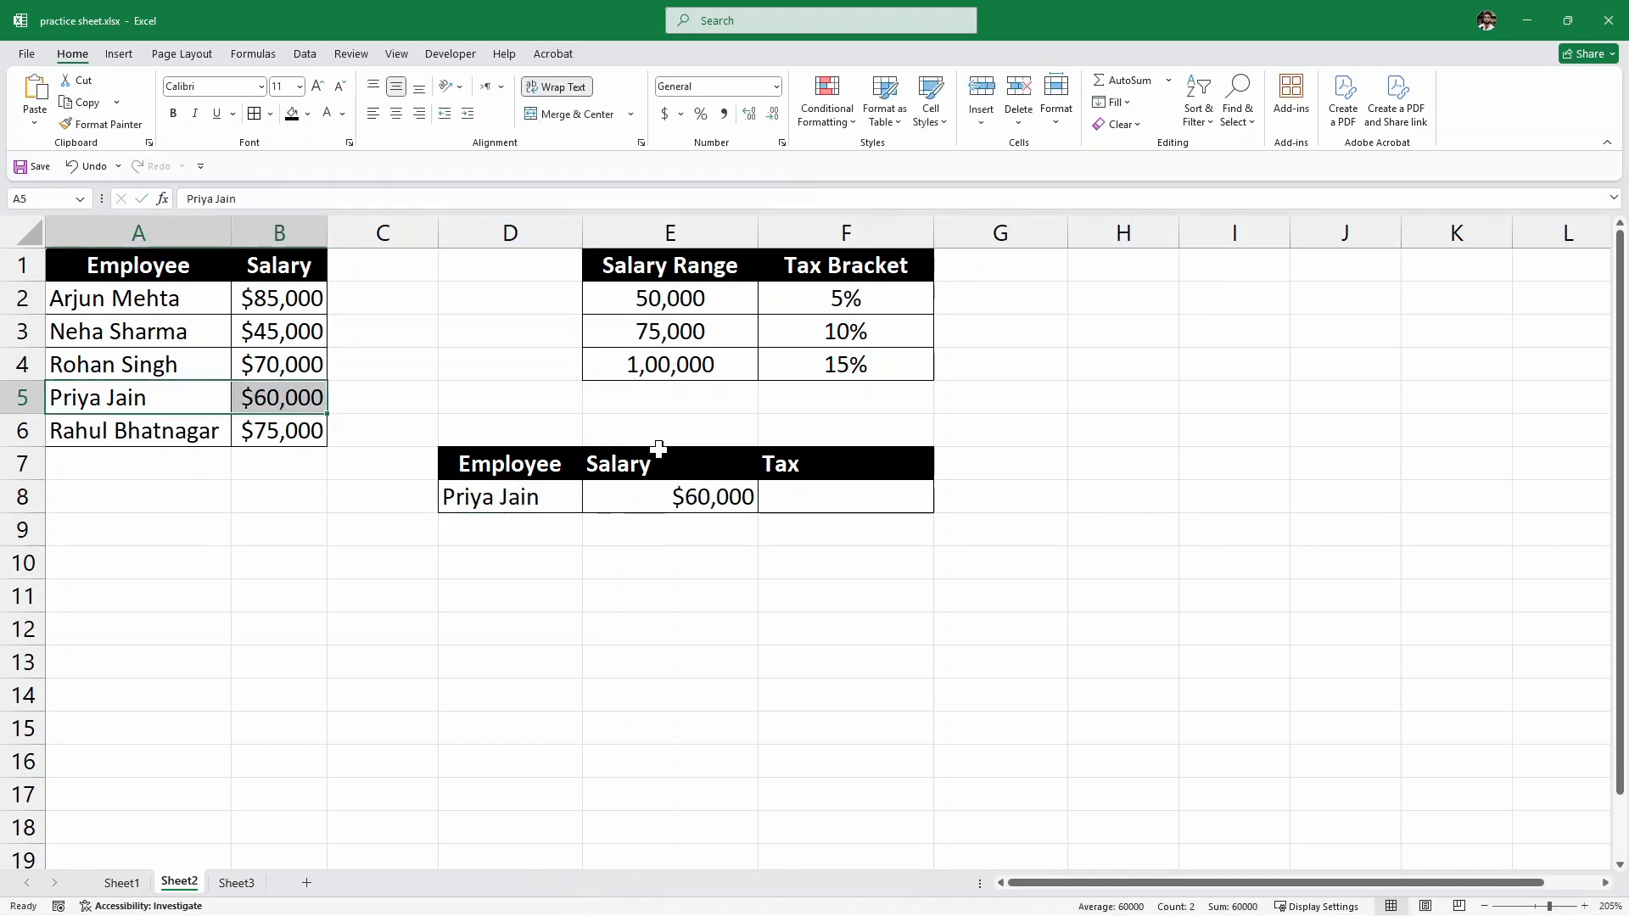
{"action": "left_click", "coordinate": [669, 496]}
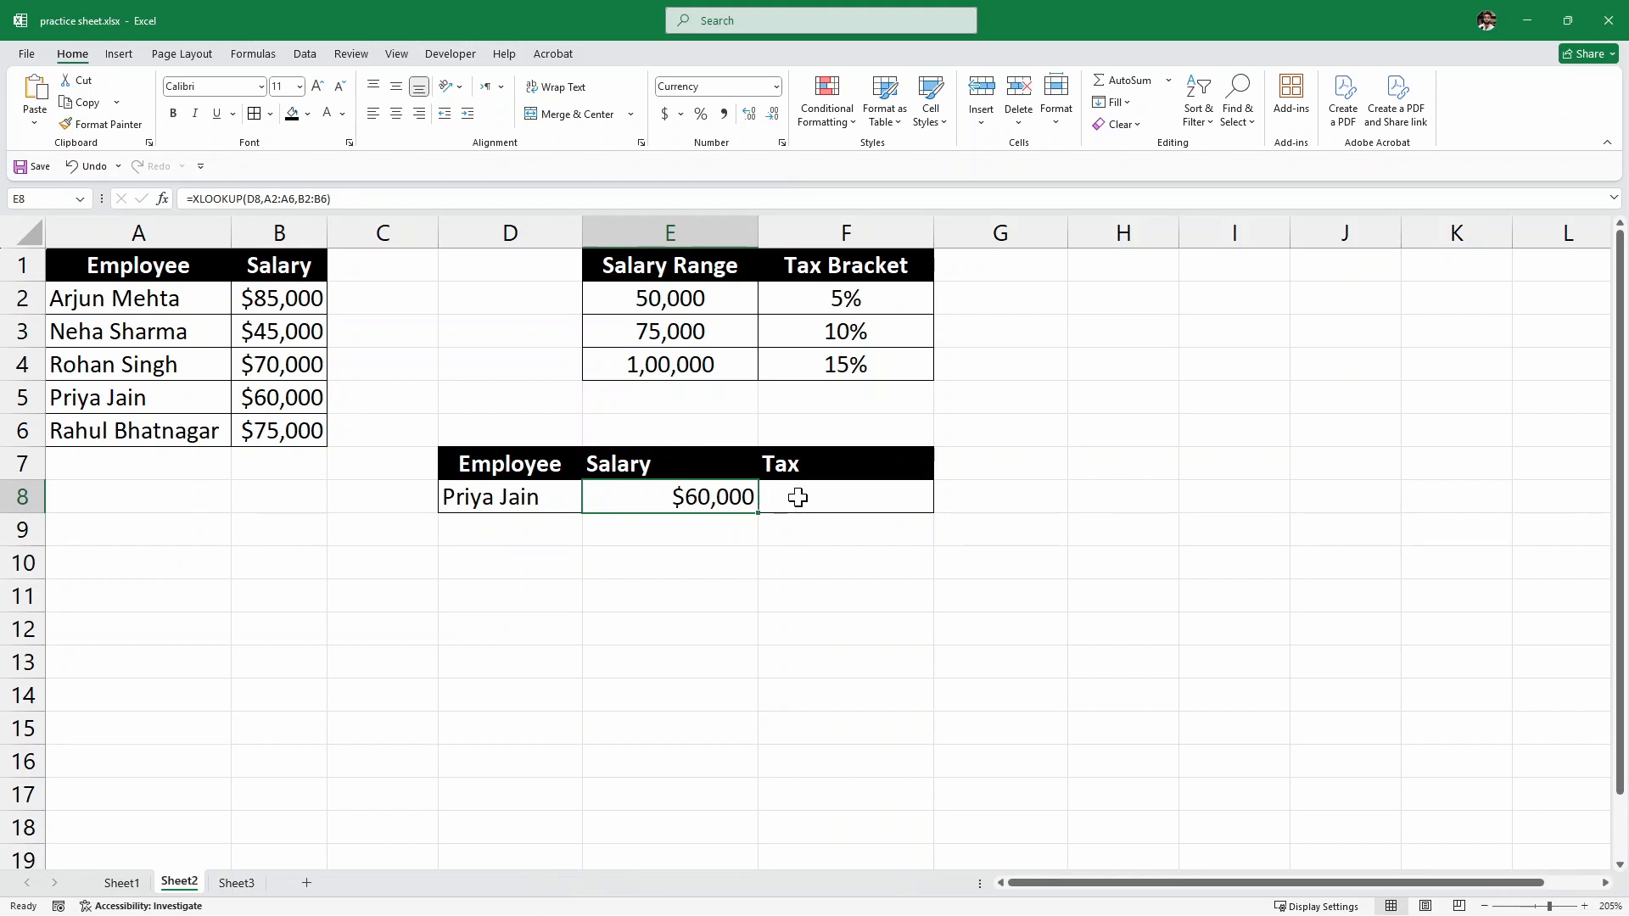
{"action": "left_click", "coordinate": [845, 496]}
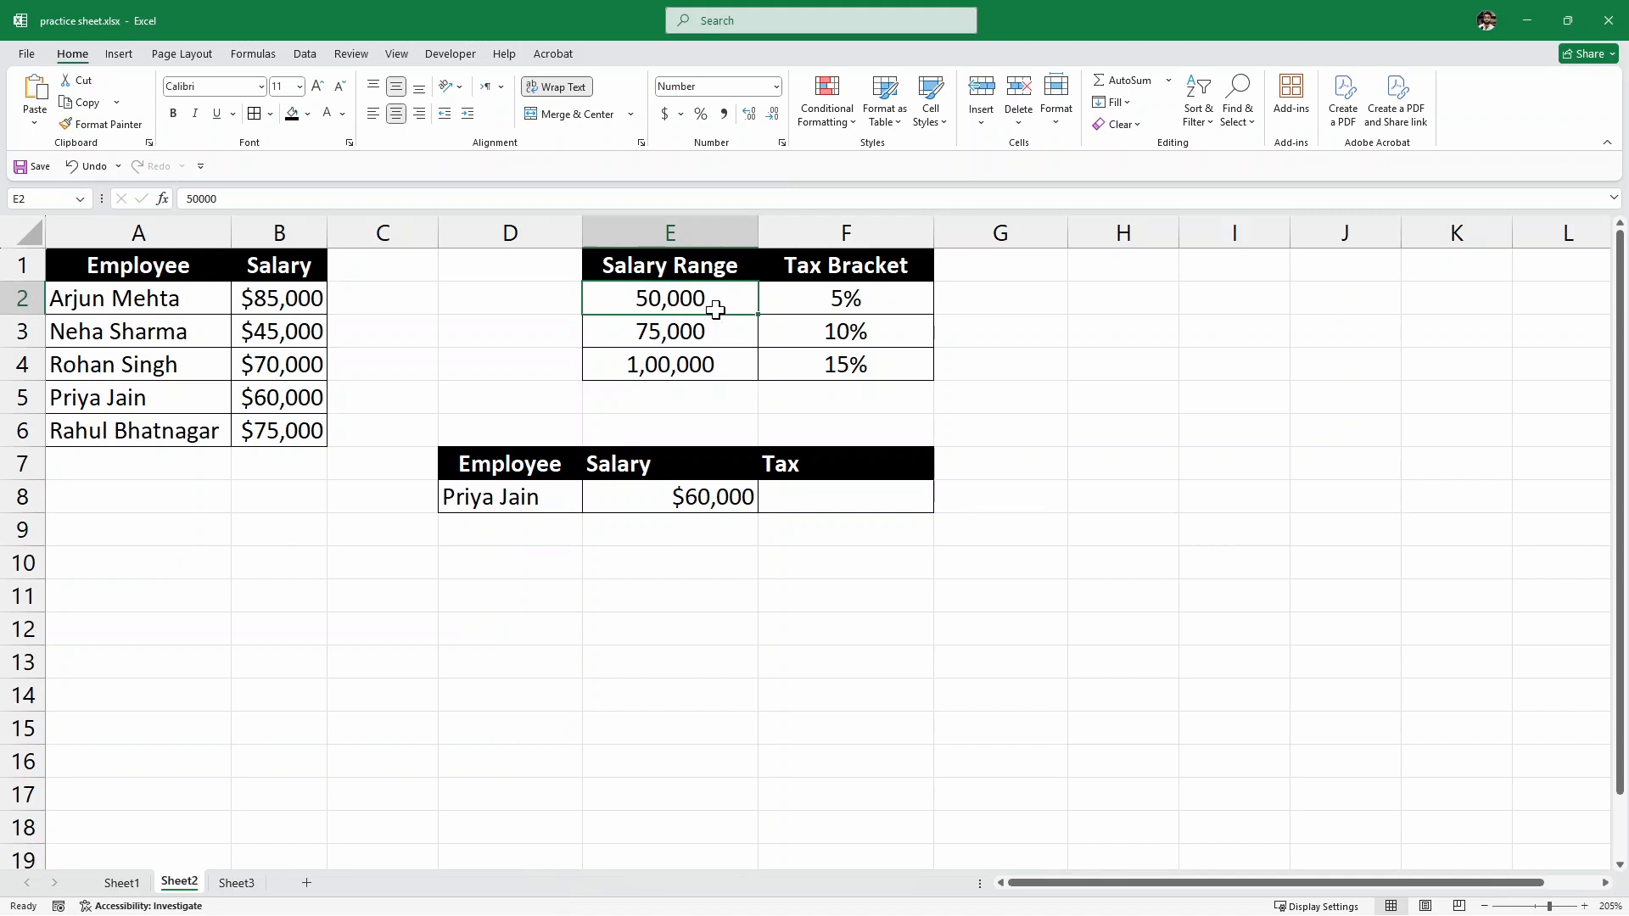
{"action": "mouse_move", "coordinate": [838, 330]}
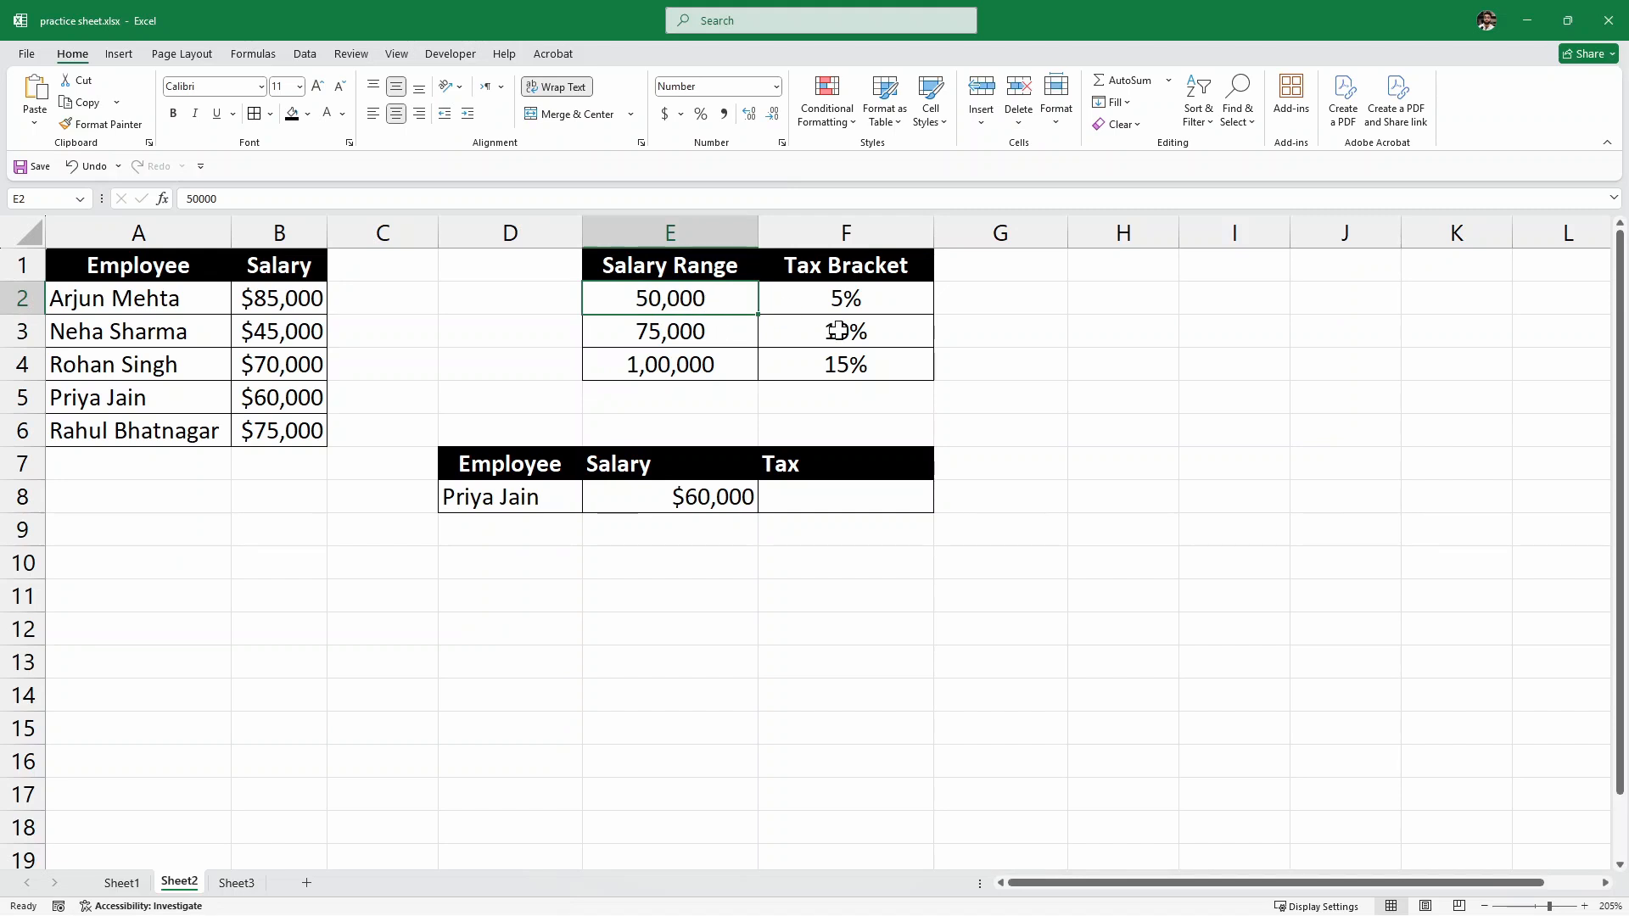
{"action": "left_click", "coordinate": [845, 330]}
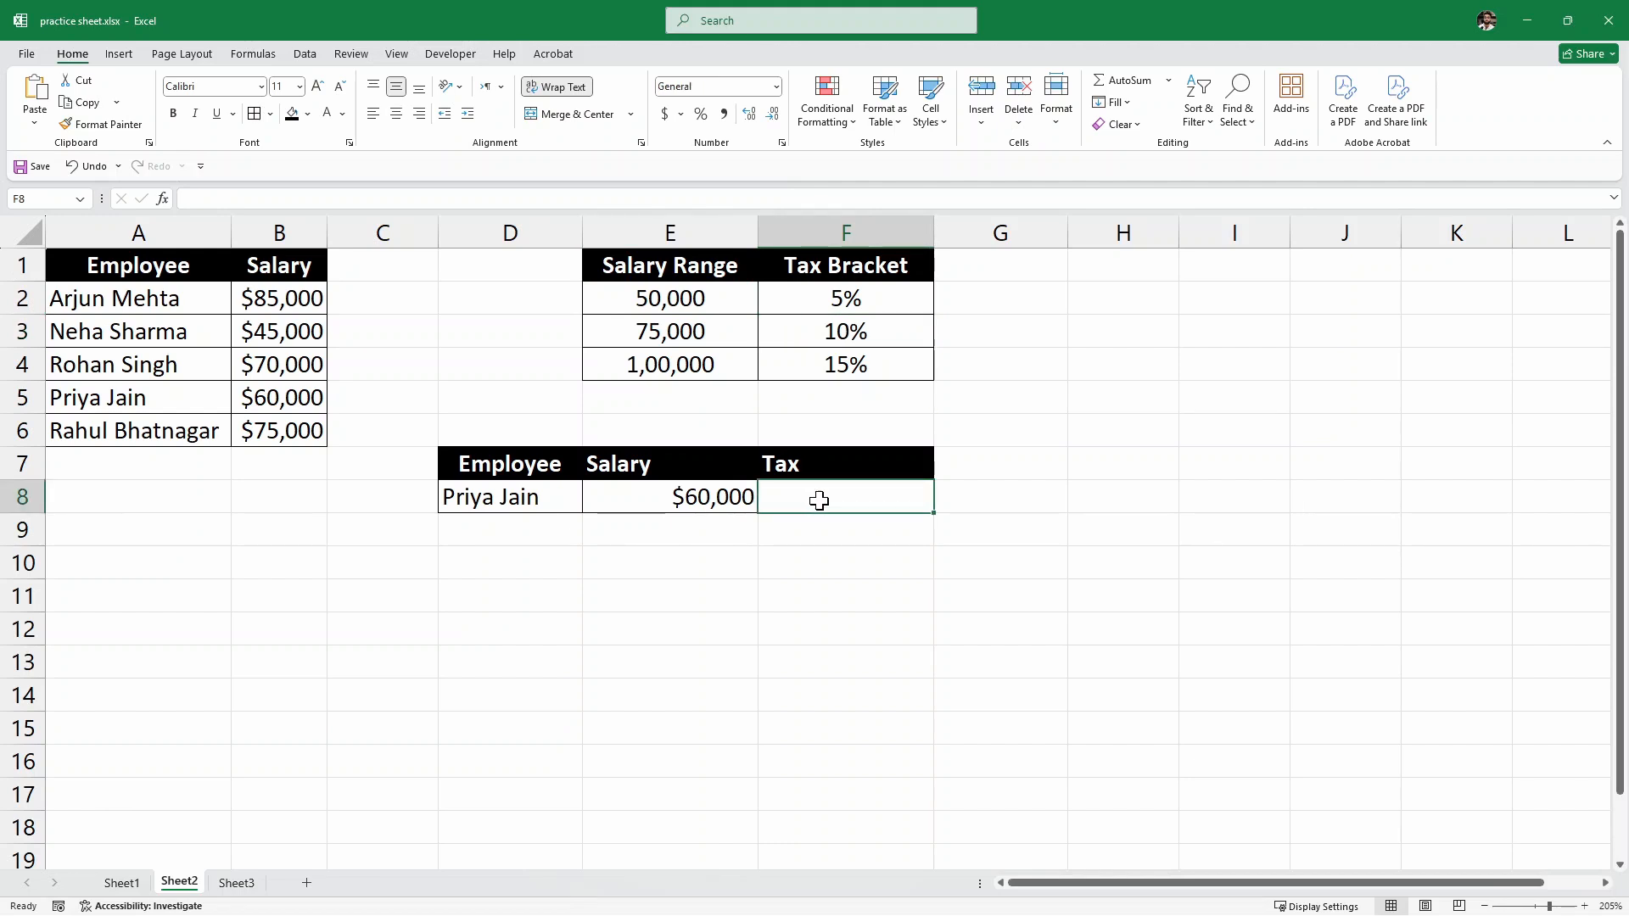
- Build the F8 tax XLOOKUP from salary E8 against thresholds E2:E4, up to match mode
{"action": "type", "text": "="}
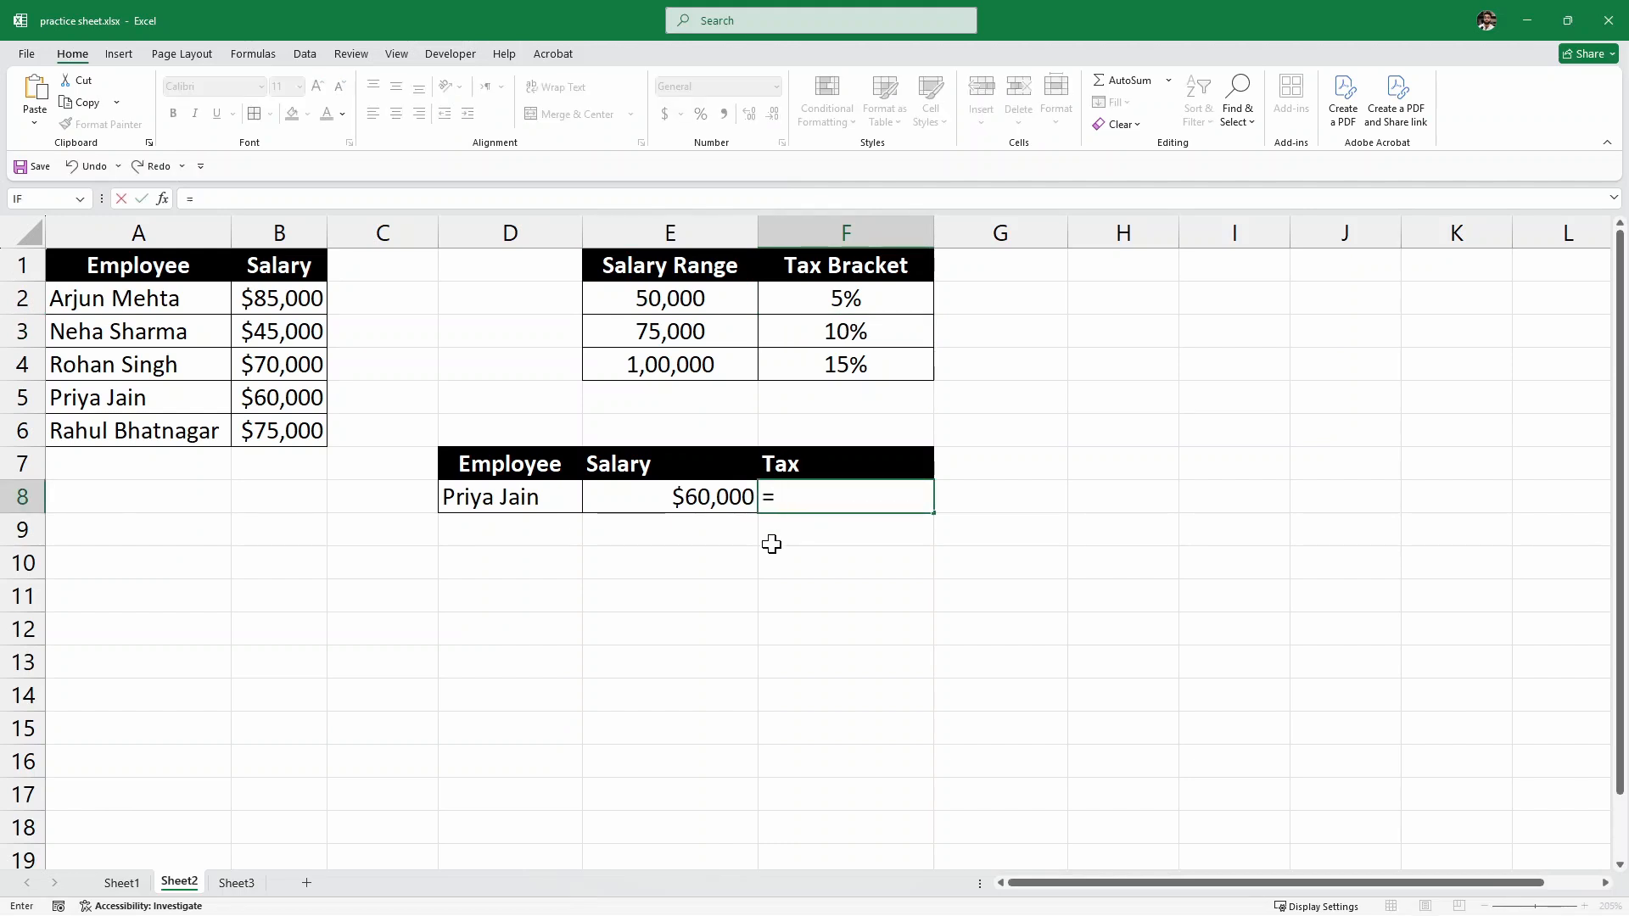
{"action": "type", "text": "XLO"}
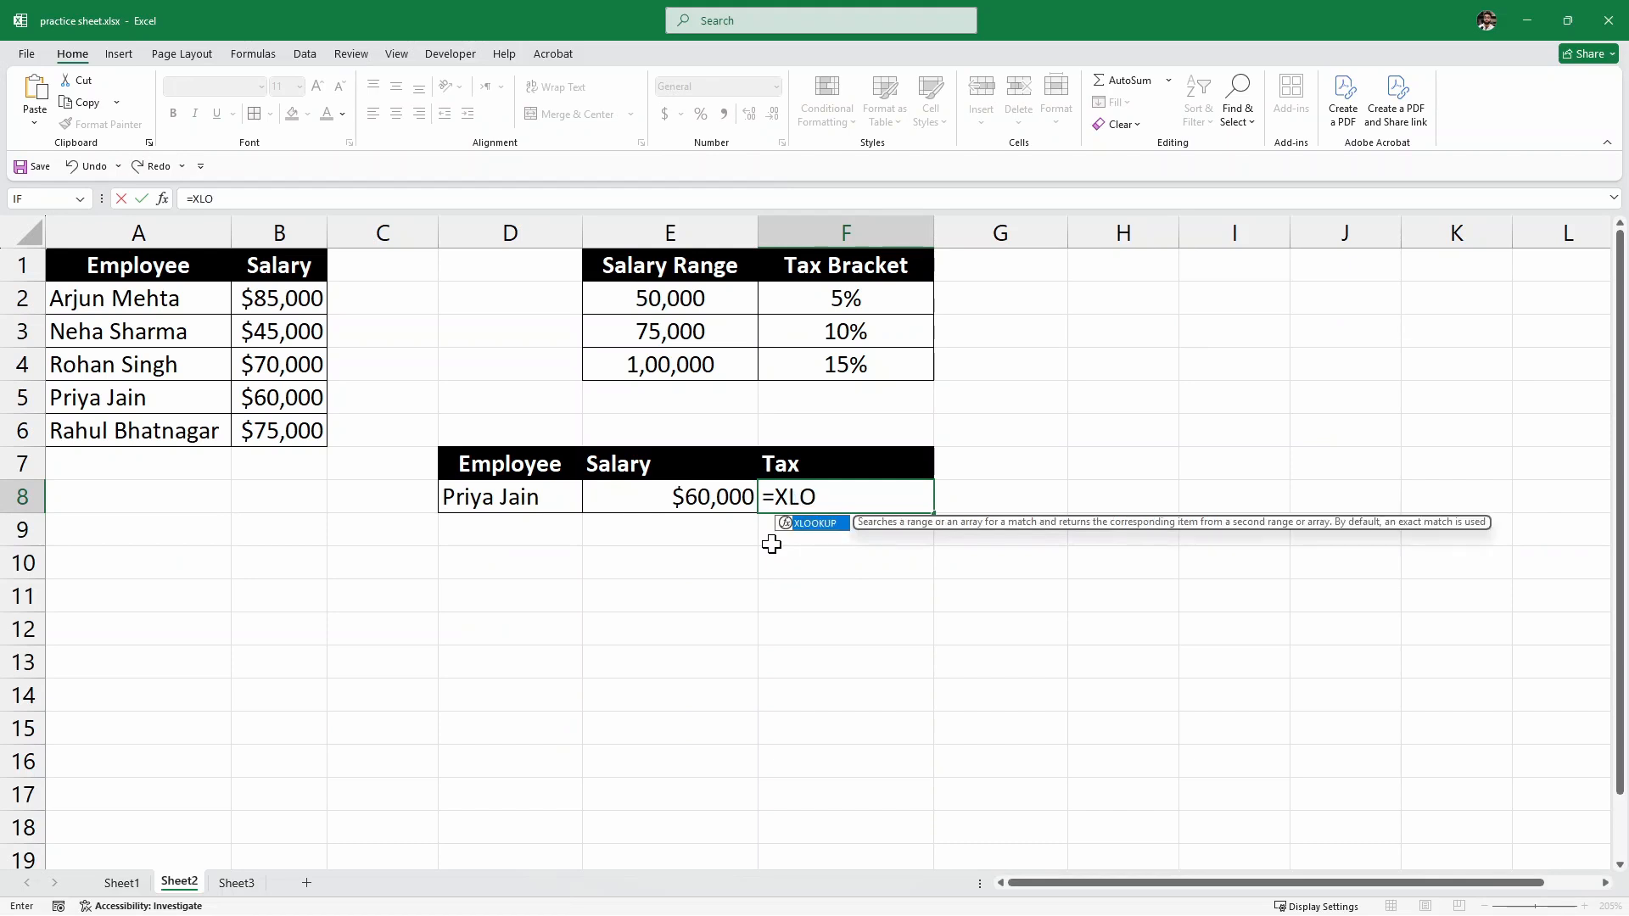
{"action": "type", "text": "OKUP("}
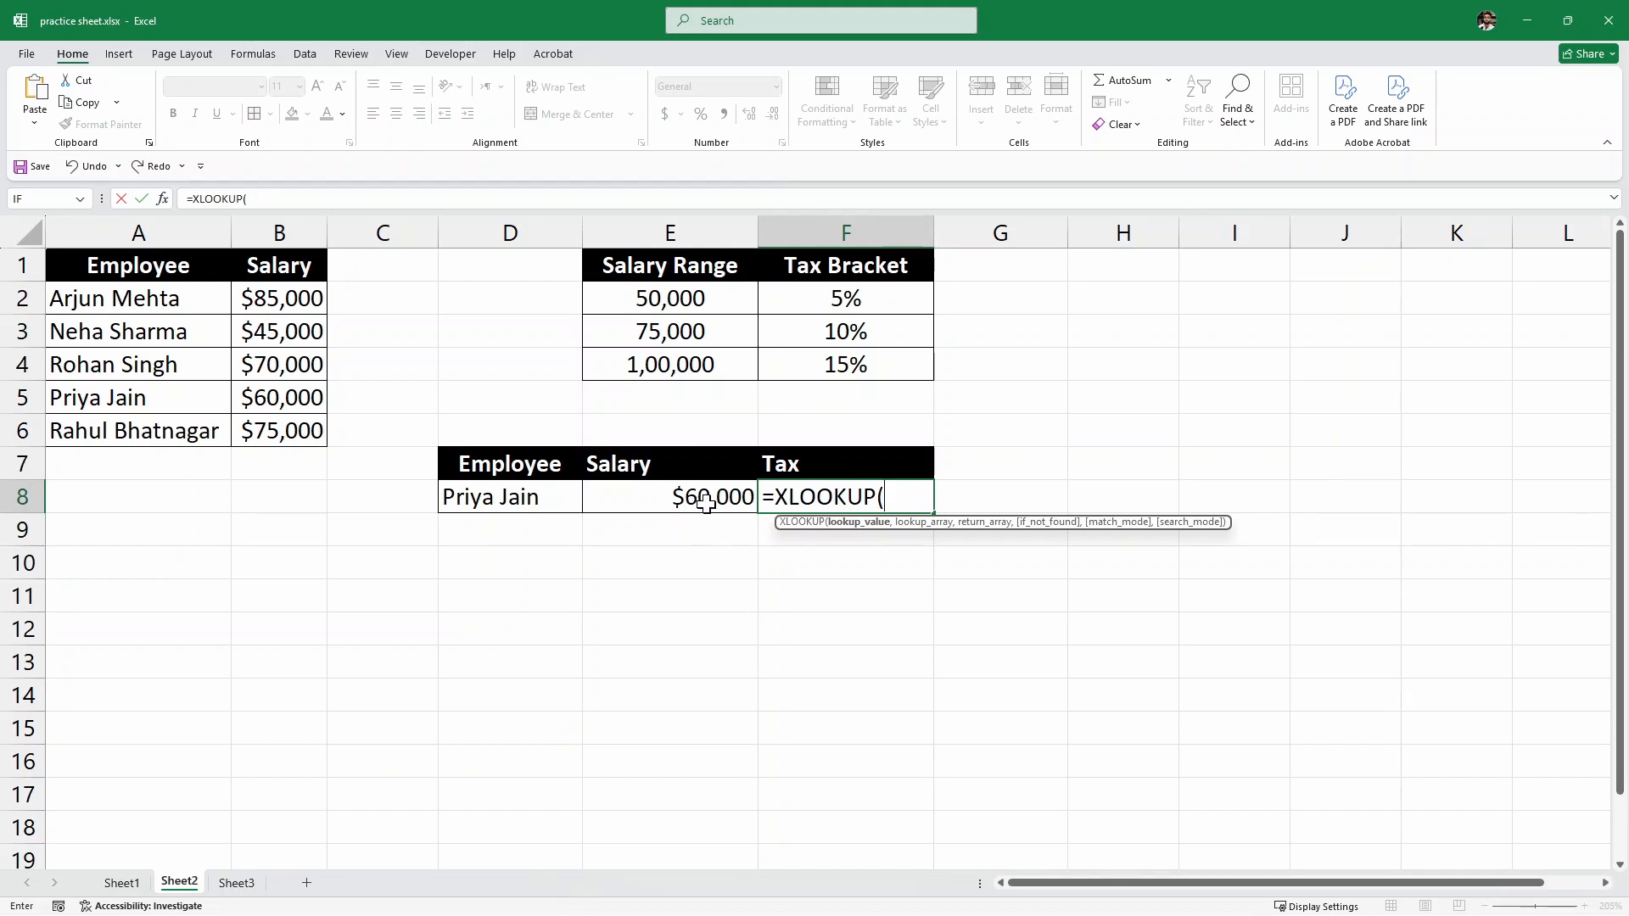
{"action": "left_click", "coordinate": [669, 496]}
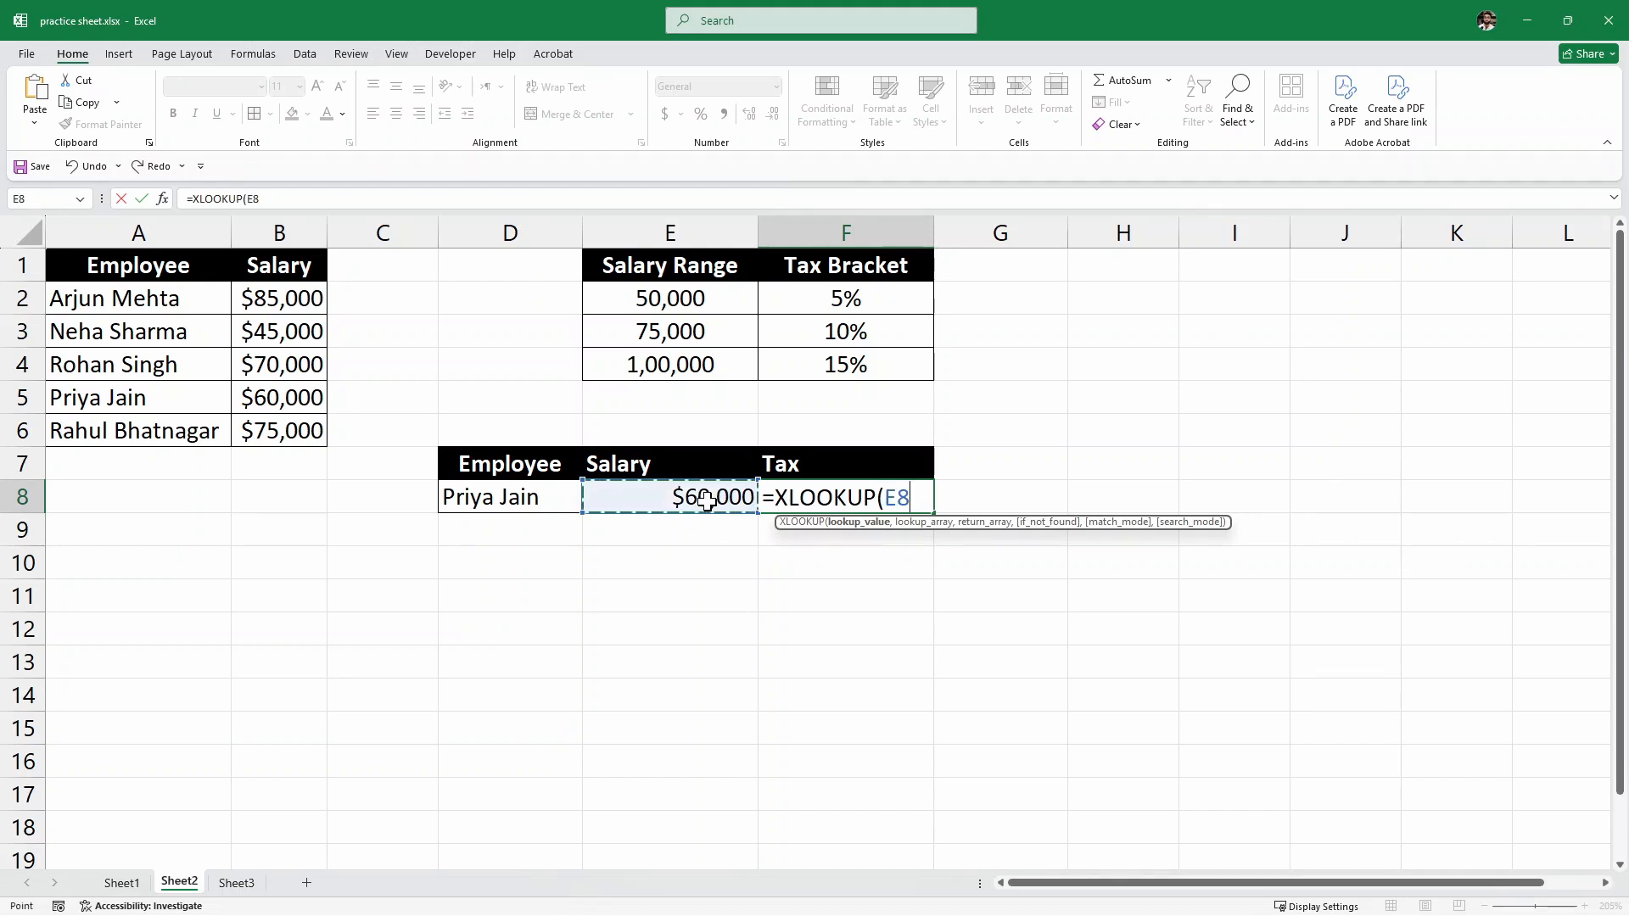
{"action": "type", "text": ","}
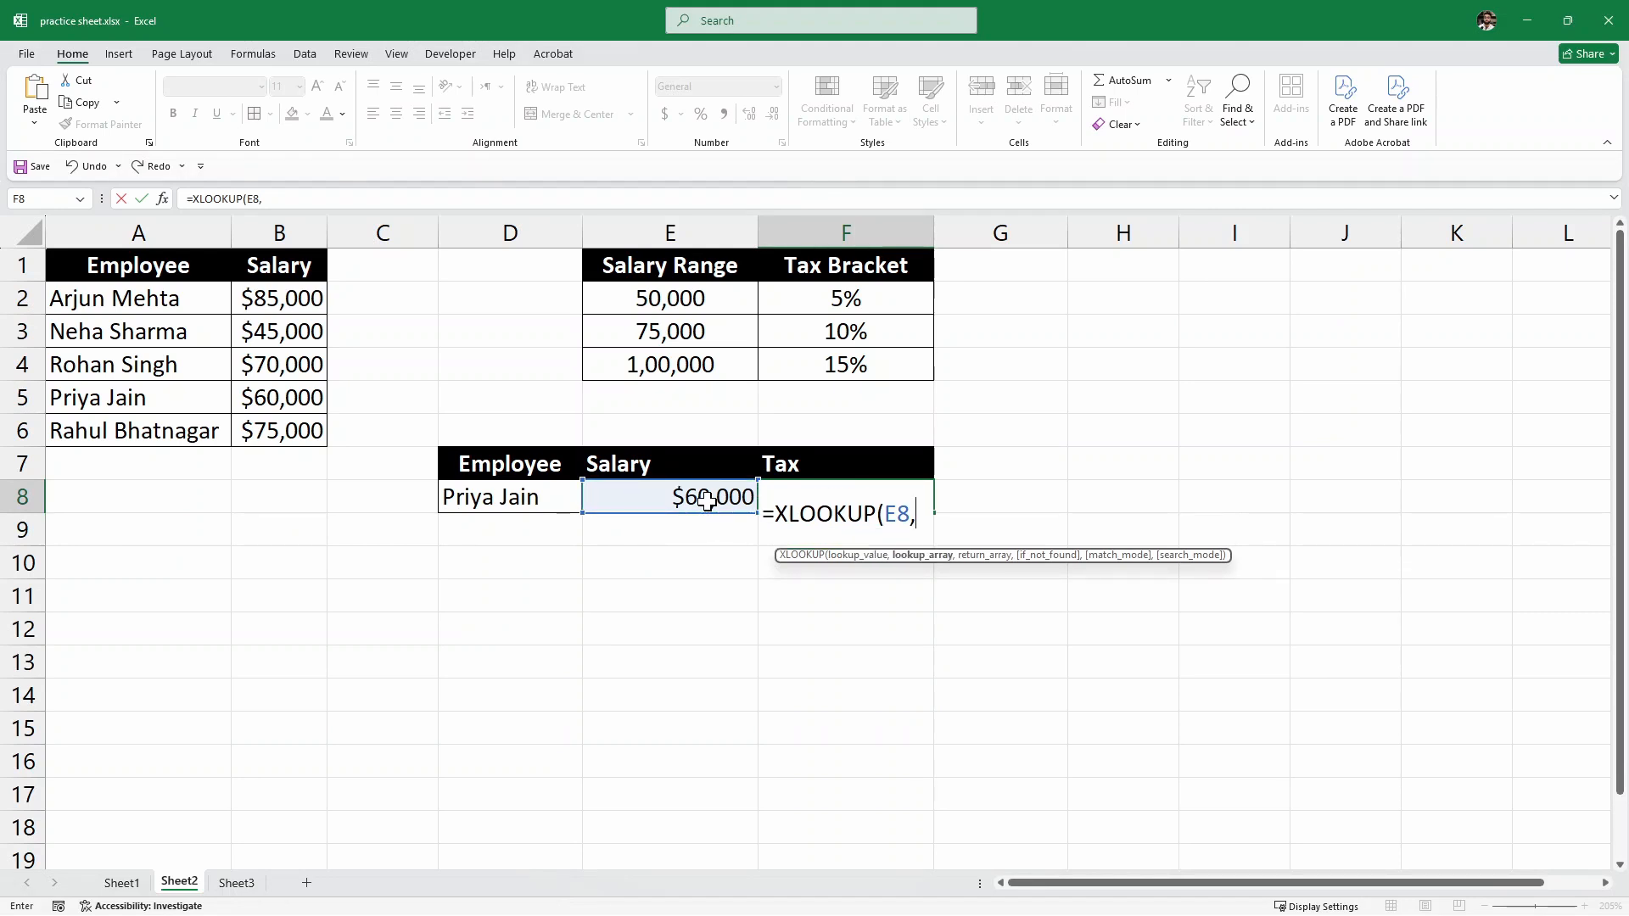
{"action": "mouse_move", "coordinate": [278, 430]}
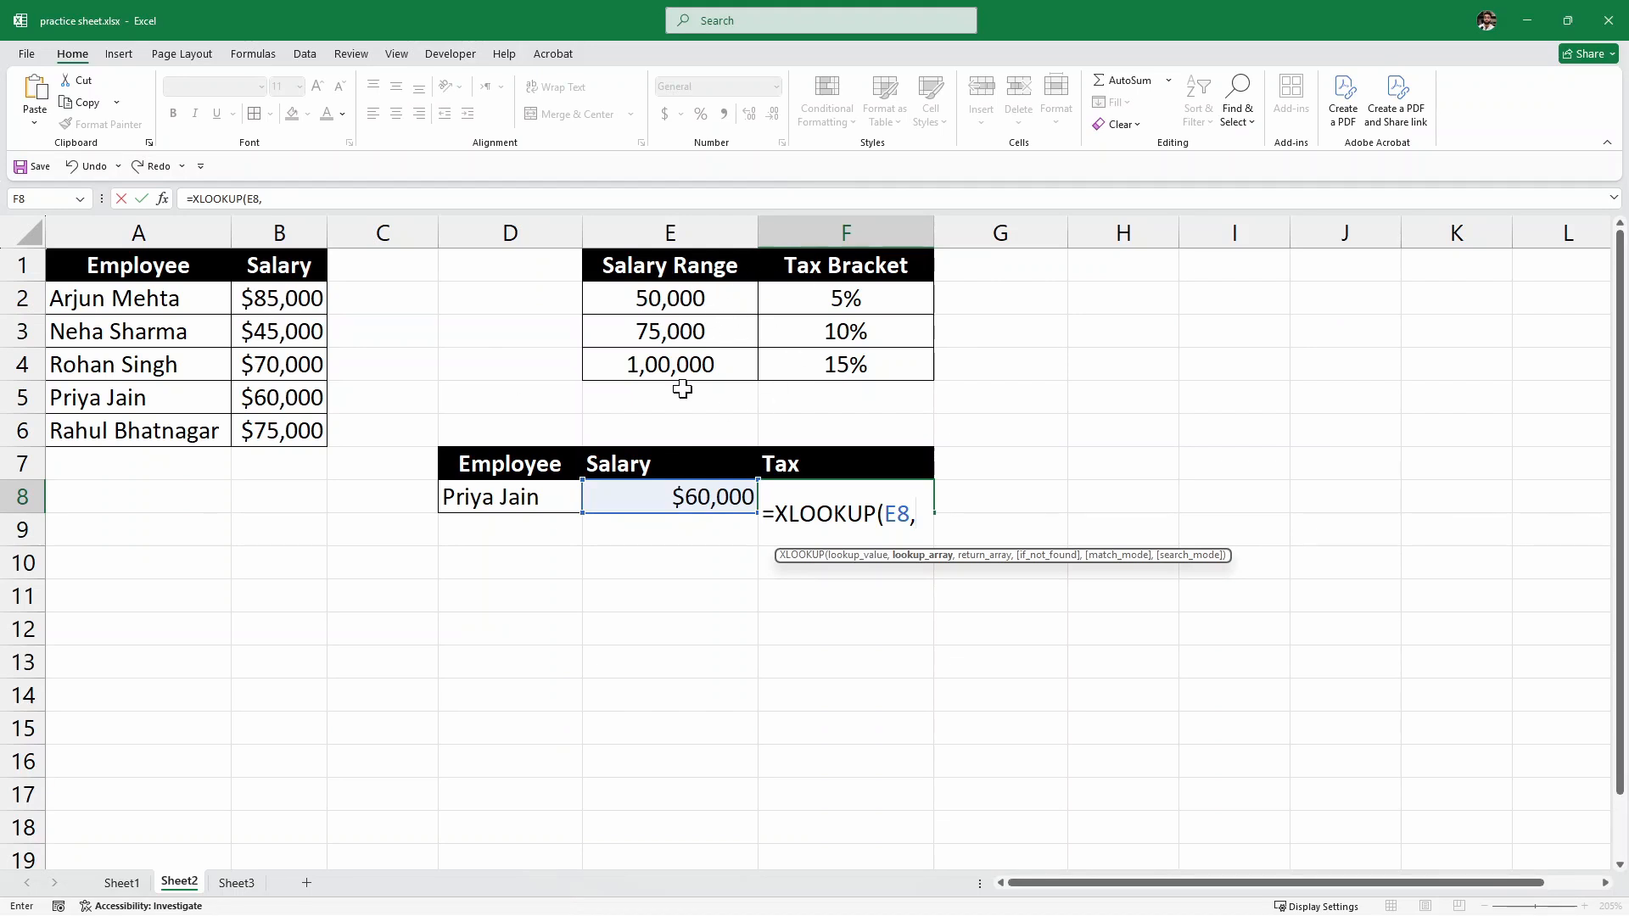
{"action": "mouse_move", "coordinate": [682, 337]}
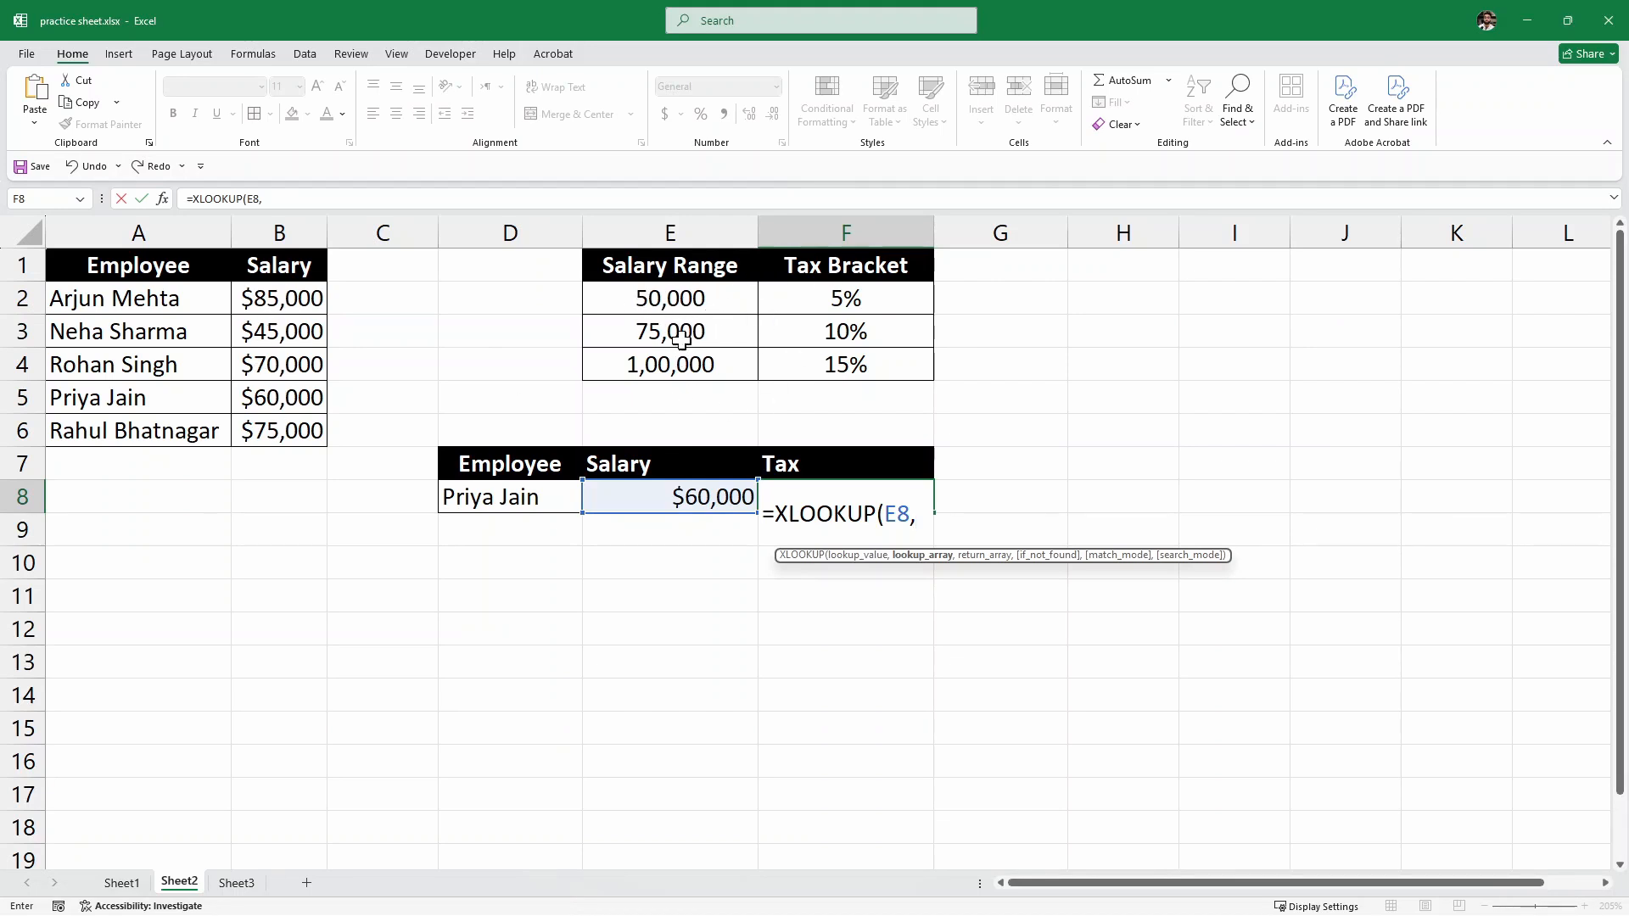
{"action": "left_click_drag", "start_coordinate": [669, 298], "coordinate": [669, 365]}
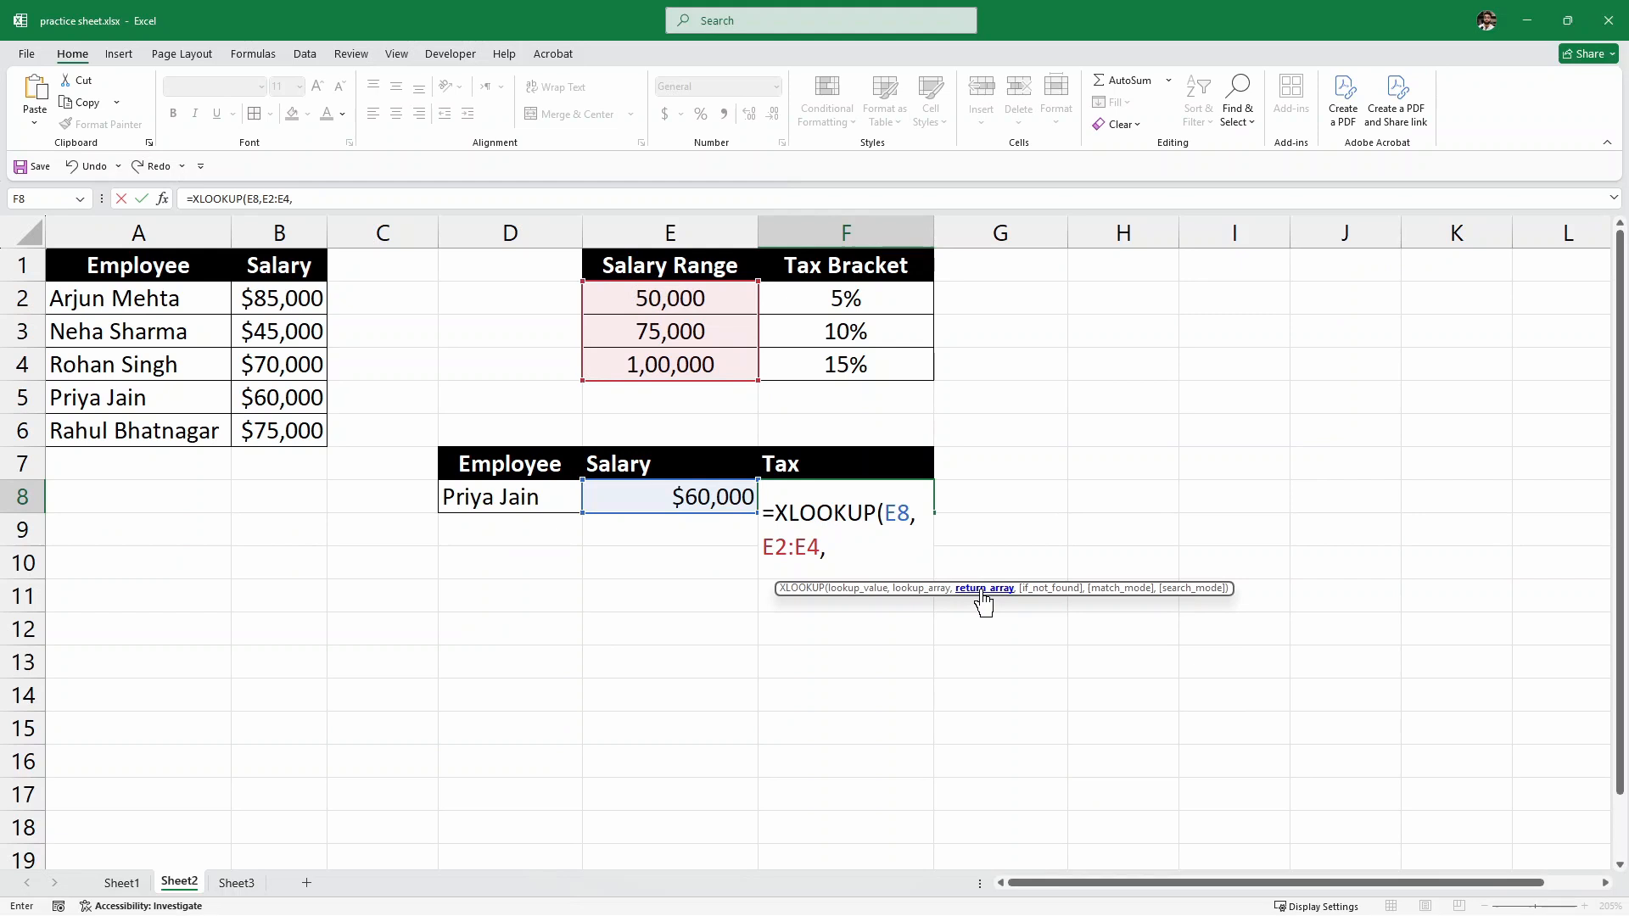
{"action": "mouse_move", "coordinate": [999, 606]}
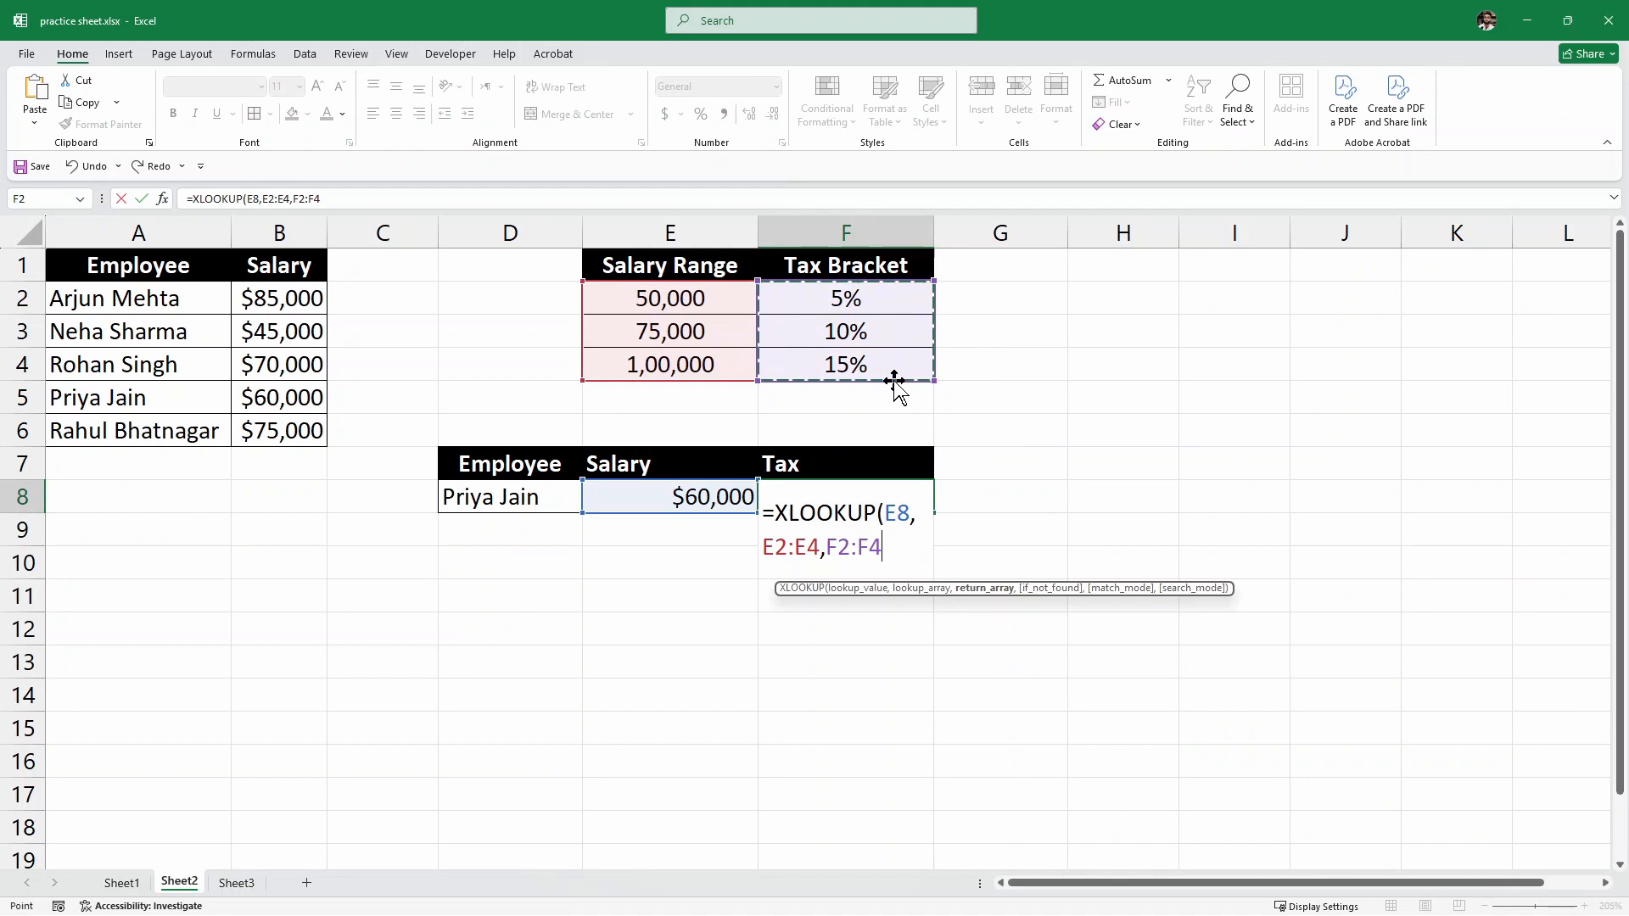
{"action": "type", "text": ","}
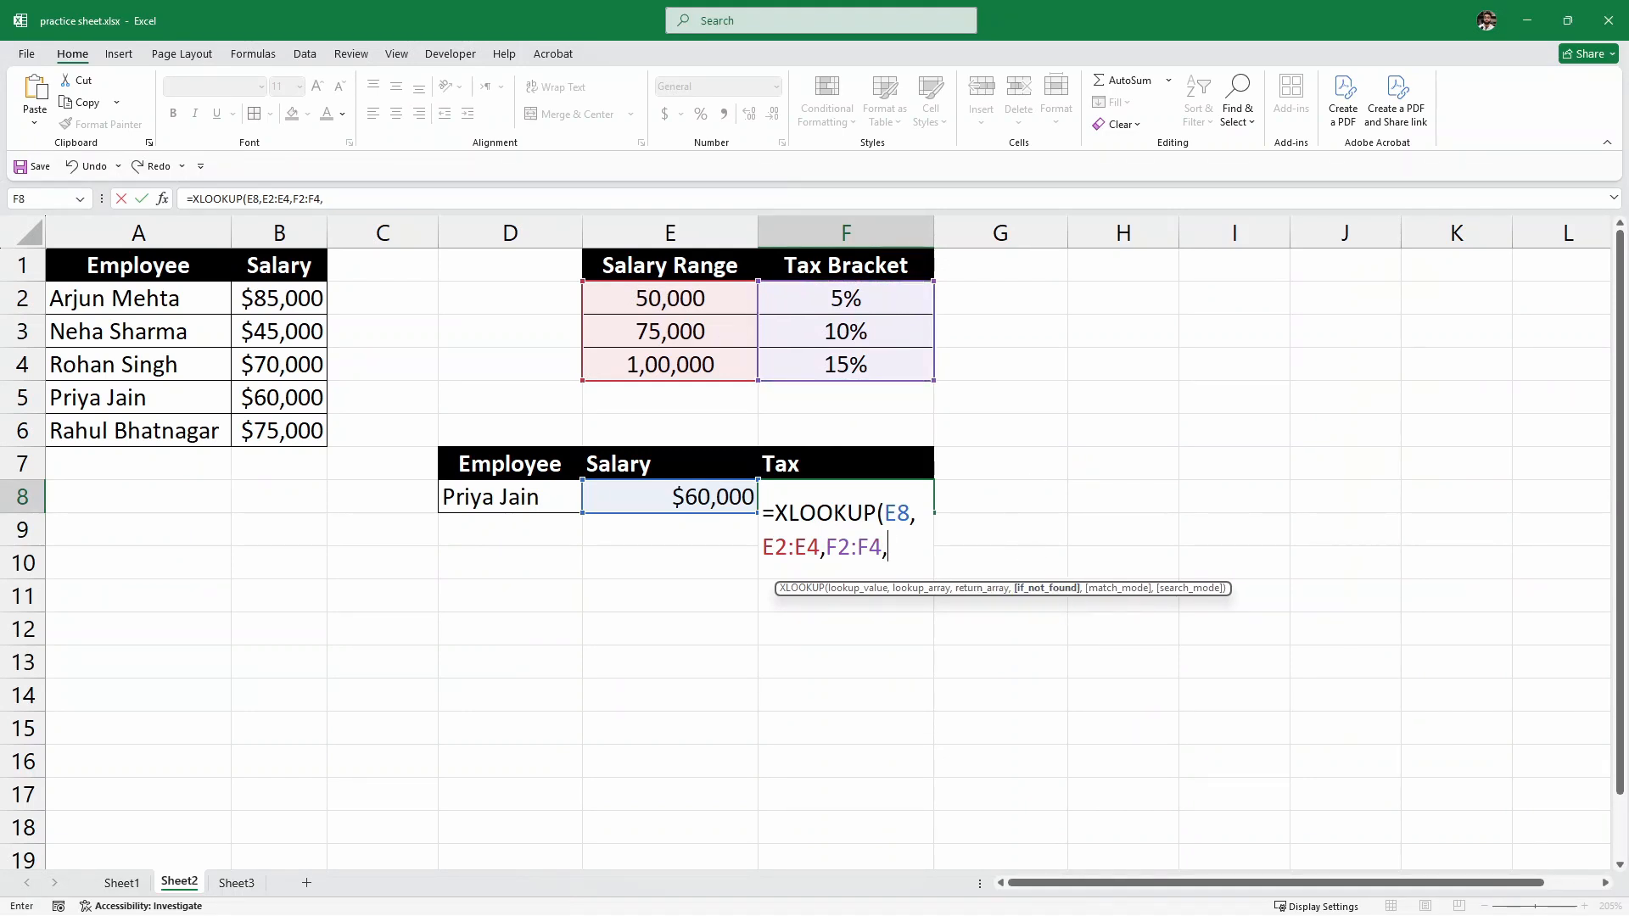
{"action": "type", "text": ","}
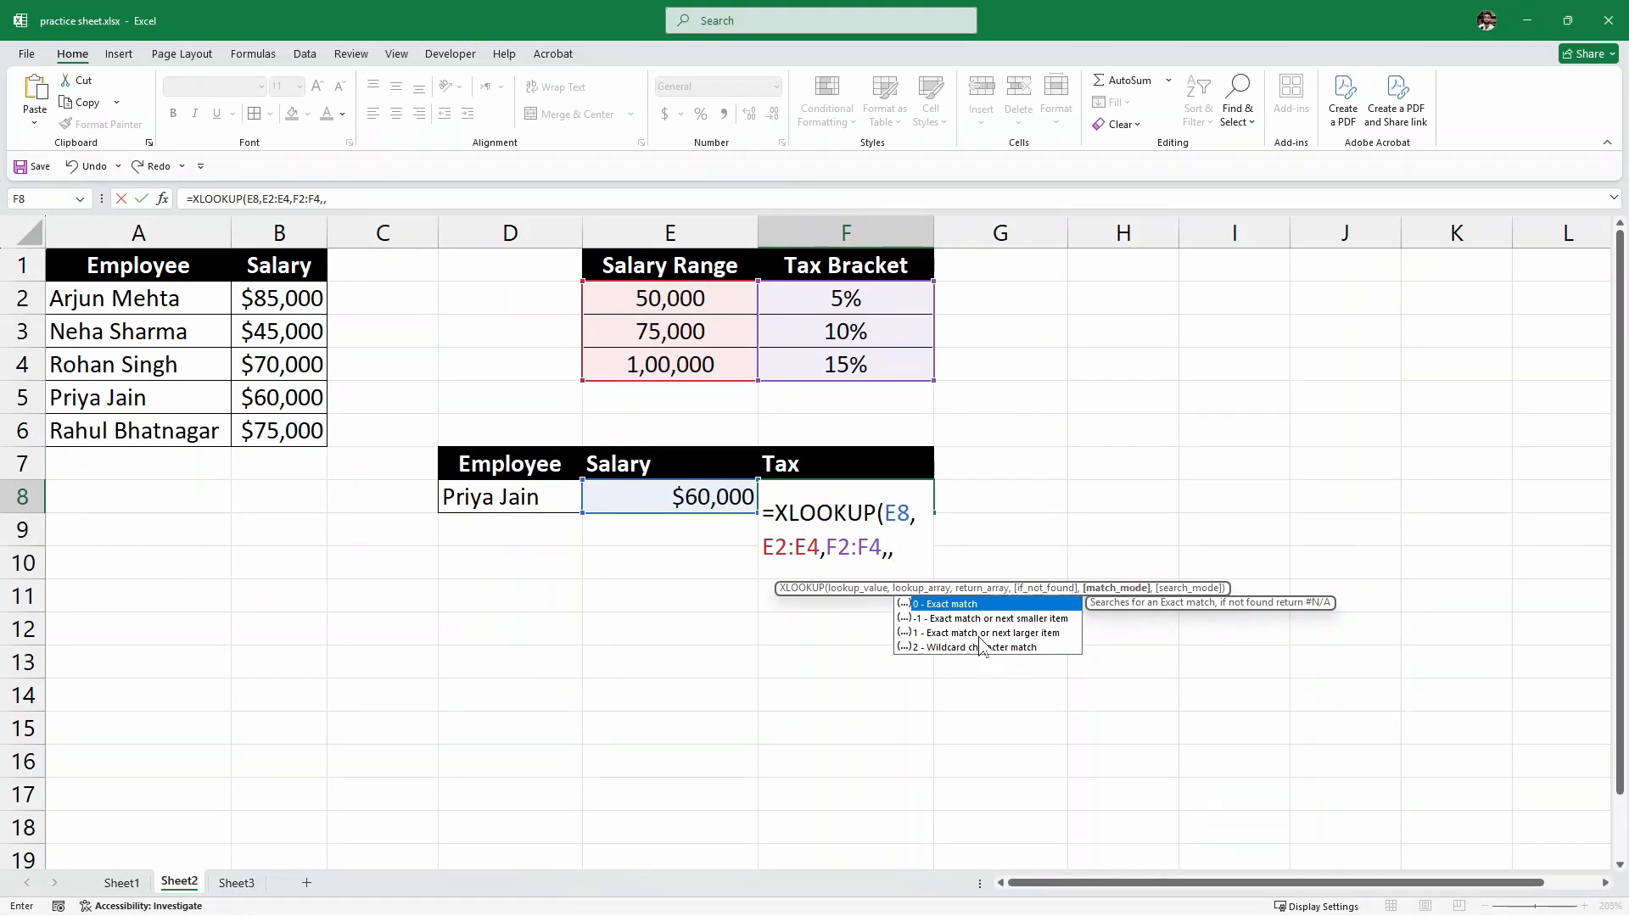
{"action": "mouse_move", "coordinate": [1060, 644]}
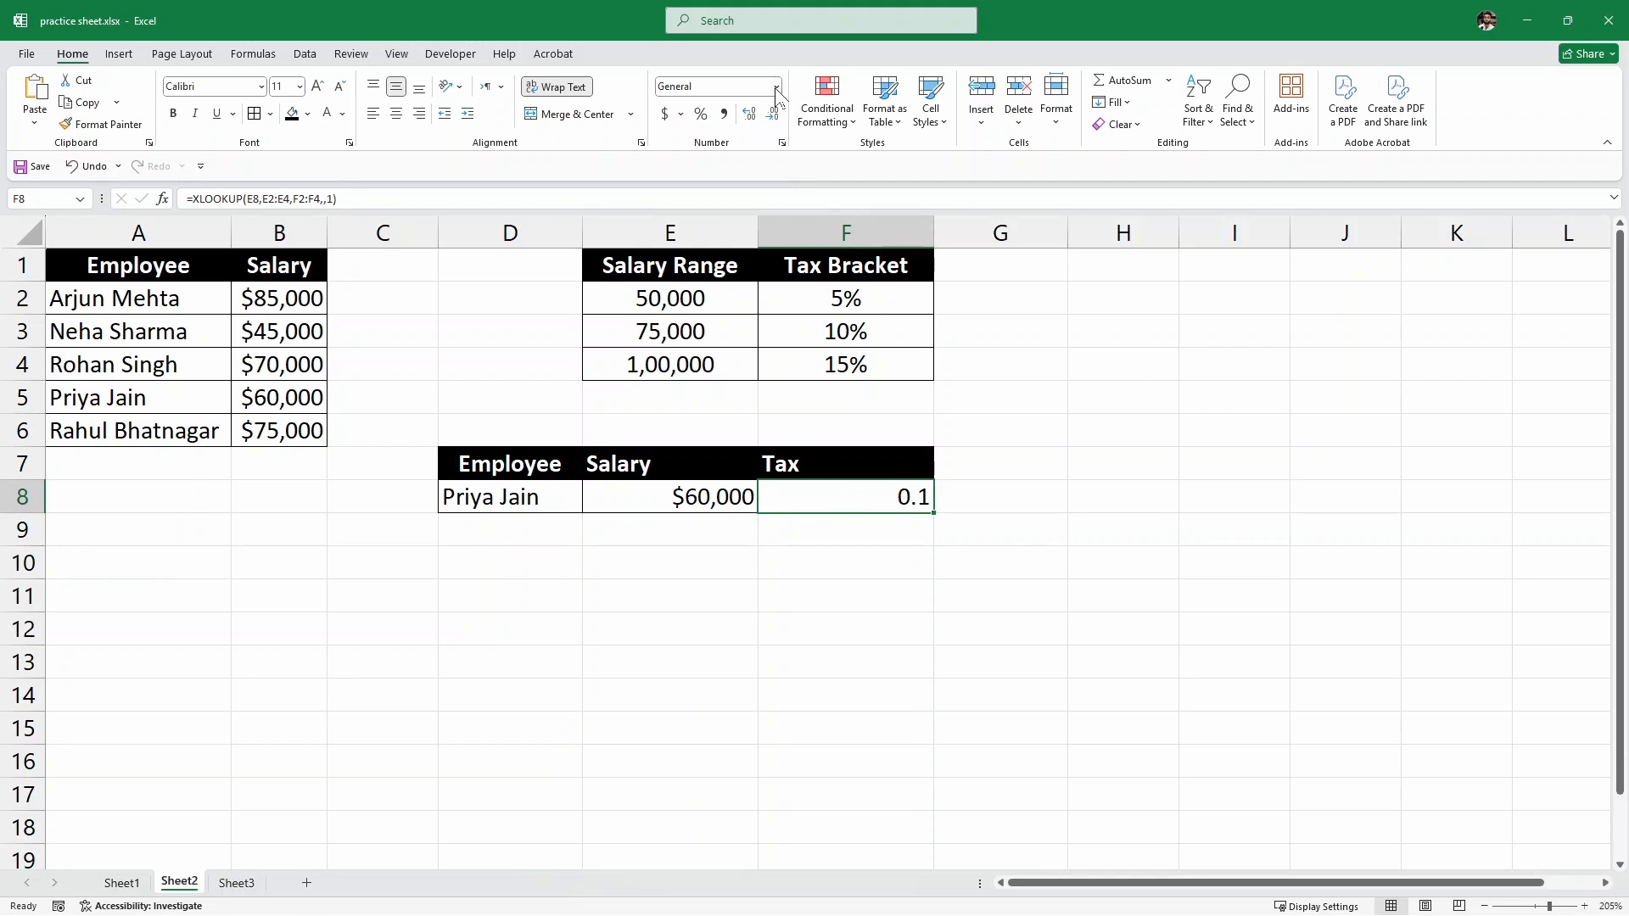
- Format F8 as Percentage with no decimal places, showing 10%
{"action": "left_click", "coordinate": [774, 86]}
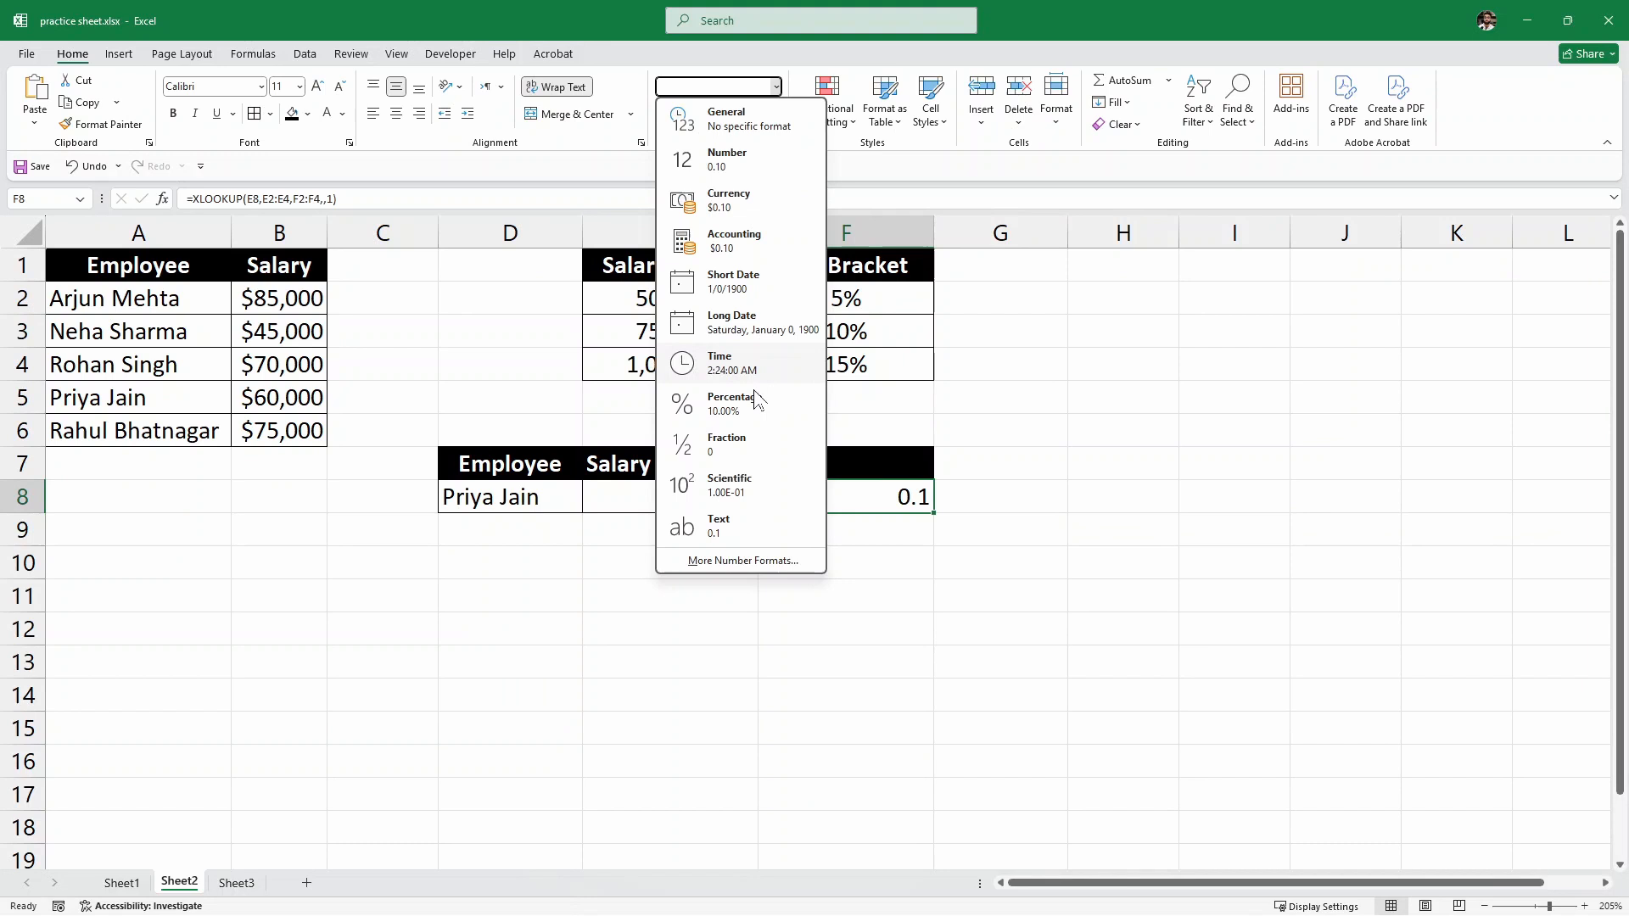
{"action": "left_click", "coordinate": [731, 403]}
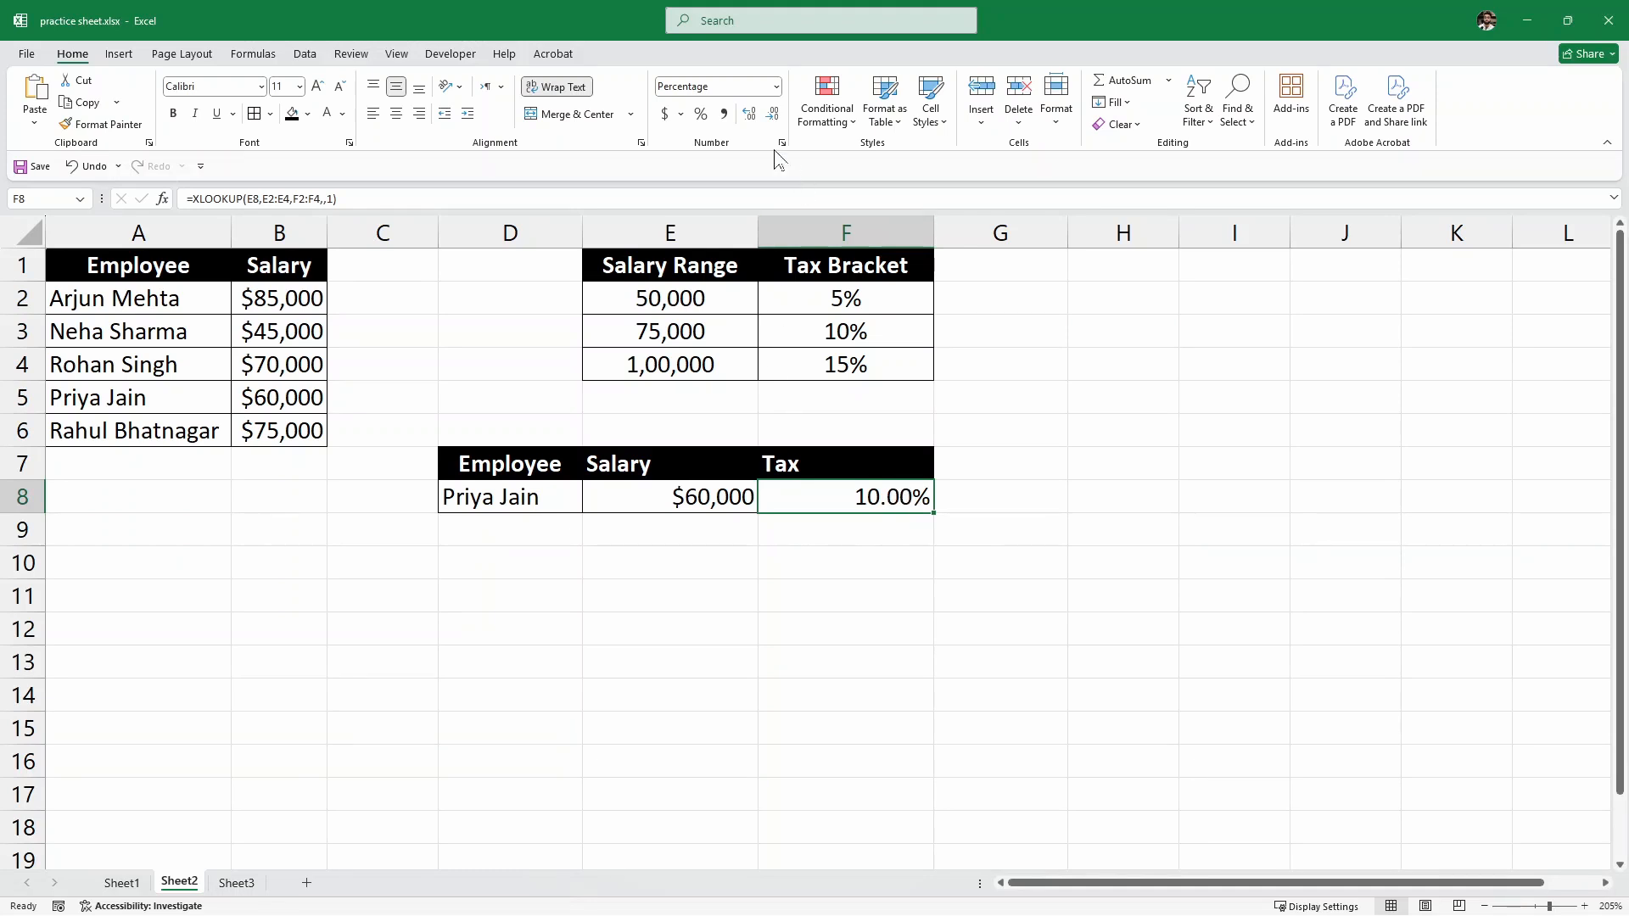
{"action": "mouse_move", "coordinate": [773, 115]}
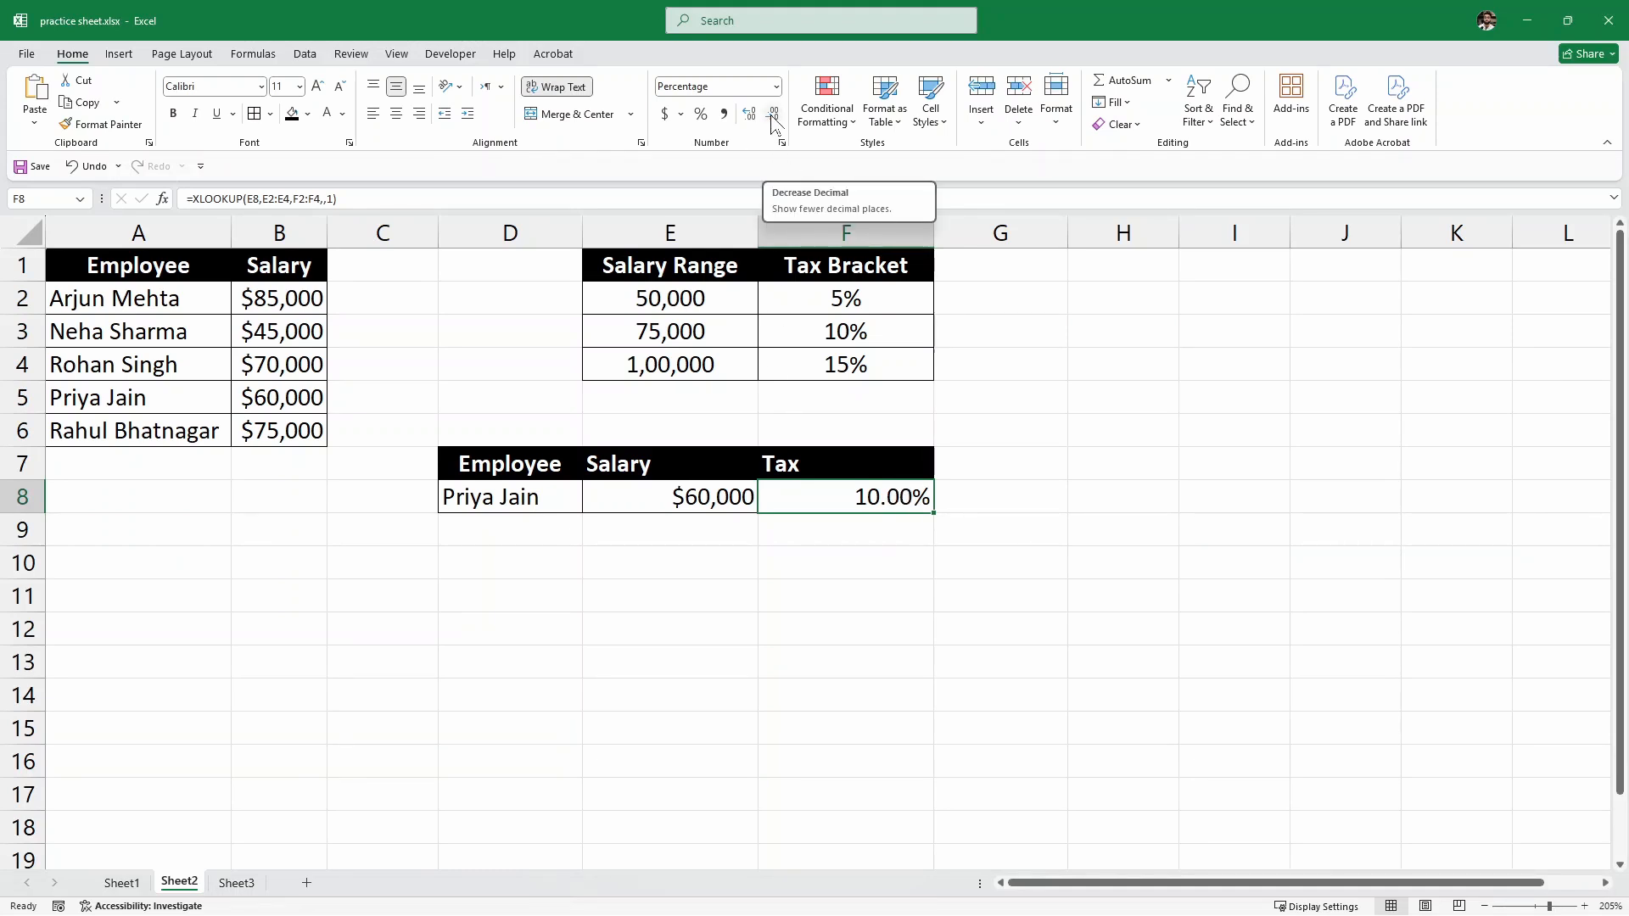
{"action": "left_click", "coordinate": [773, 114]}
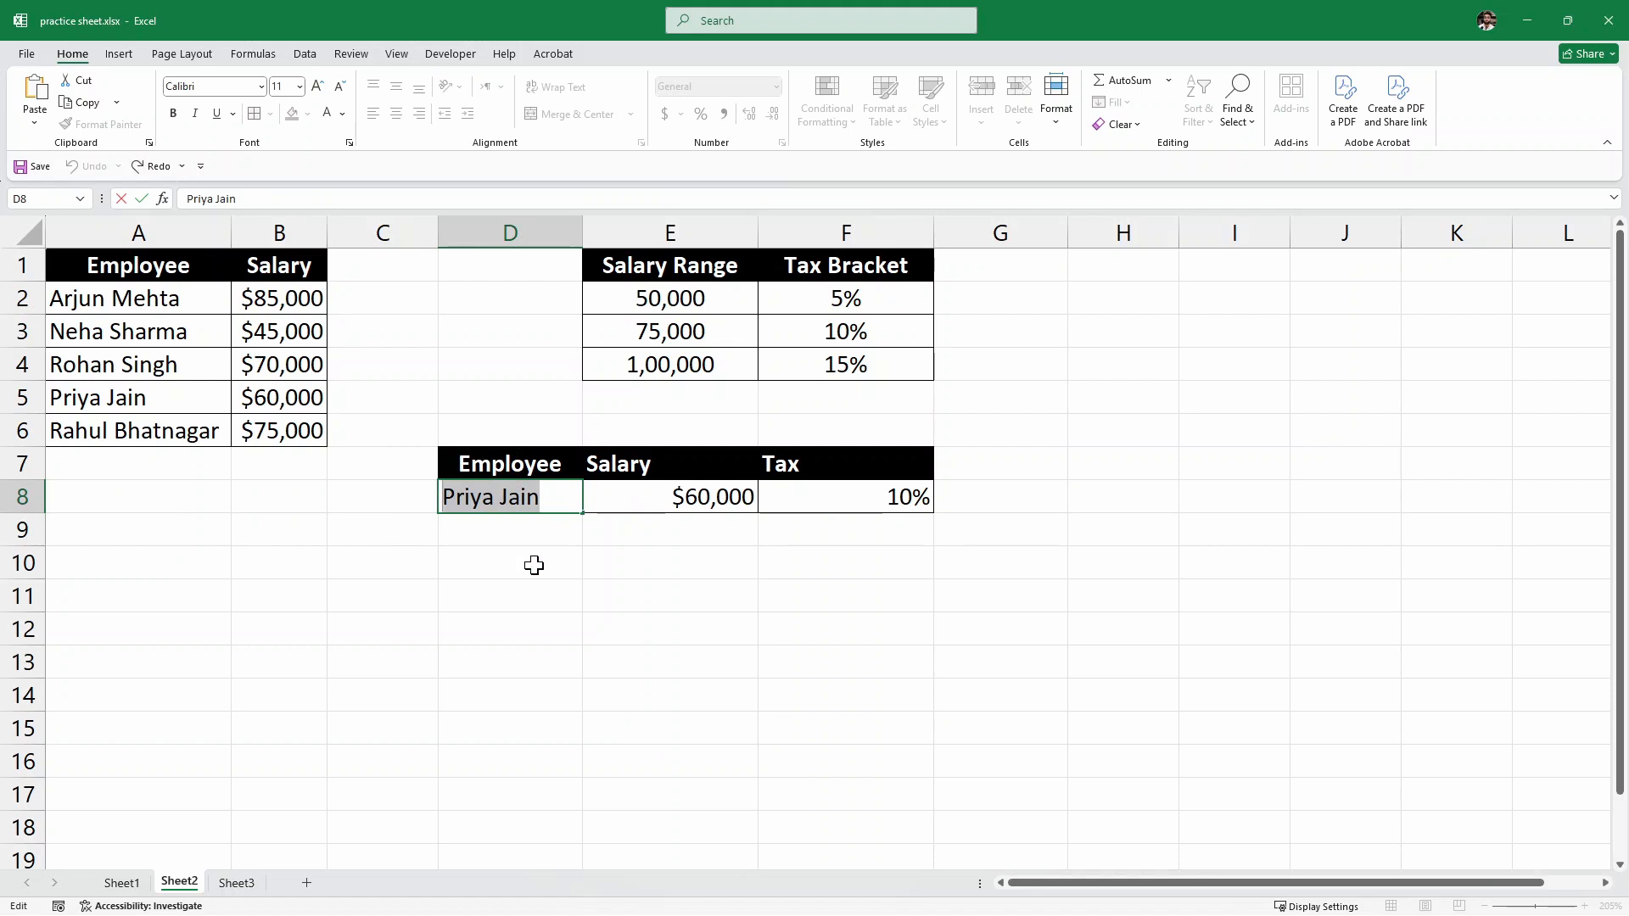
{"action": "type", "text": "Rogh"}
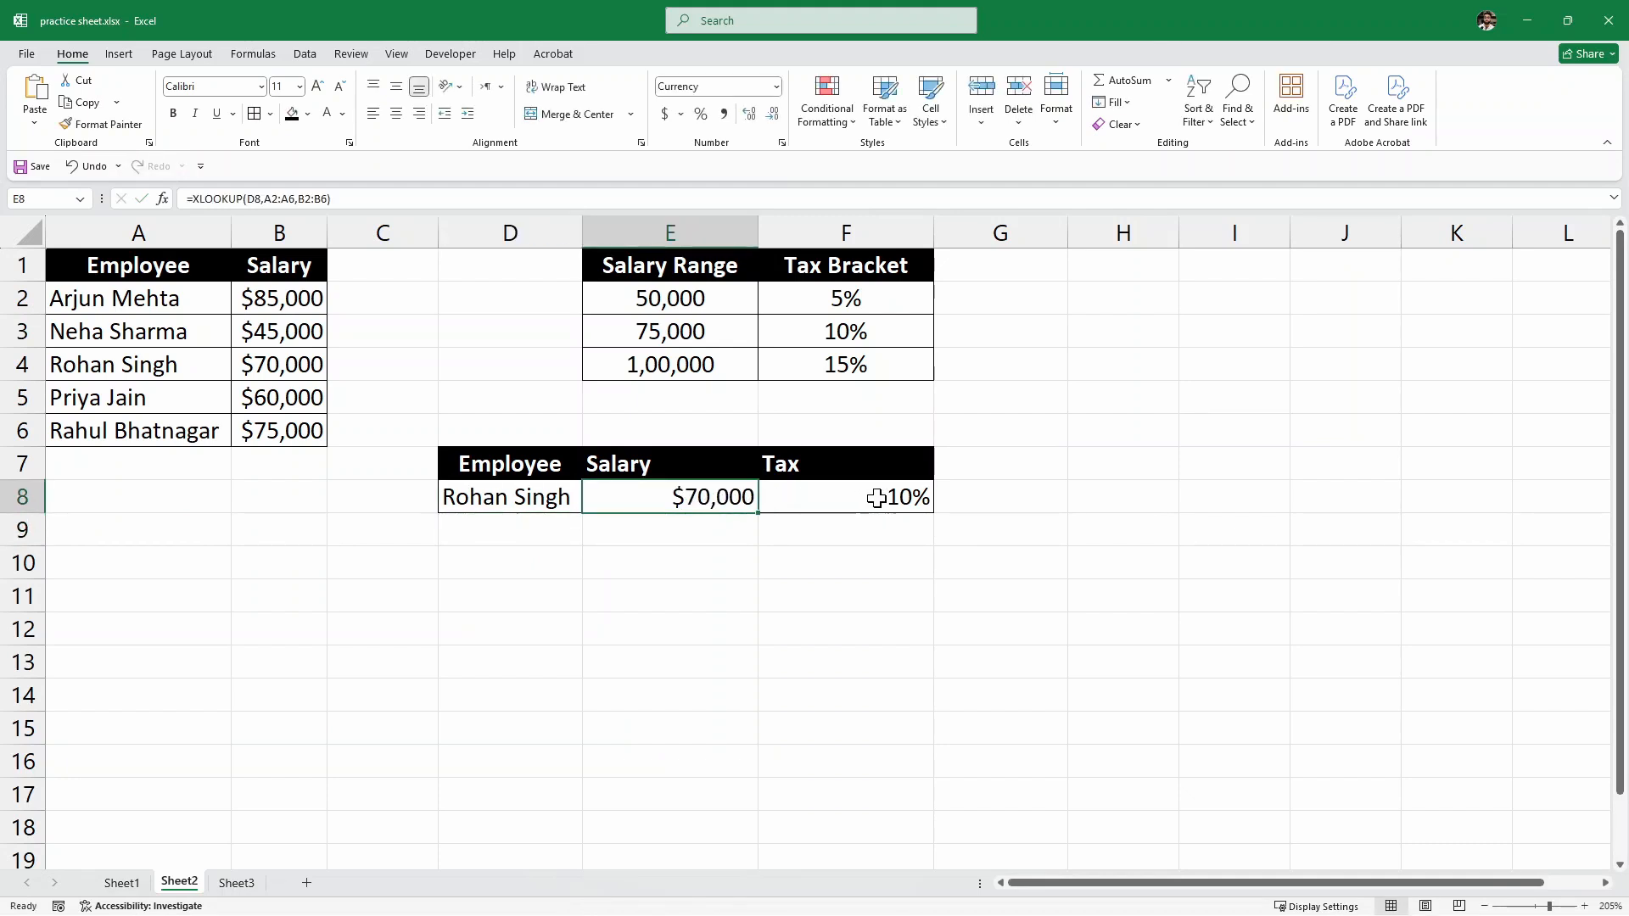
{"action": "left_click", "coordinate": [845, 496]}
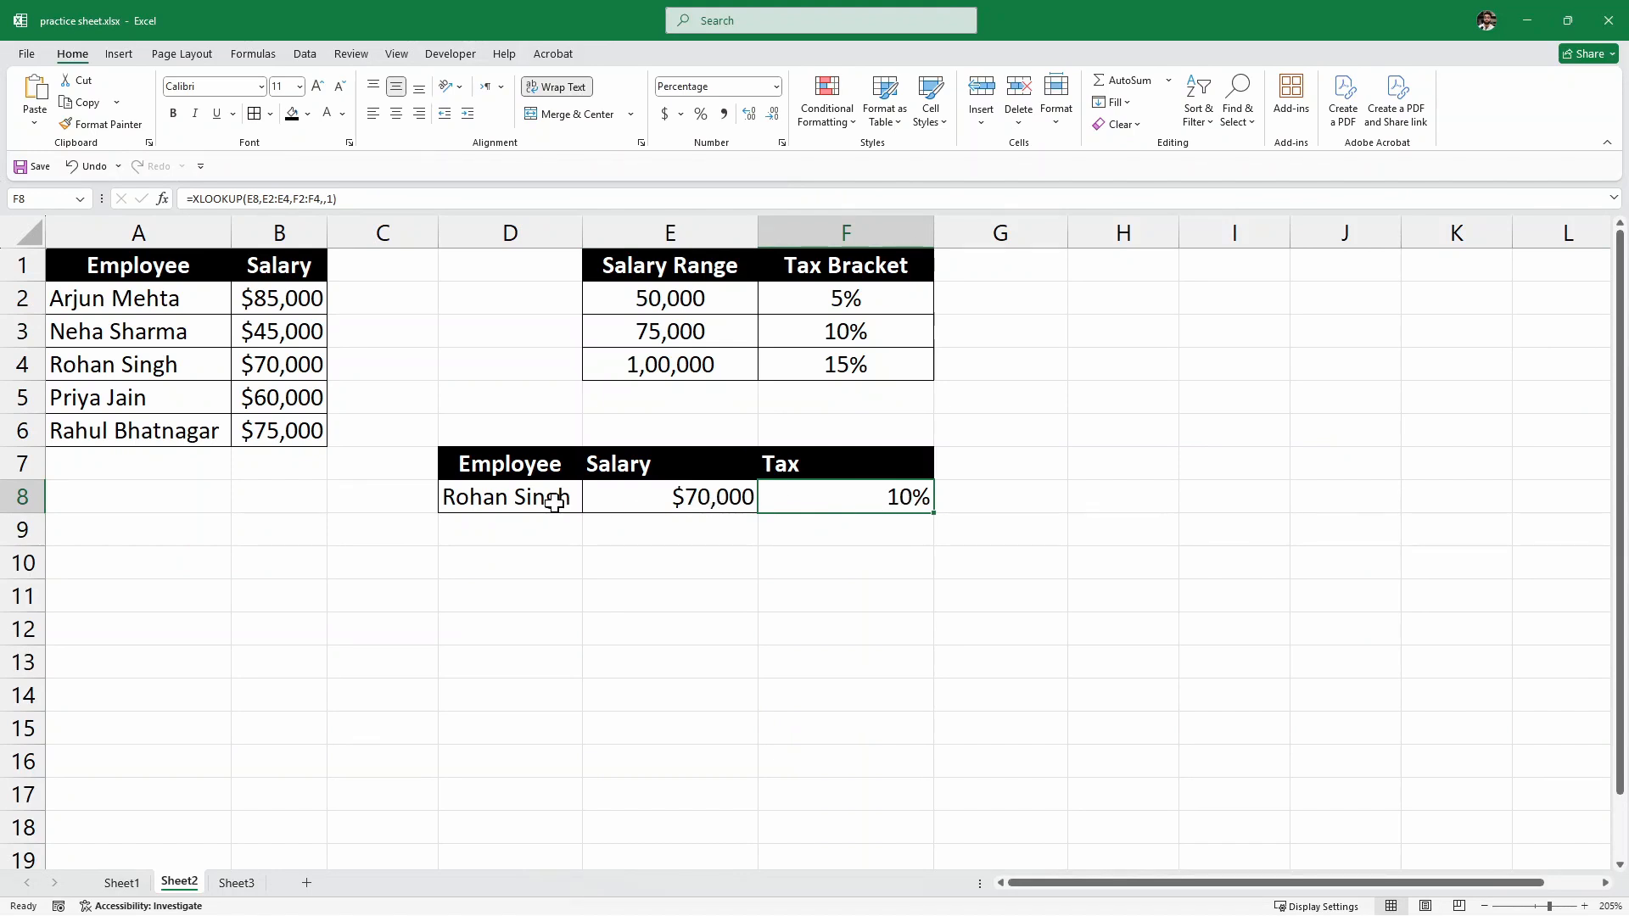
{"action": "left_click", "coordinate": [508, 496]}
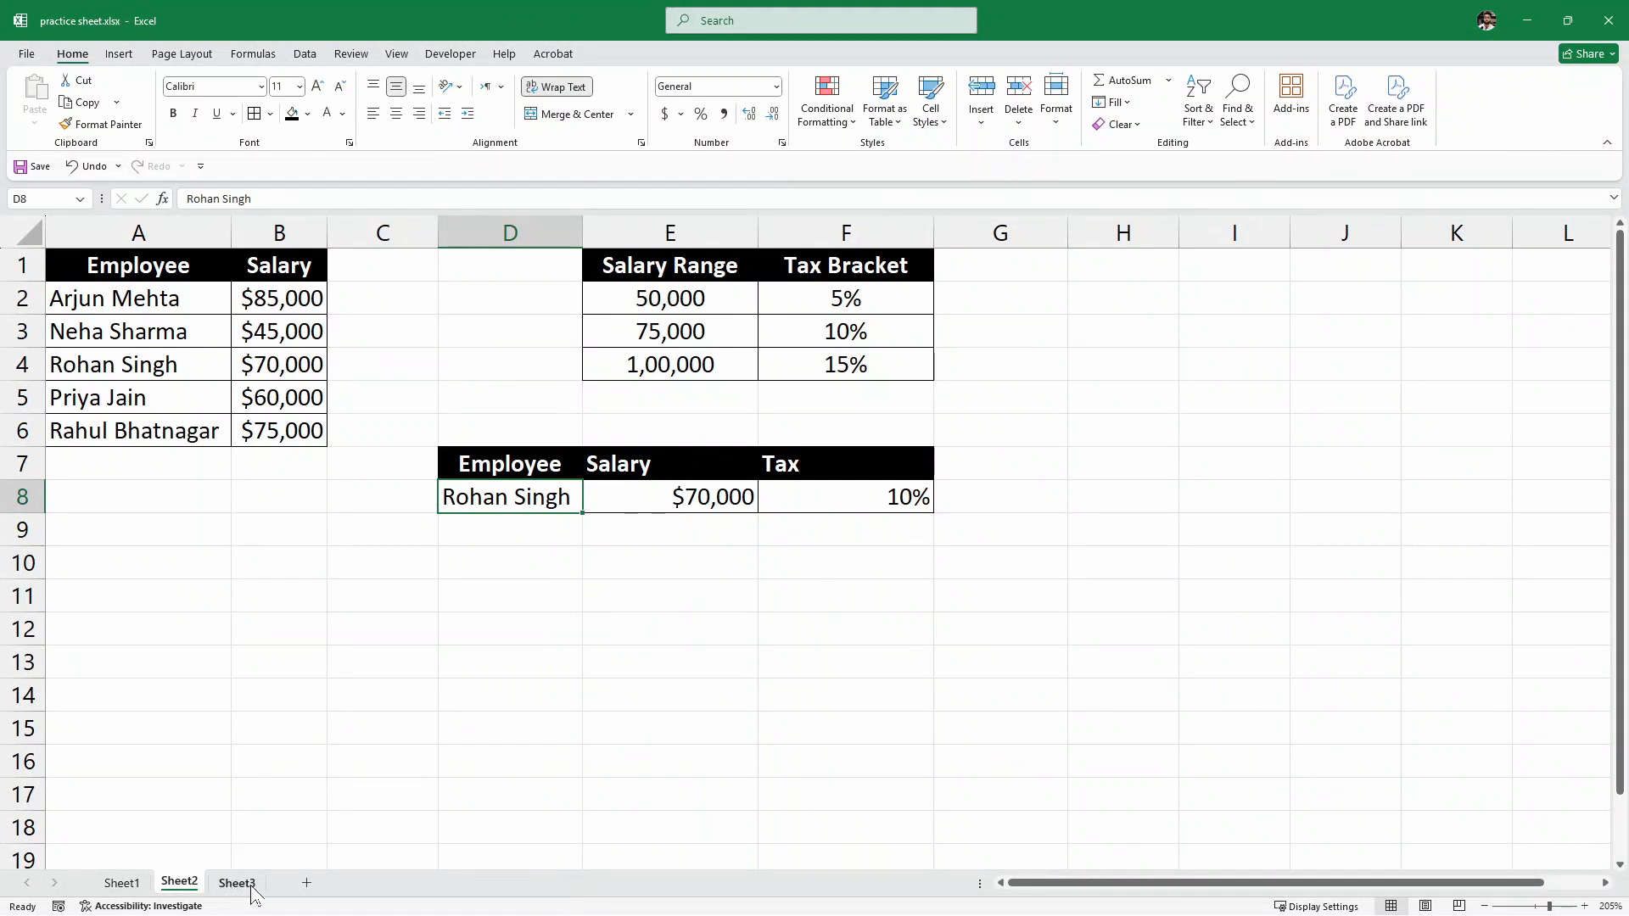
- Switch to Sheet3 and review the P003 row's empty name, category and stock cells
{"action": "left_click", "coordinate": [236, 883]}
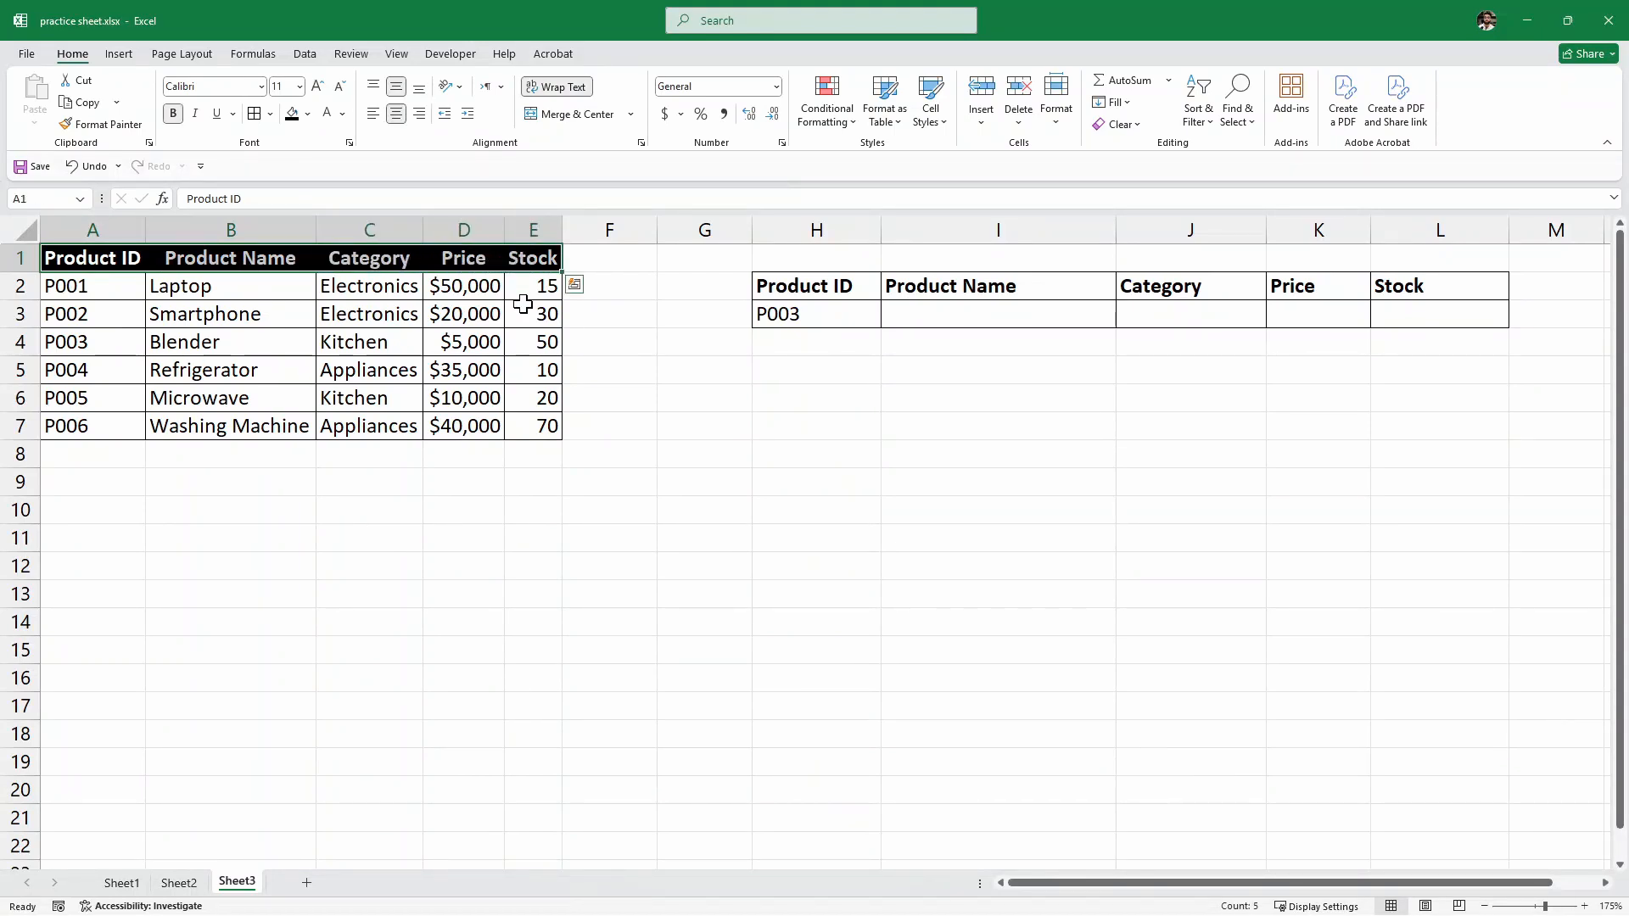
{"action": "left_click", "coordinate": [533, 313]}
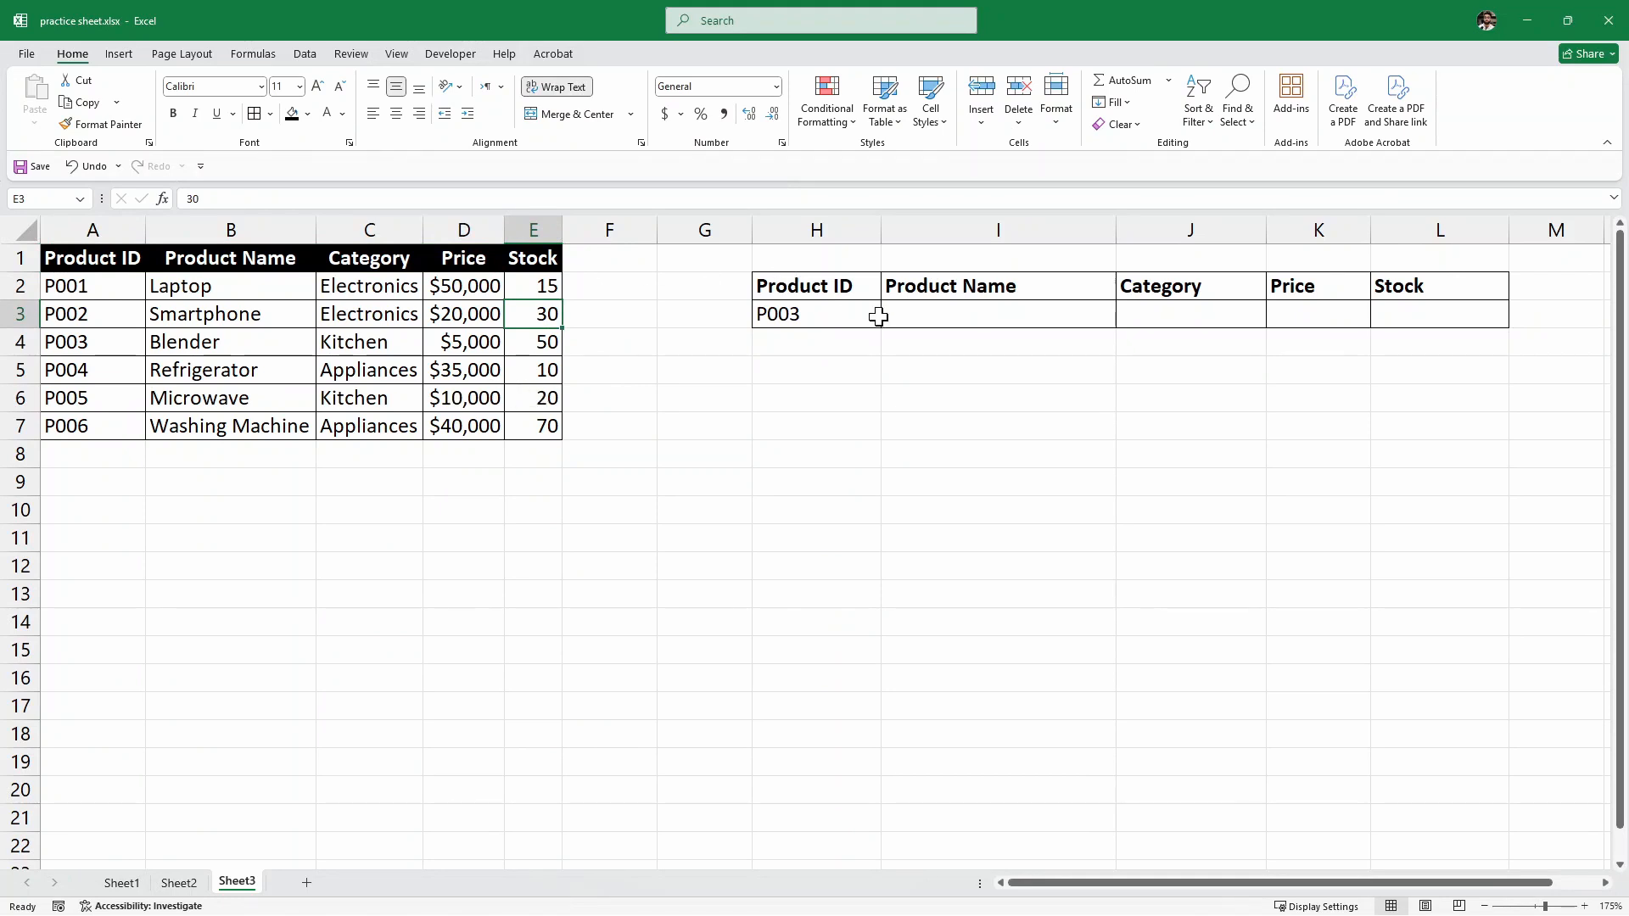
{"action": "left_click", "coordinate": [816, 314]}
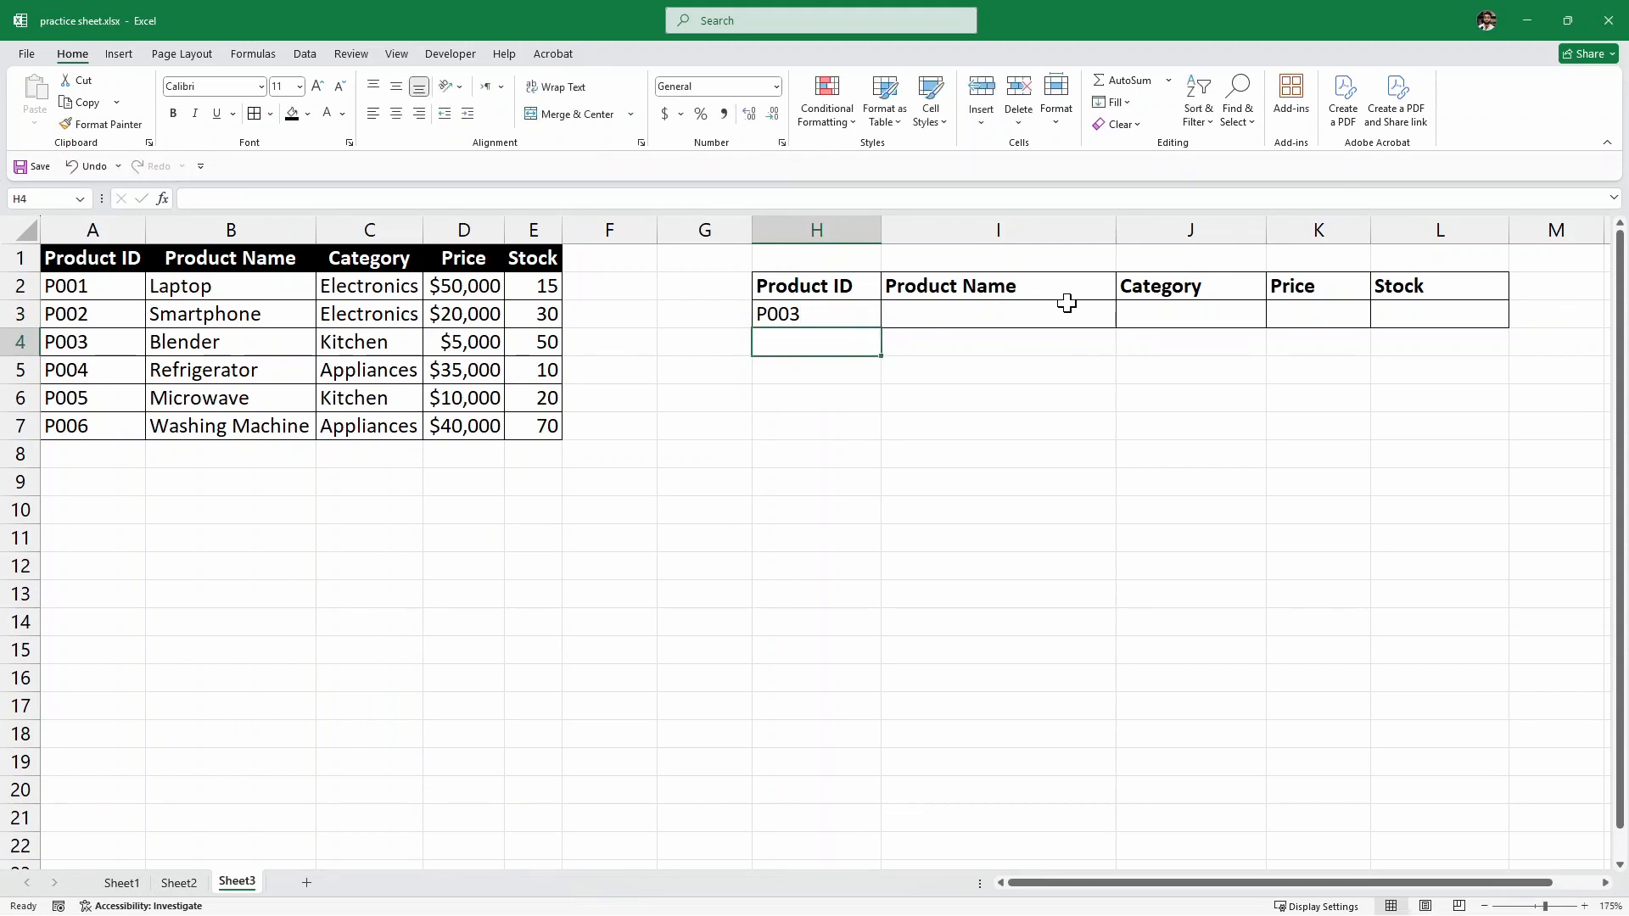
{"action": "left_click", "coordinate": [1189, 314]}
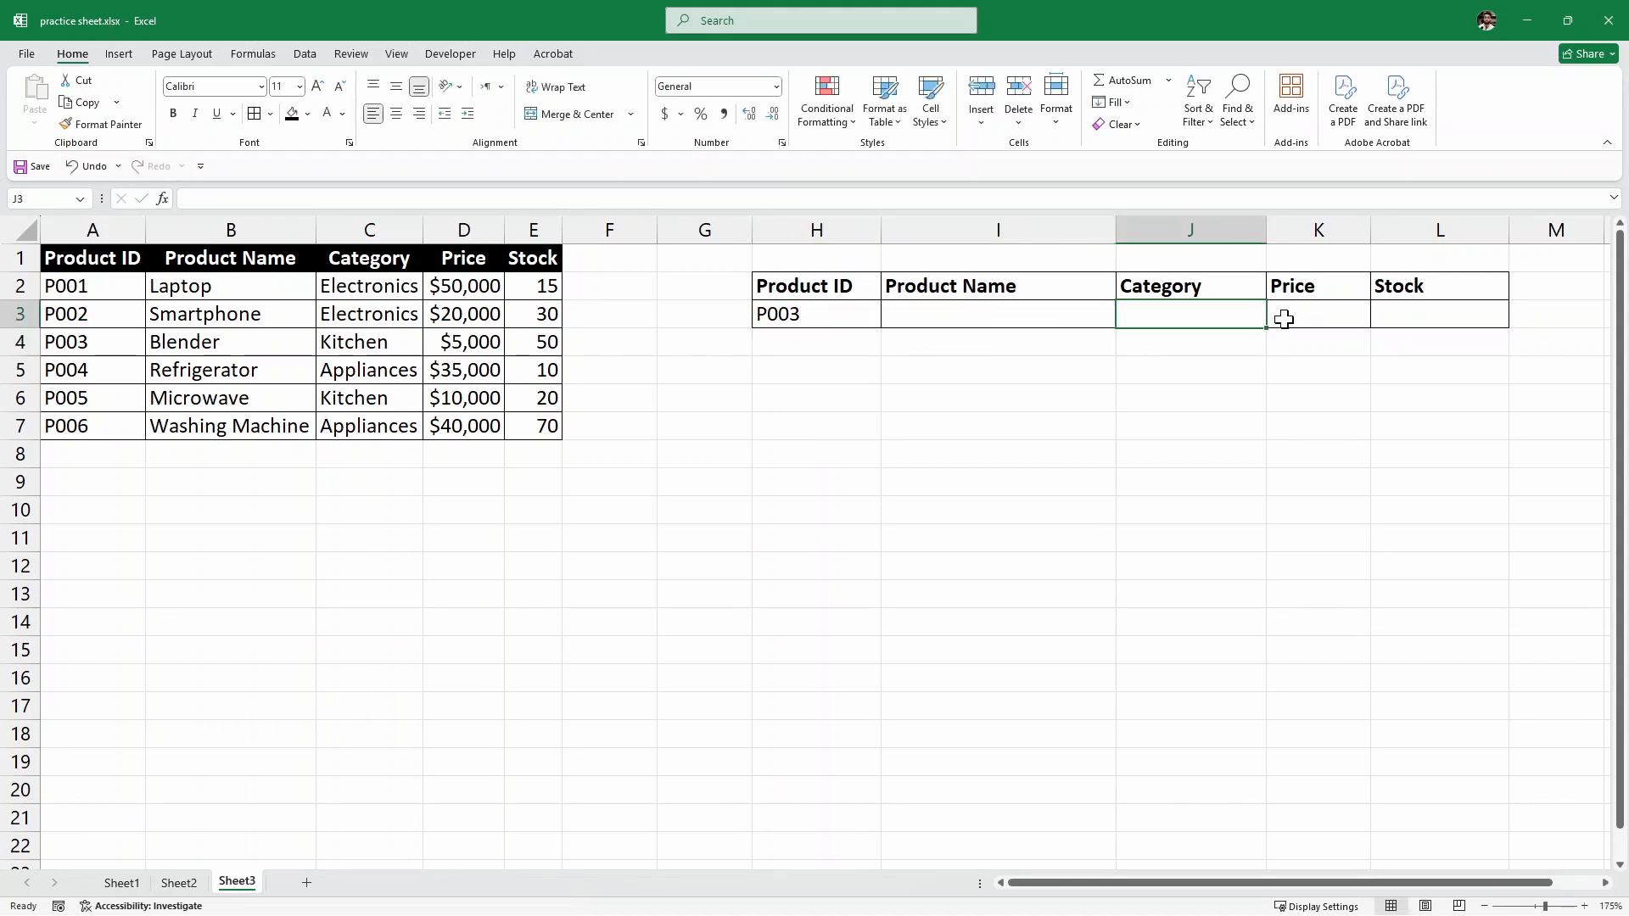
{"action": "left_click", "coordinate": [1439, 314]}
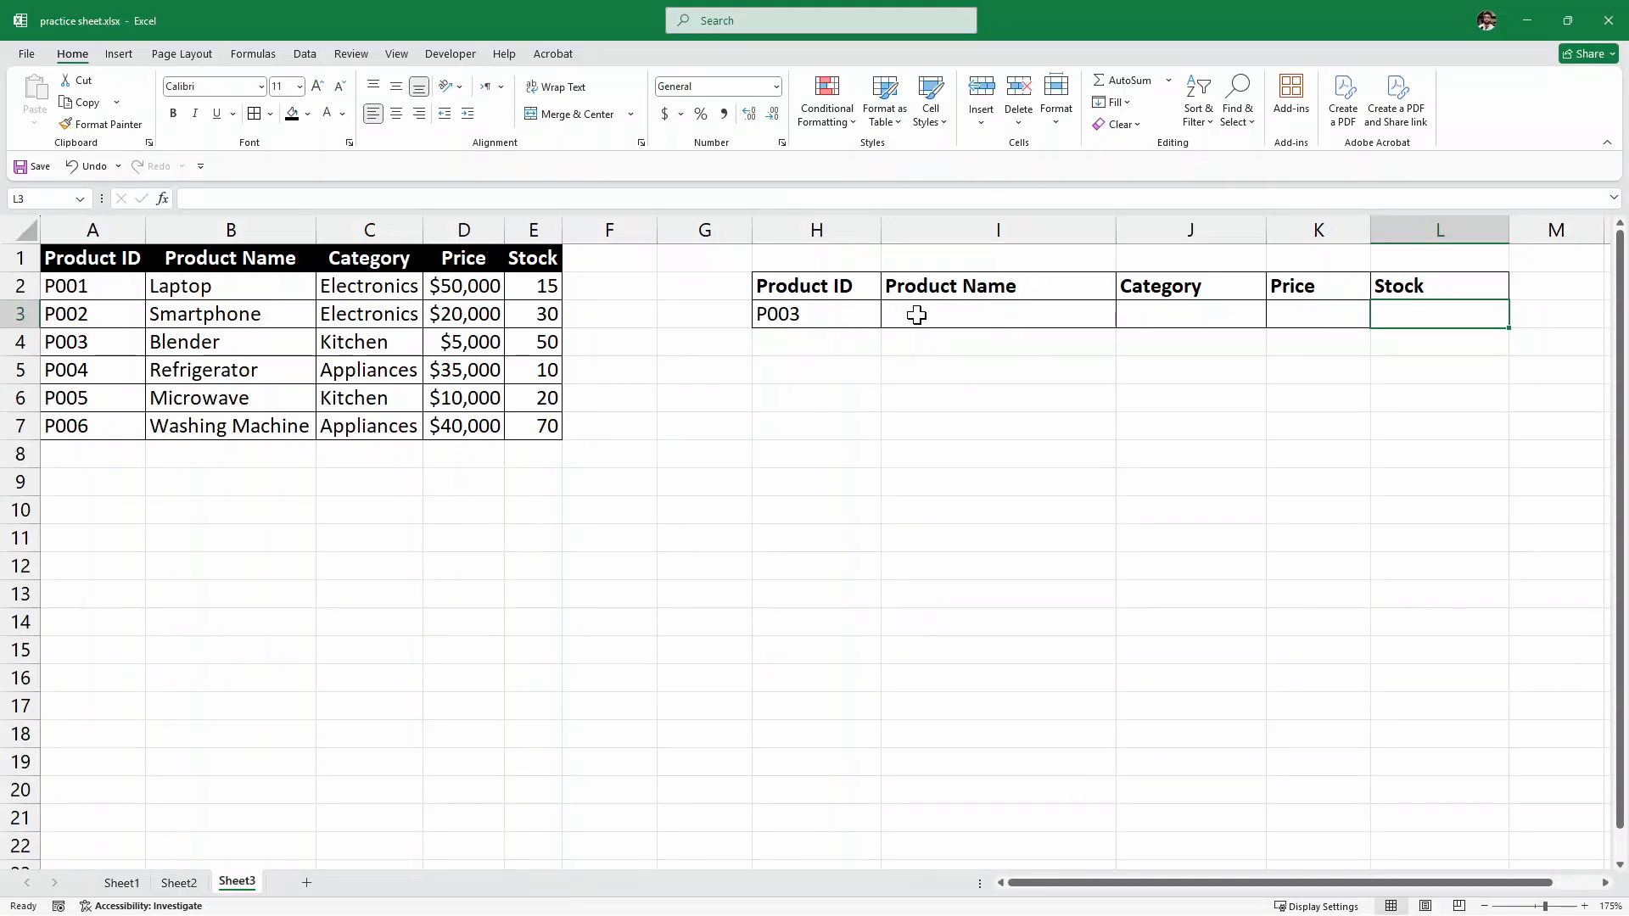
- Enter =XLOOKUP(H3,$A$2:$A$7,B2:E7) in I3, spilling Blender, Kitchen, $5,000 and 50
{"action": "type", "text": "="}
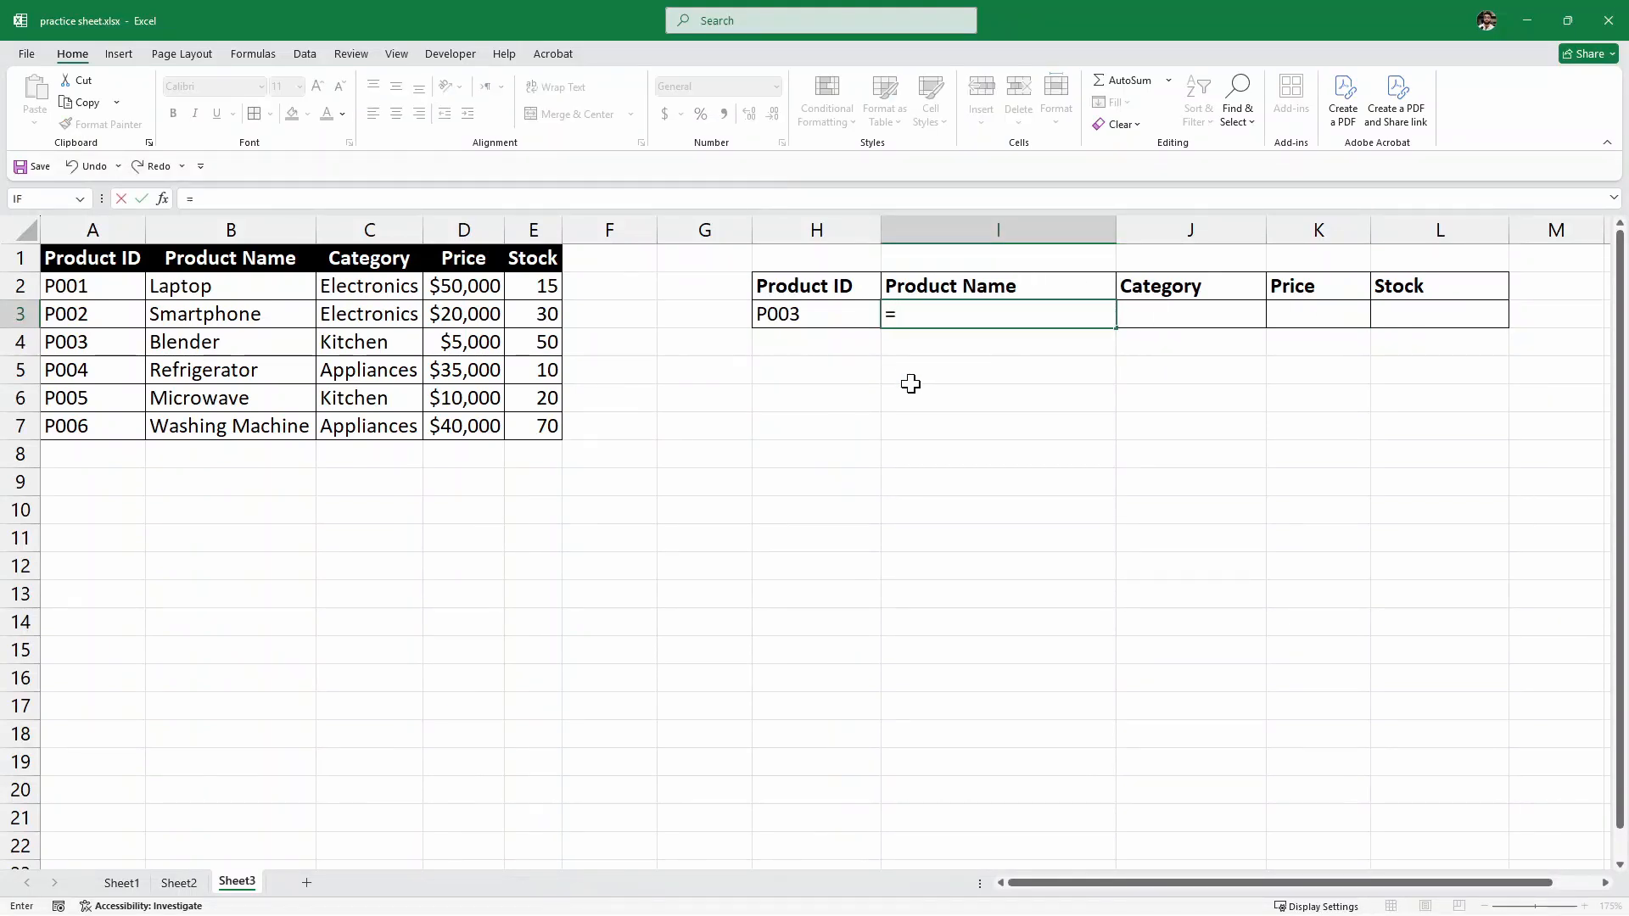
{"action": "type", "text": "XLOOKUP("}
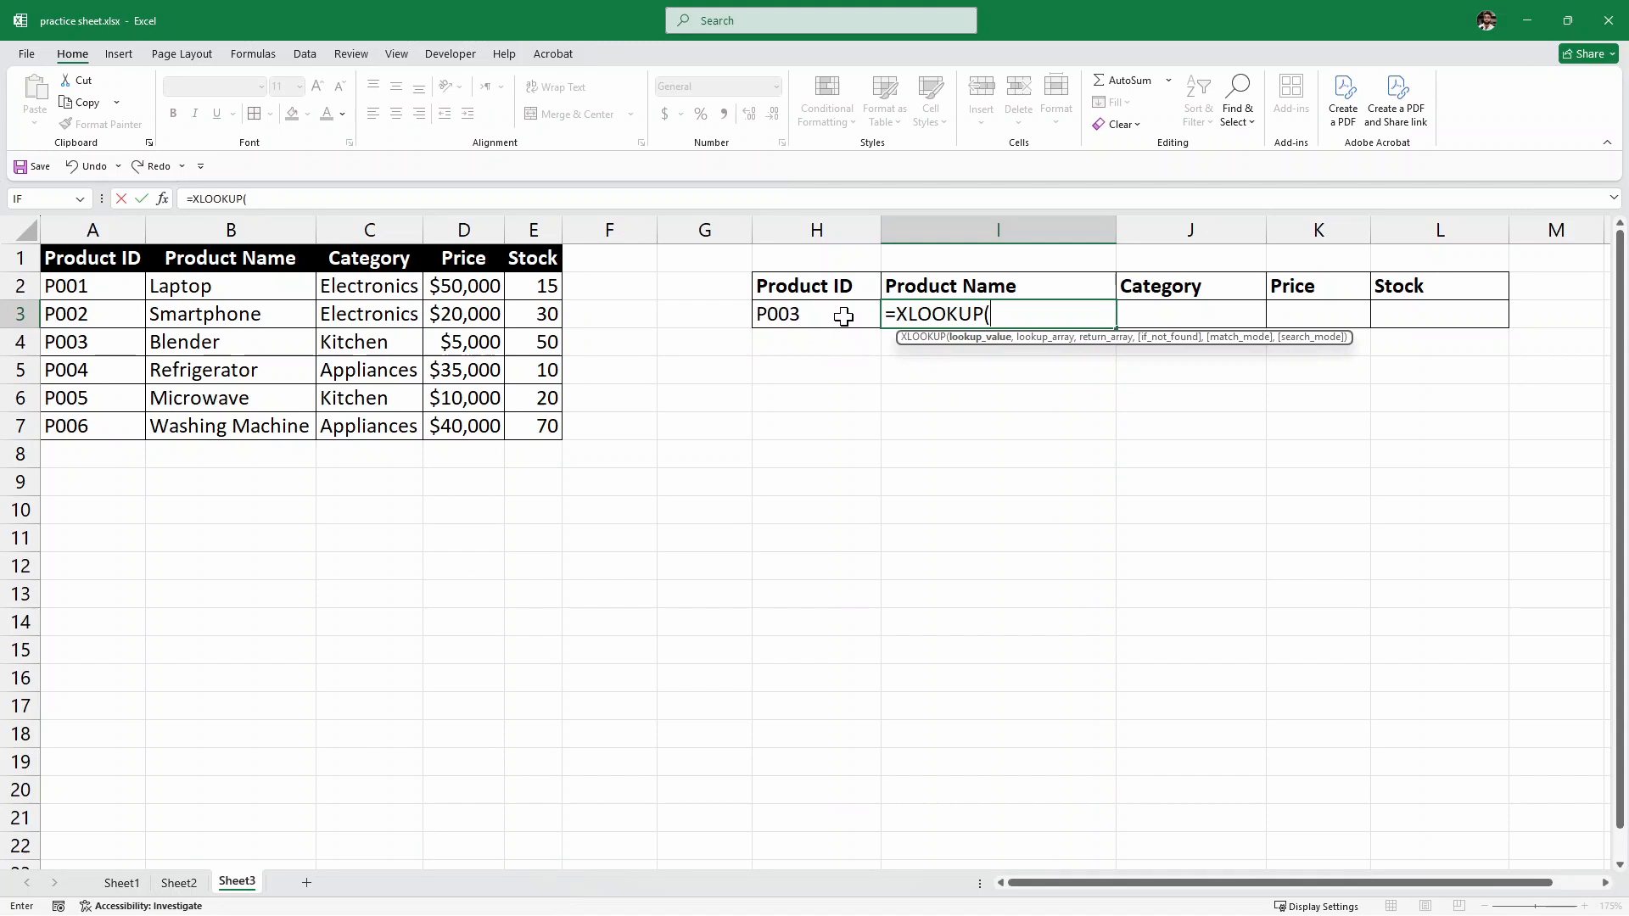
{"action": "left_click", "coordinate": [816, 314]}
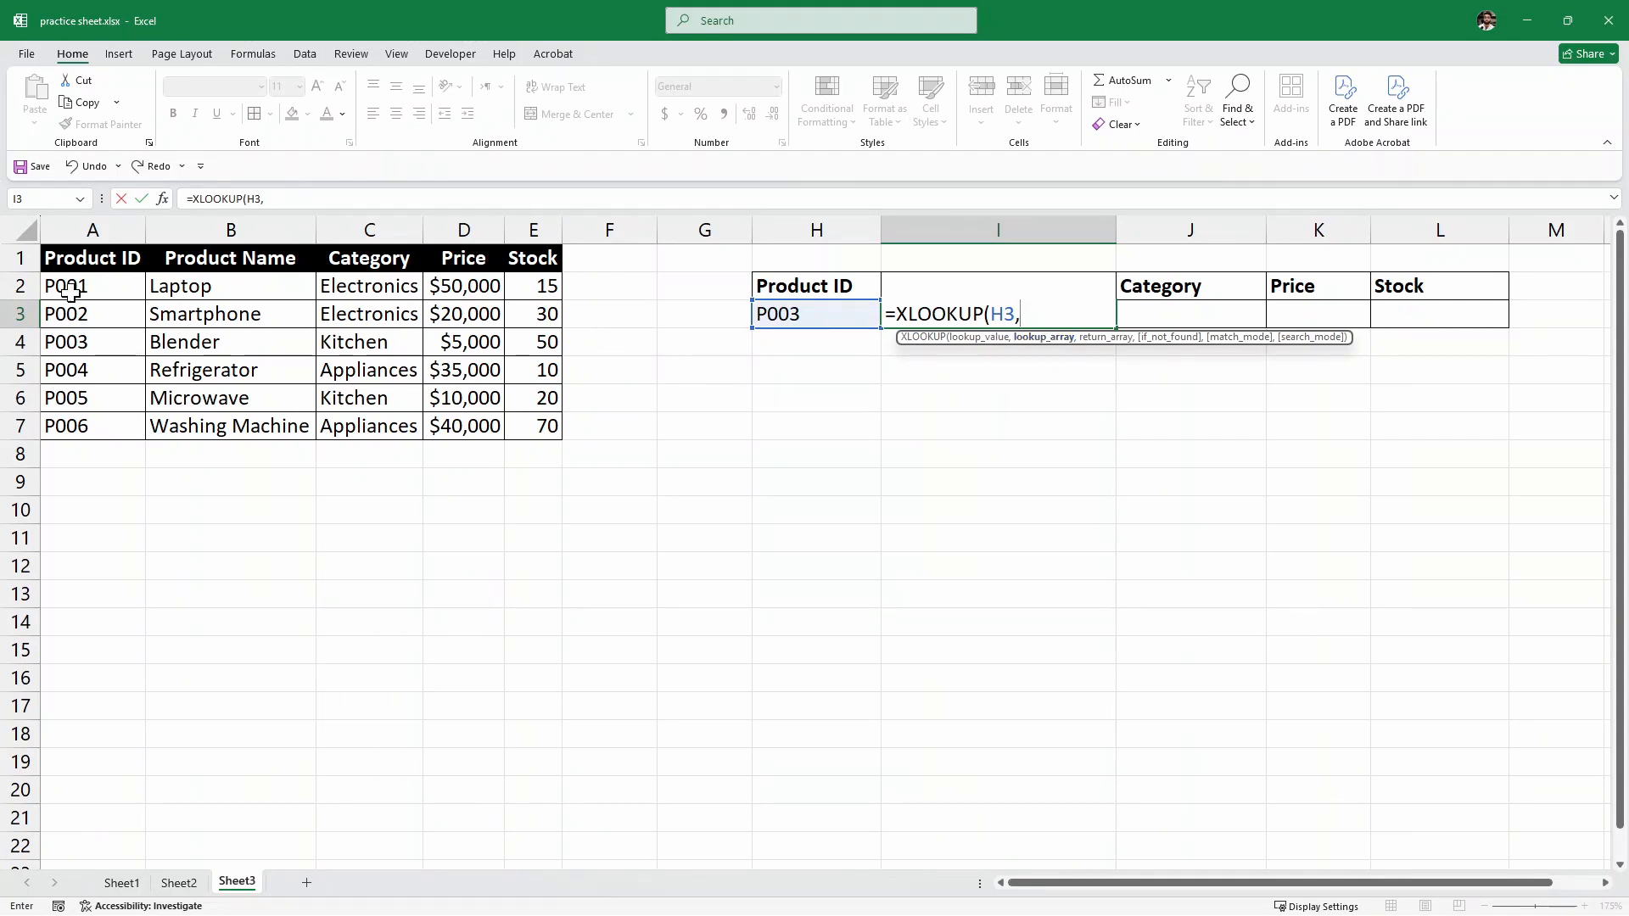
{"action": "left_click_drag", "start_coordinate": [92, 286], "coordinate": [92, 398]}
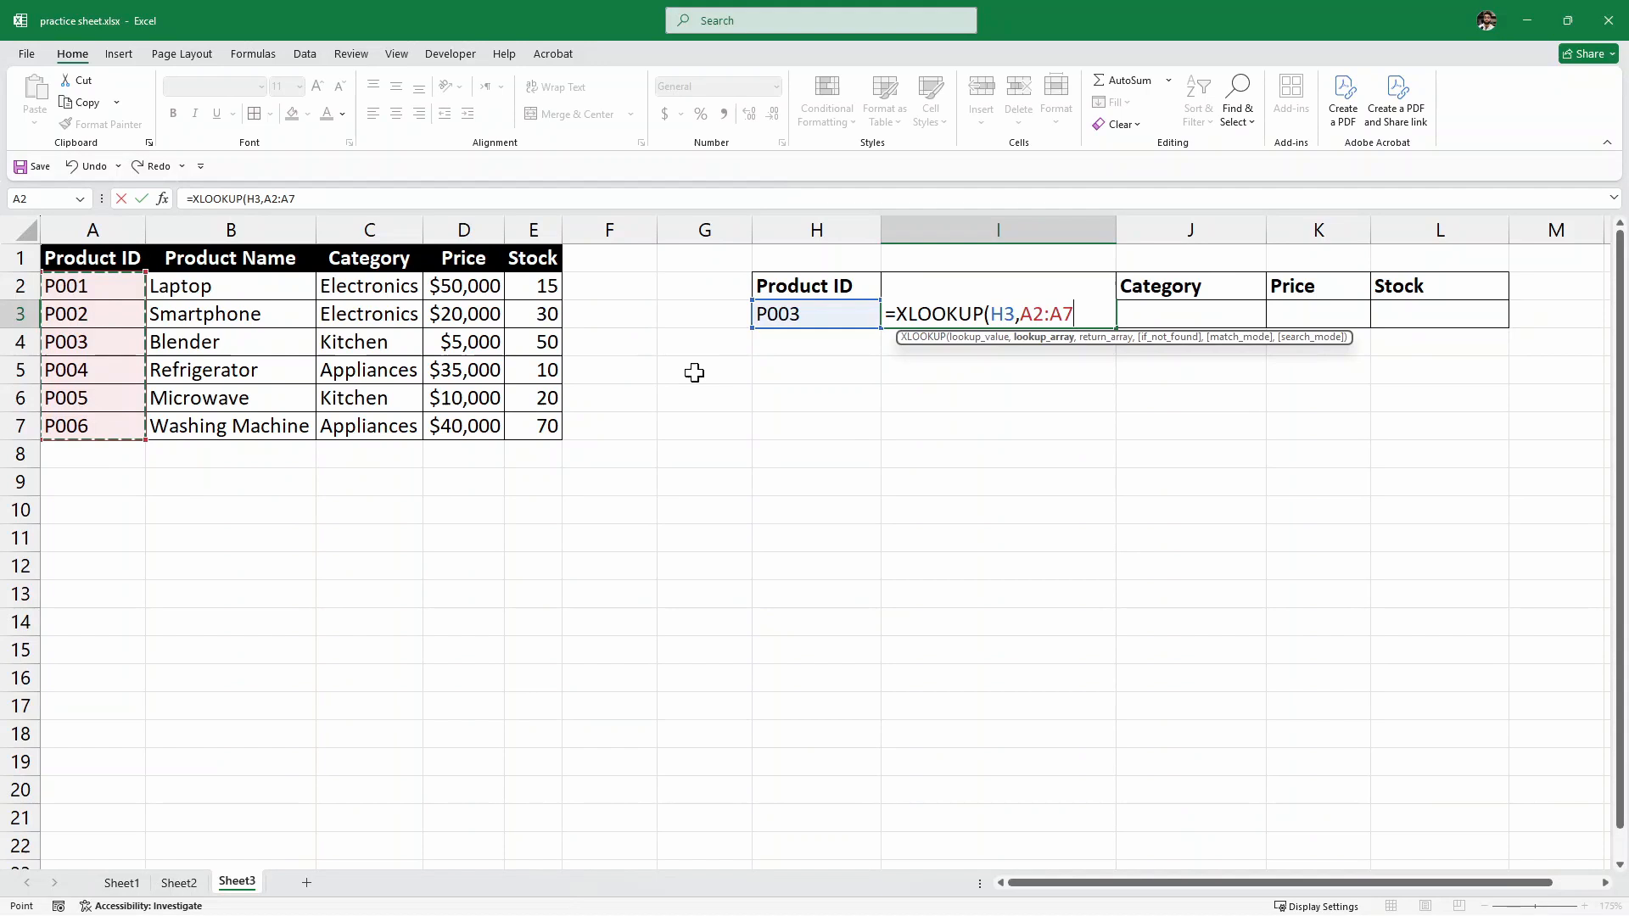
{"action": "key", "text": "f4"}
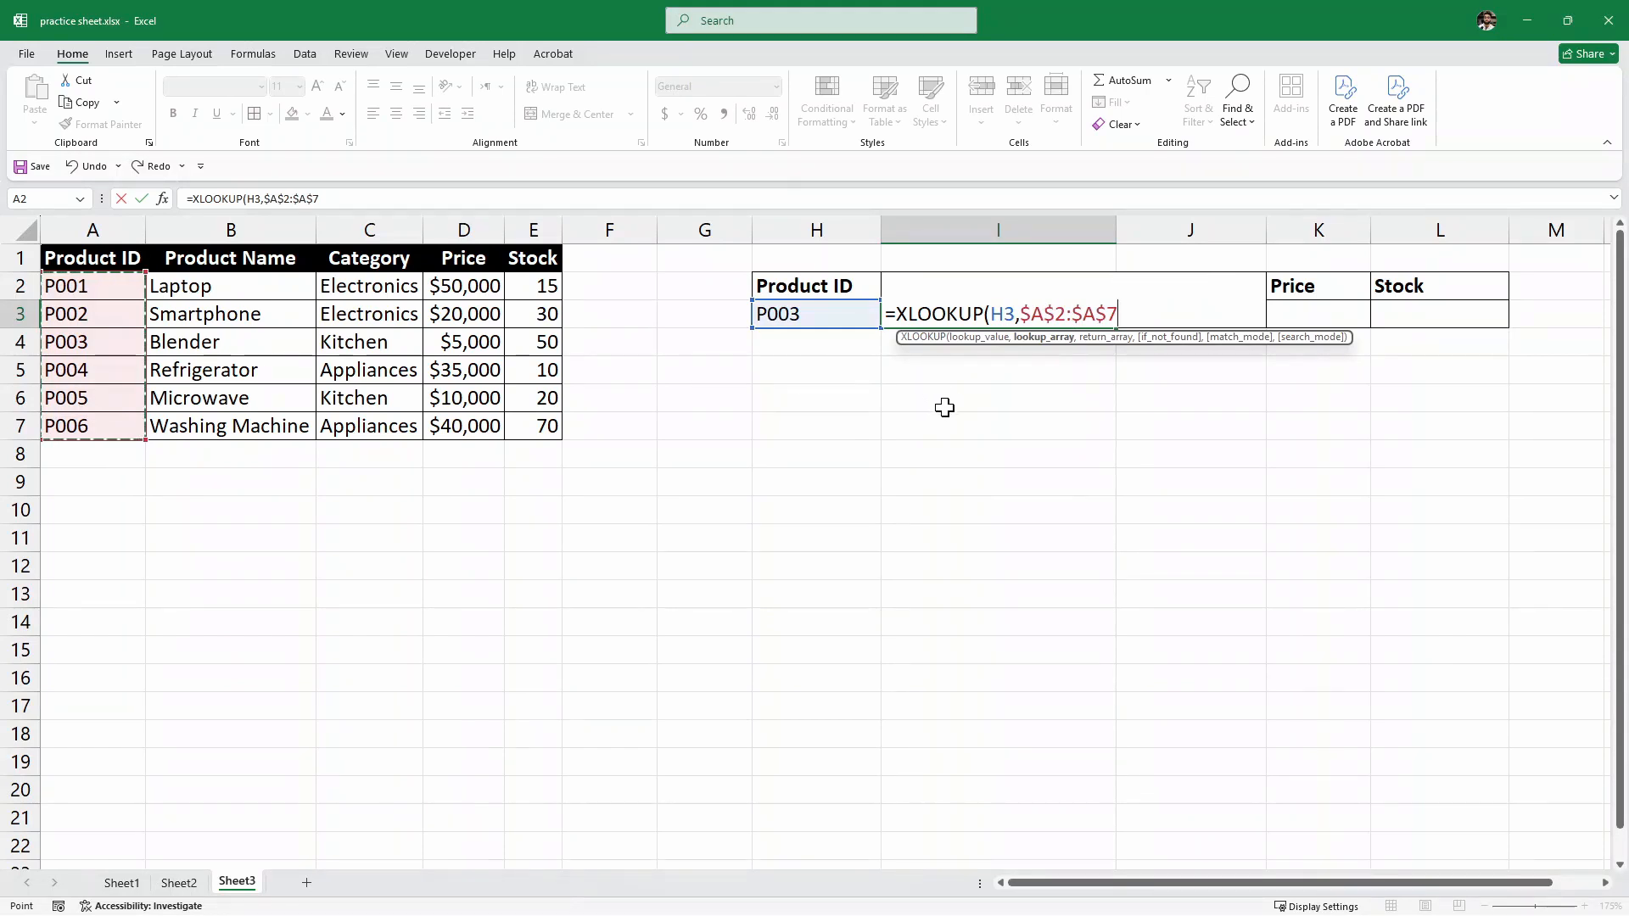
{"action": "type", "text": ",B2:C5"}
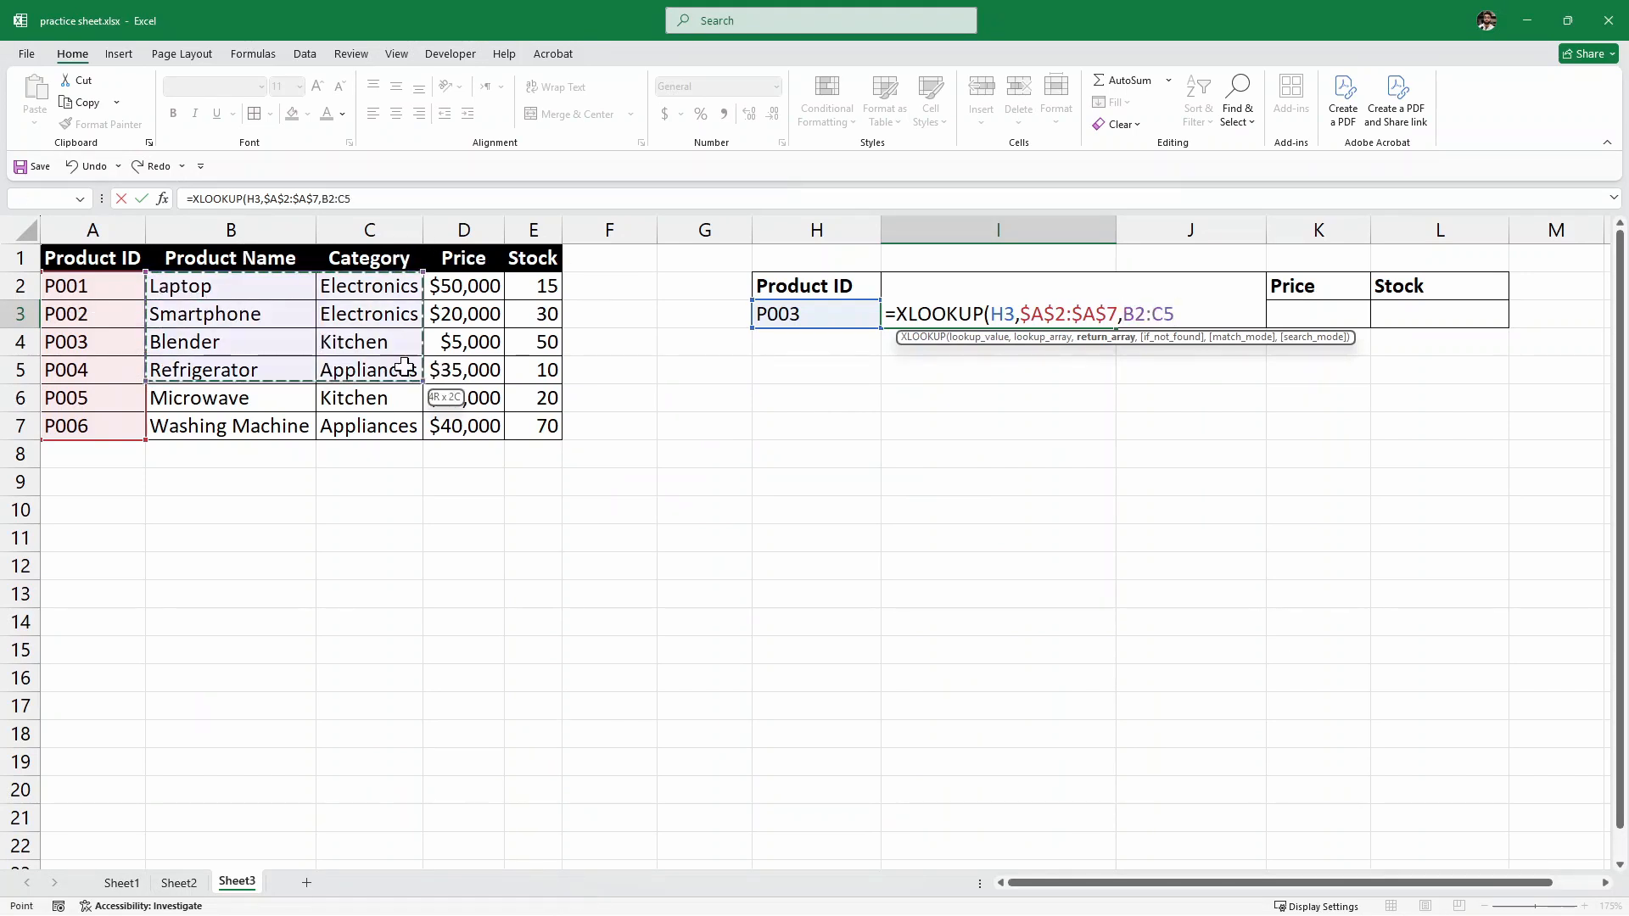
{"action": "left_click_drag", "start_coordinate": [464, 370], "coordinate": [533, 426]}
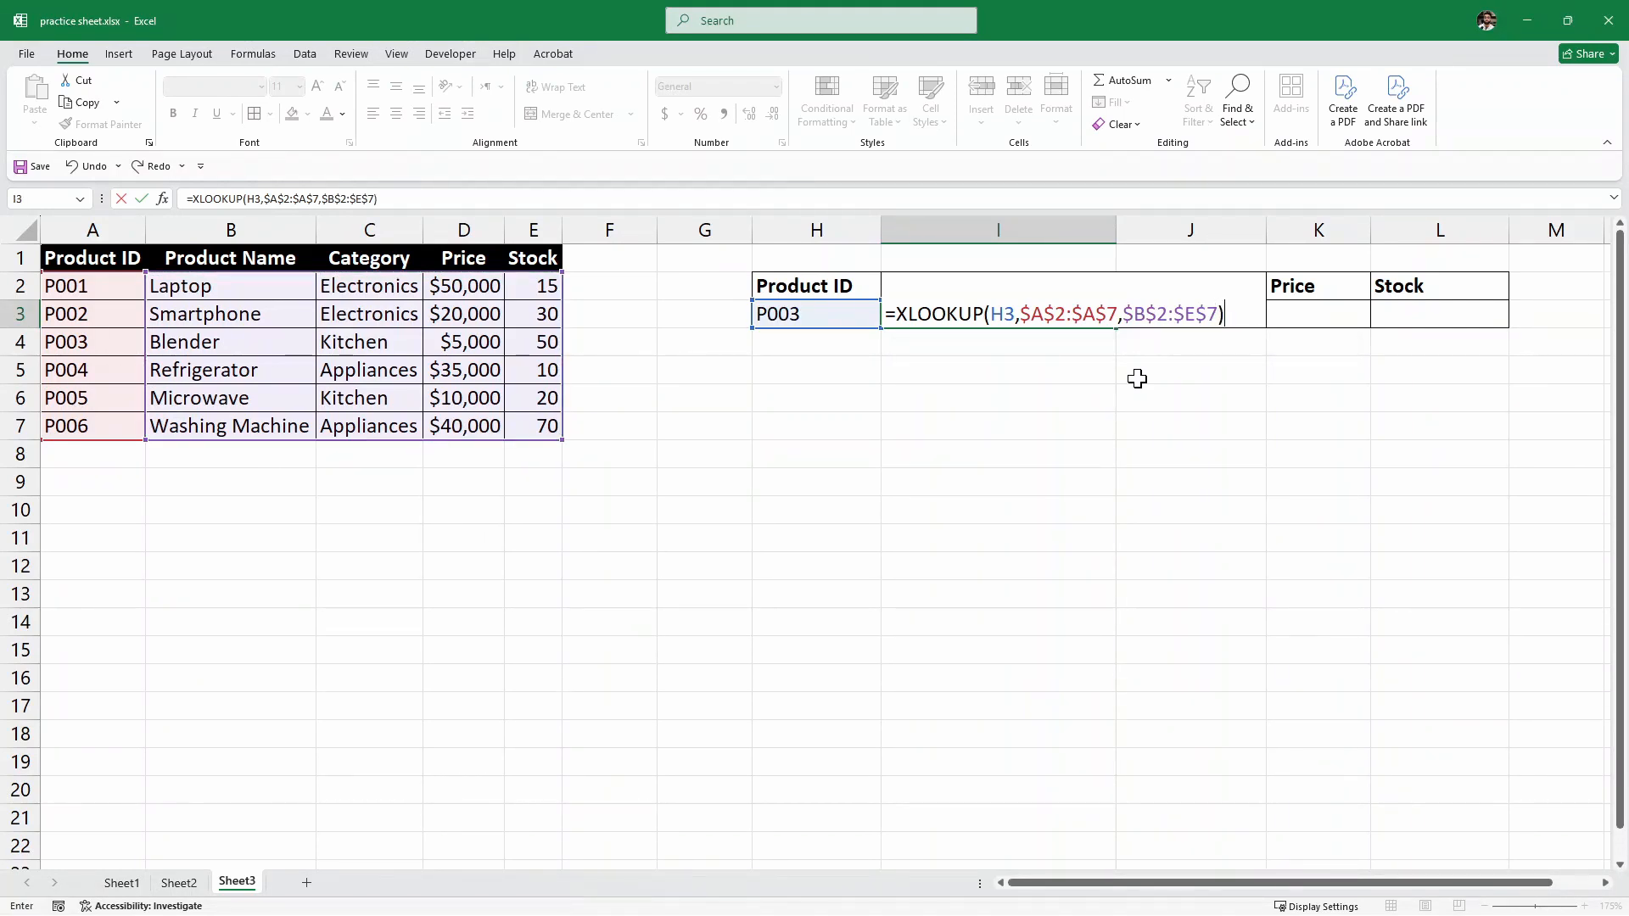
{"action": "key", "text": "enter"}
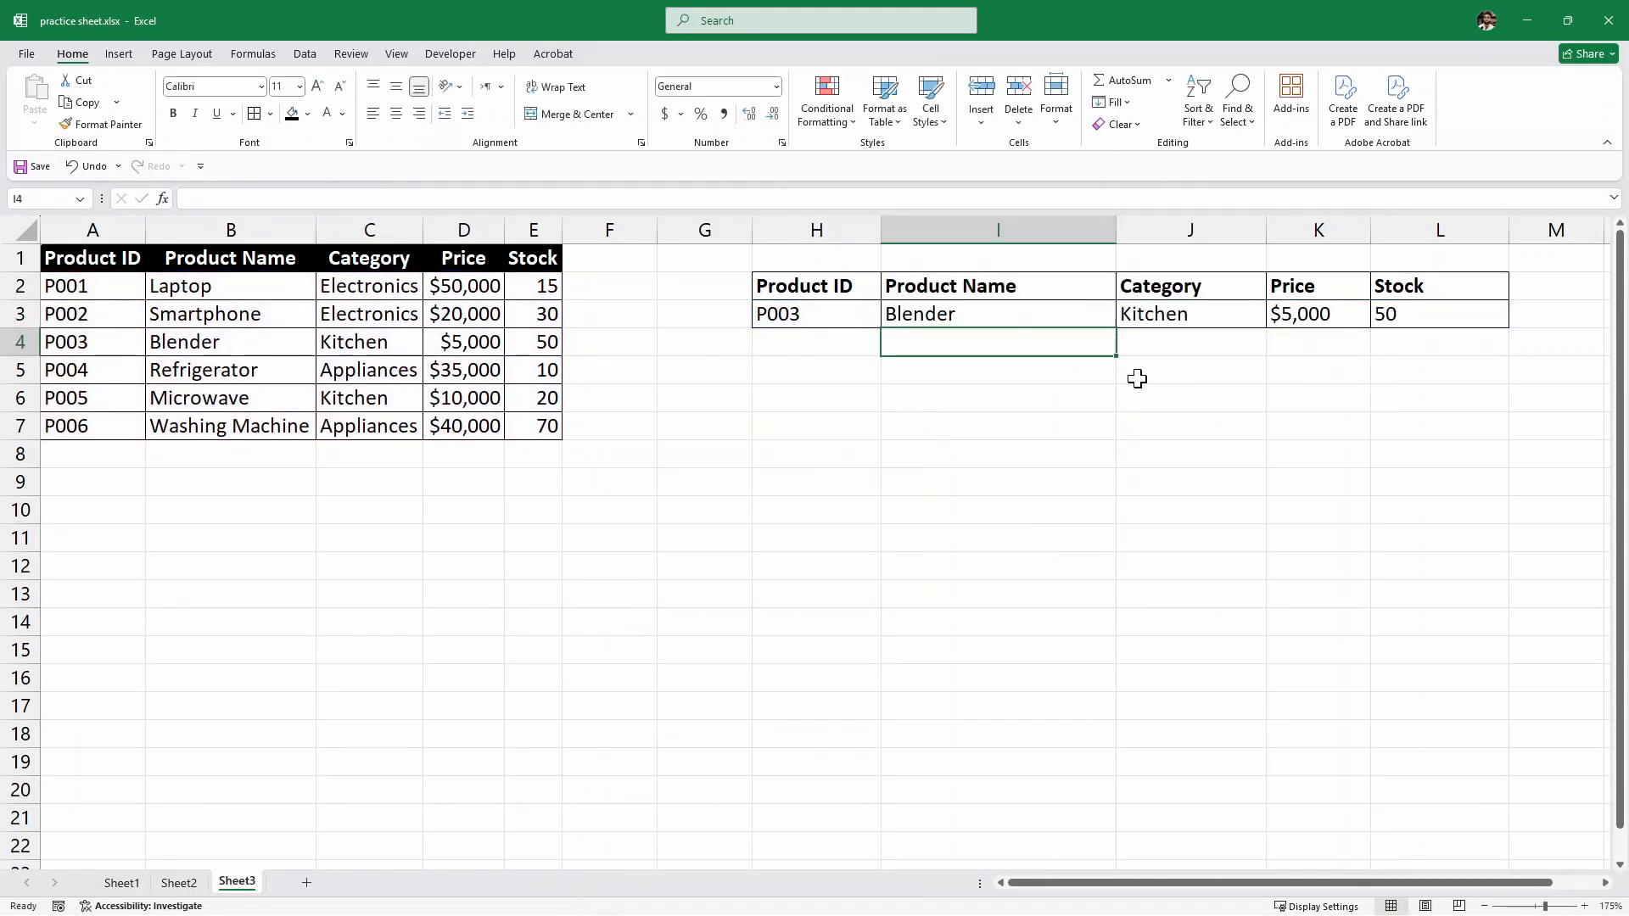
{"action": "left_click", "coordinate": [815, 314]}
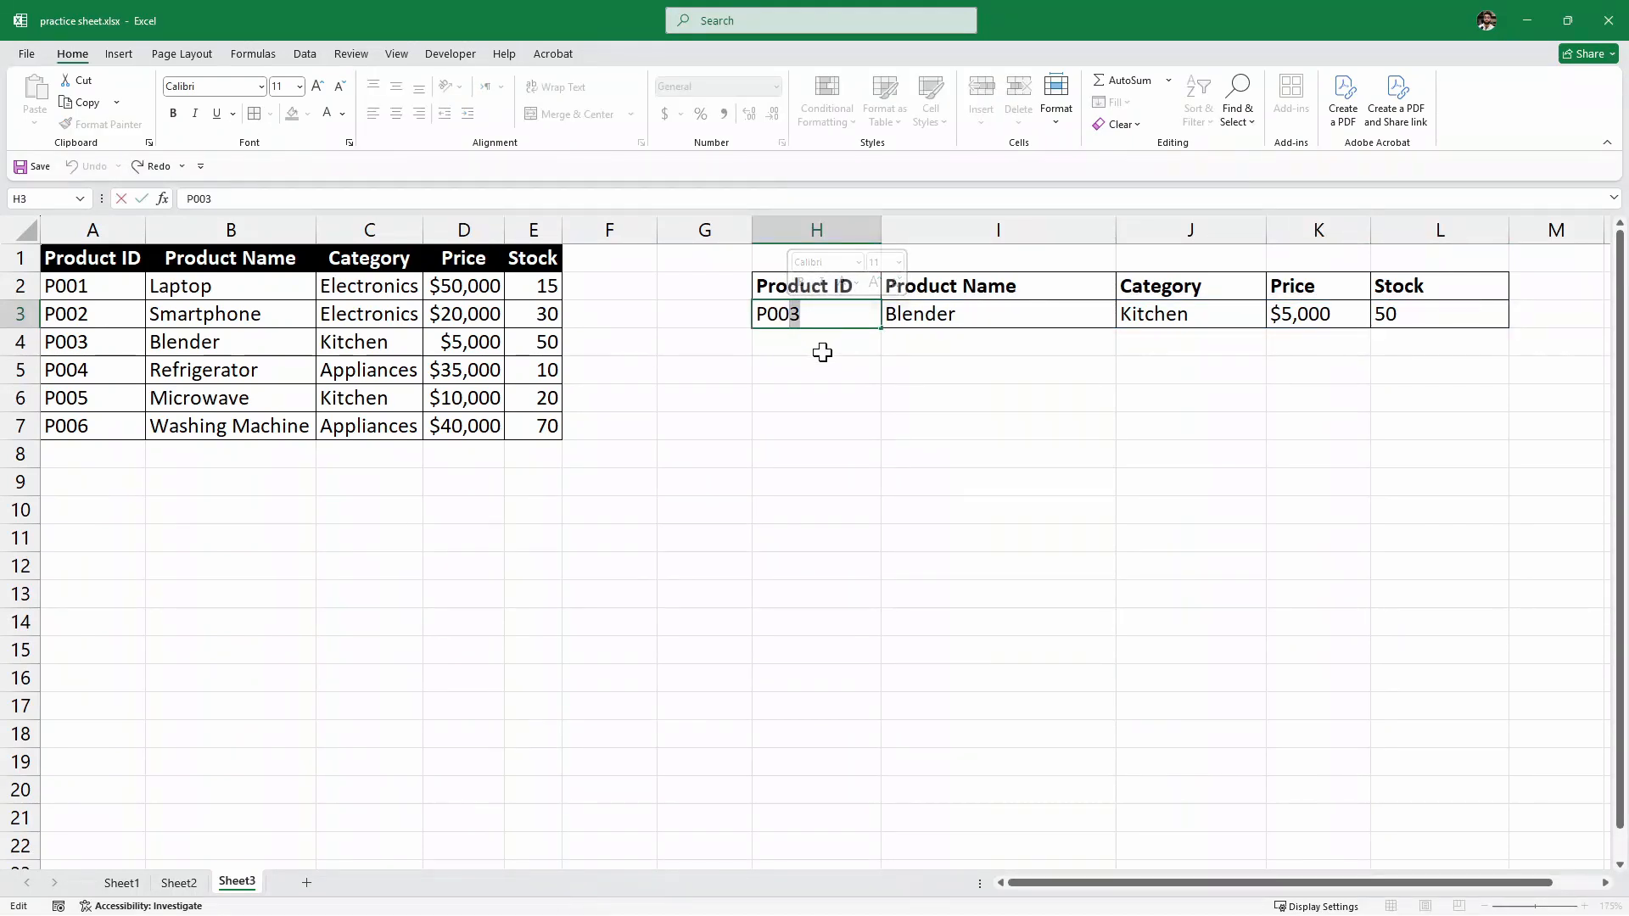
- Look up P006 to show Washing Machine details, then change the ID to P009 and reopen I3's XLOOKUP
{"action": "type", "text": "P006"}
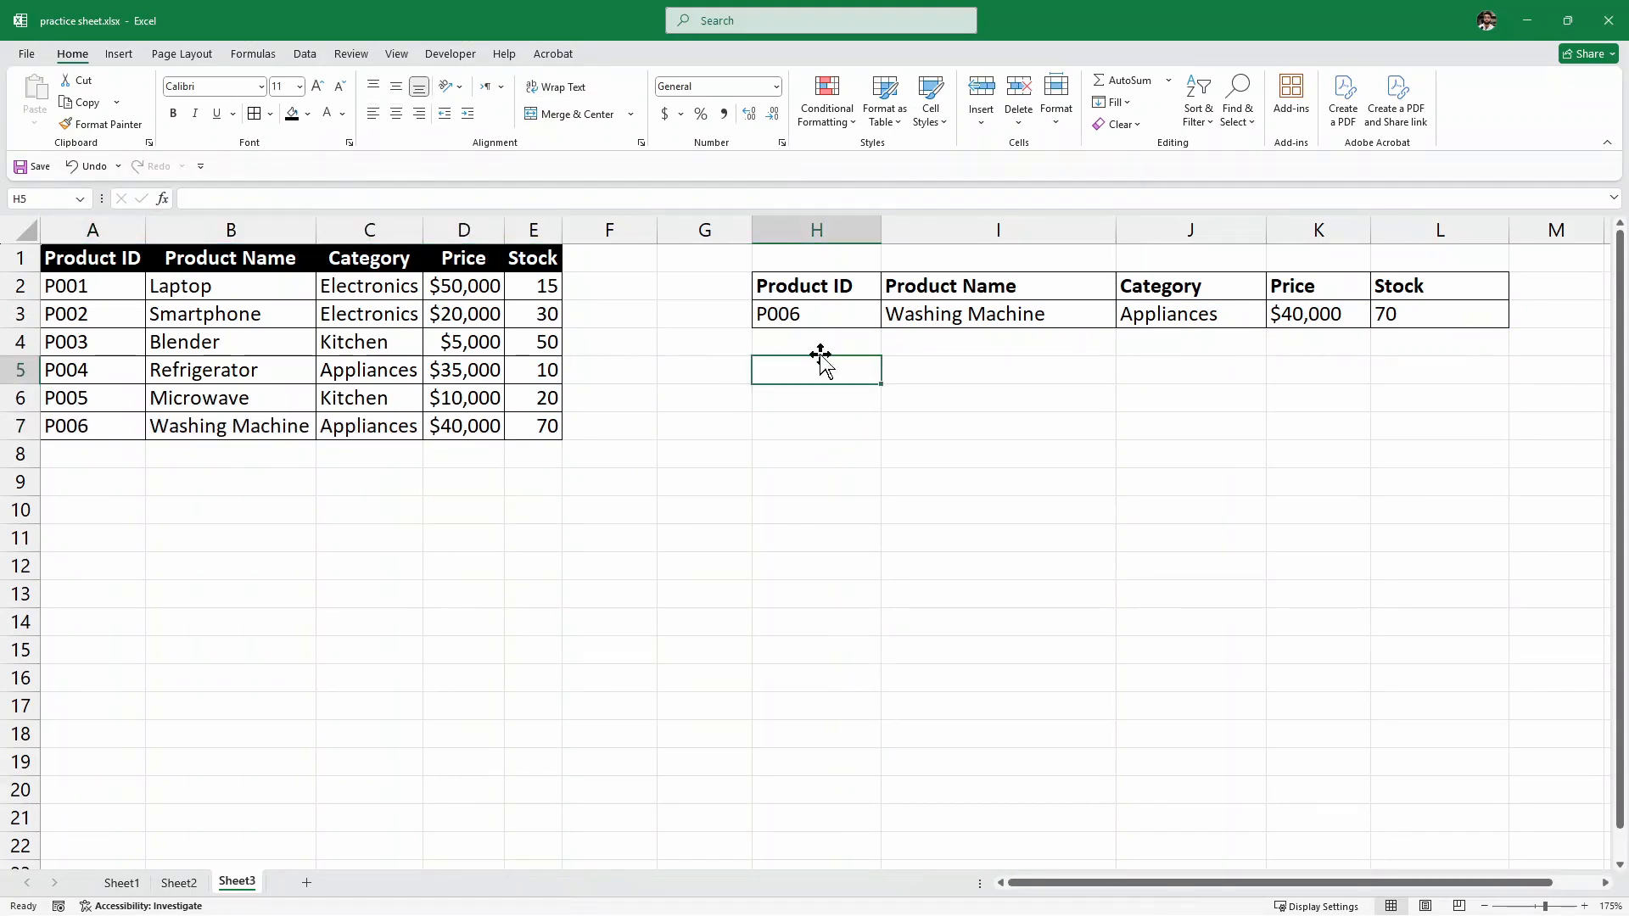
{"action": "double_click", "coordinate": [815, 314]}
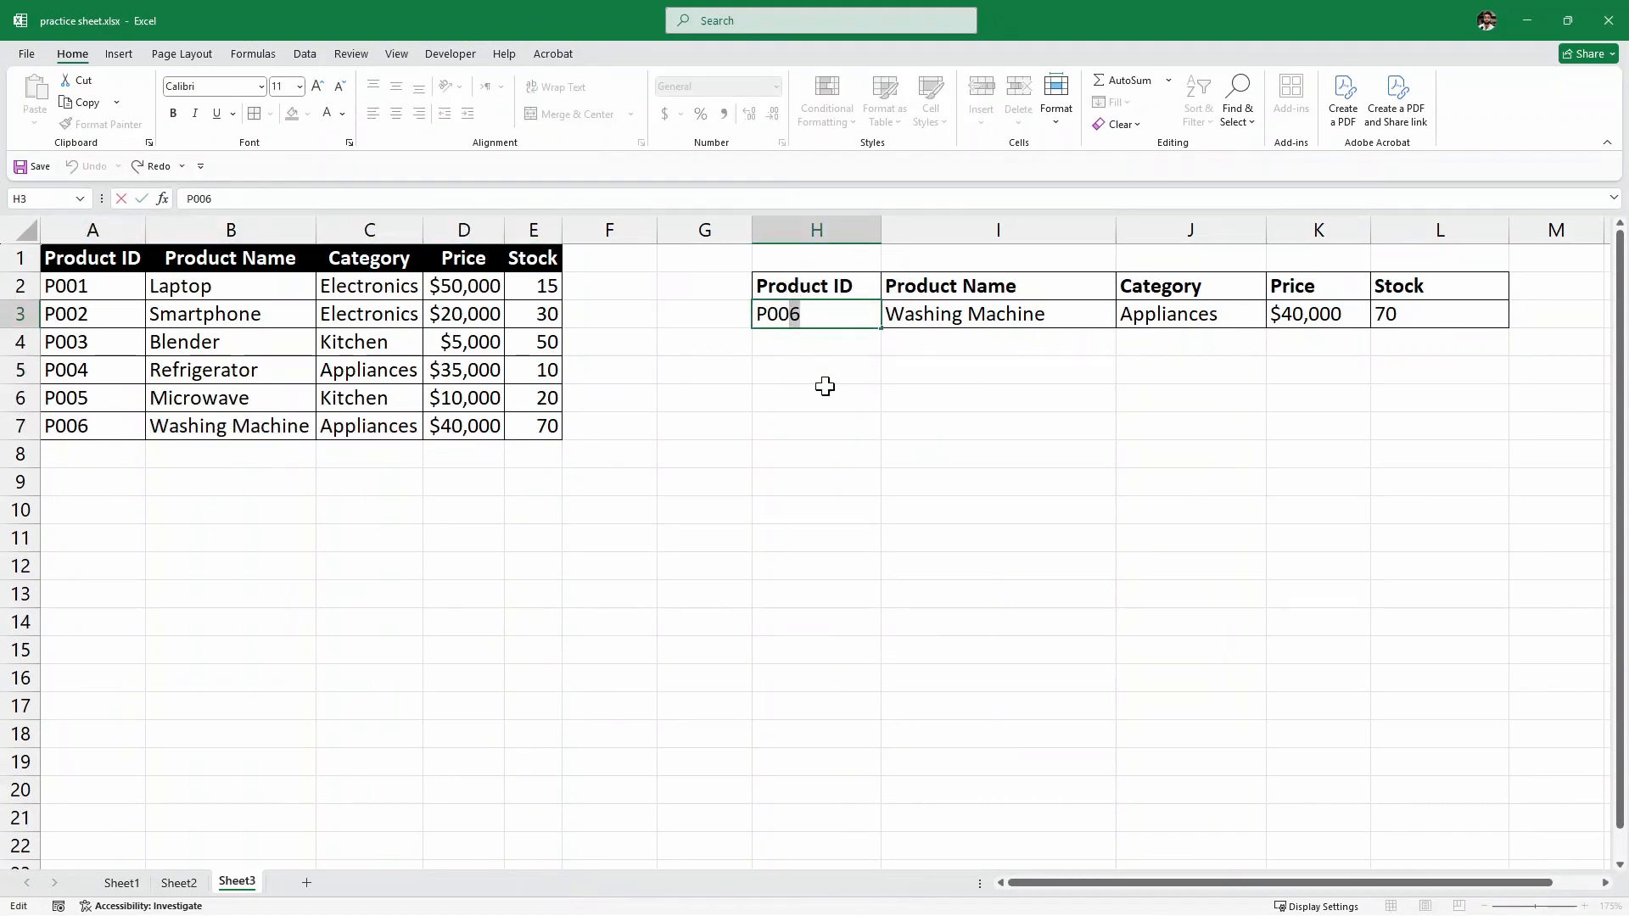
{"action": "type", "text": "009"}
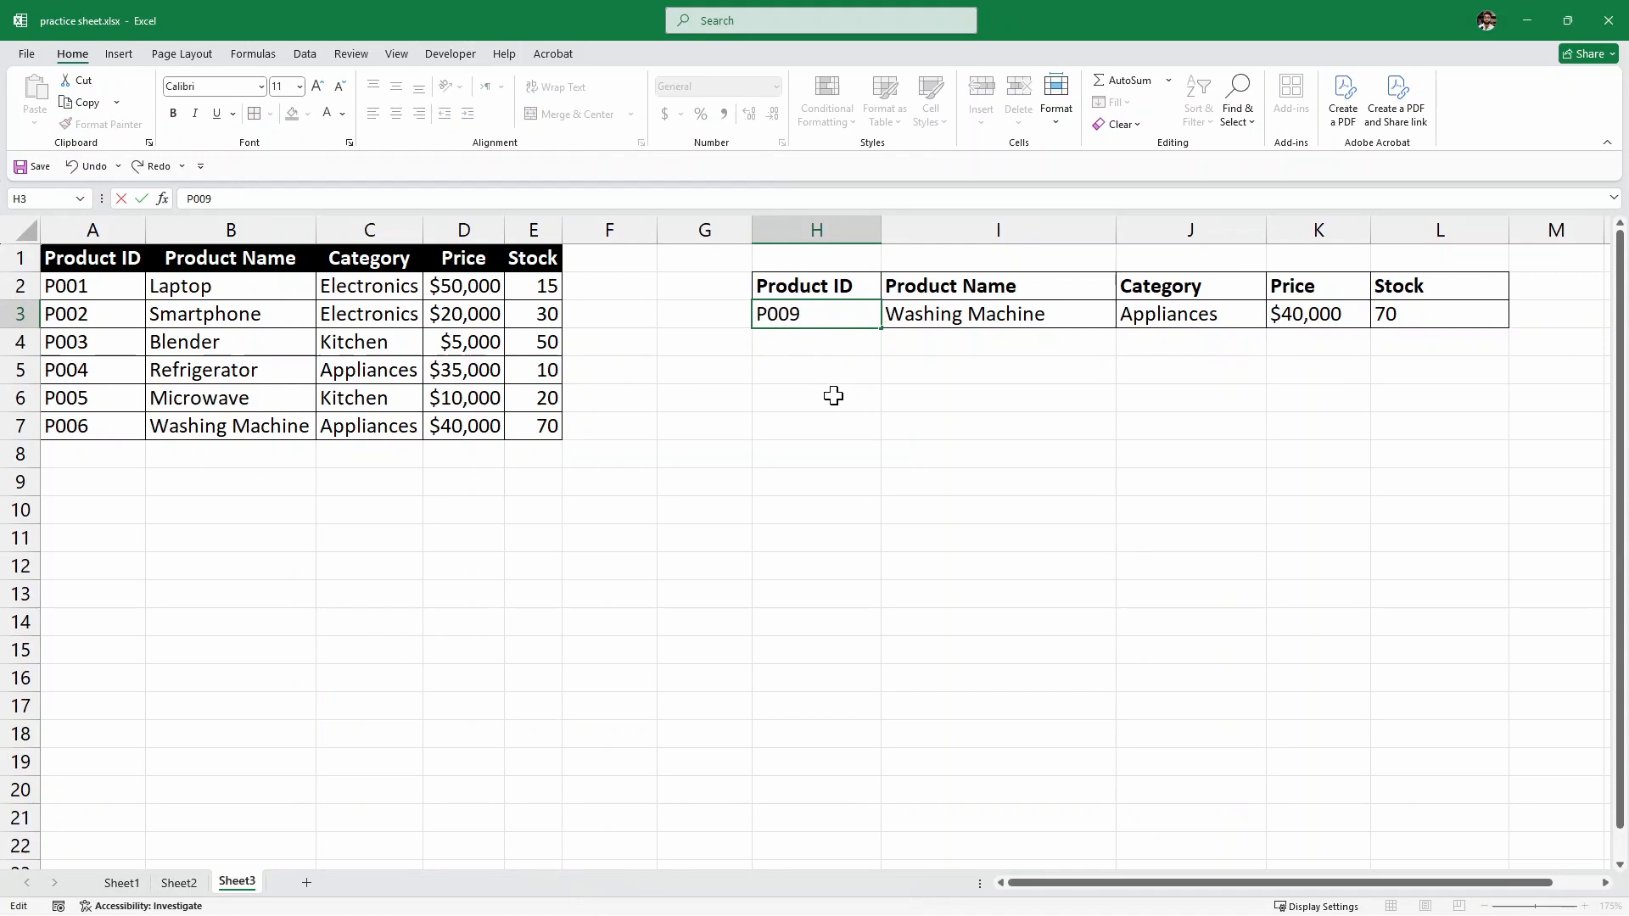
{"action": "type", "text": "=XLOOKUP(H3,$A$2:$A$7,$B$2:$E$7)"}
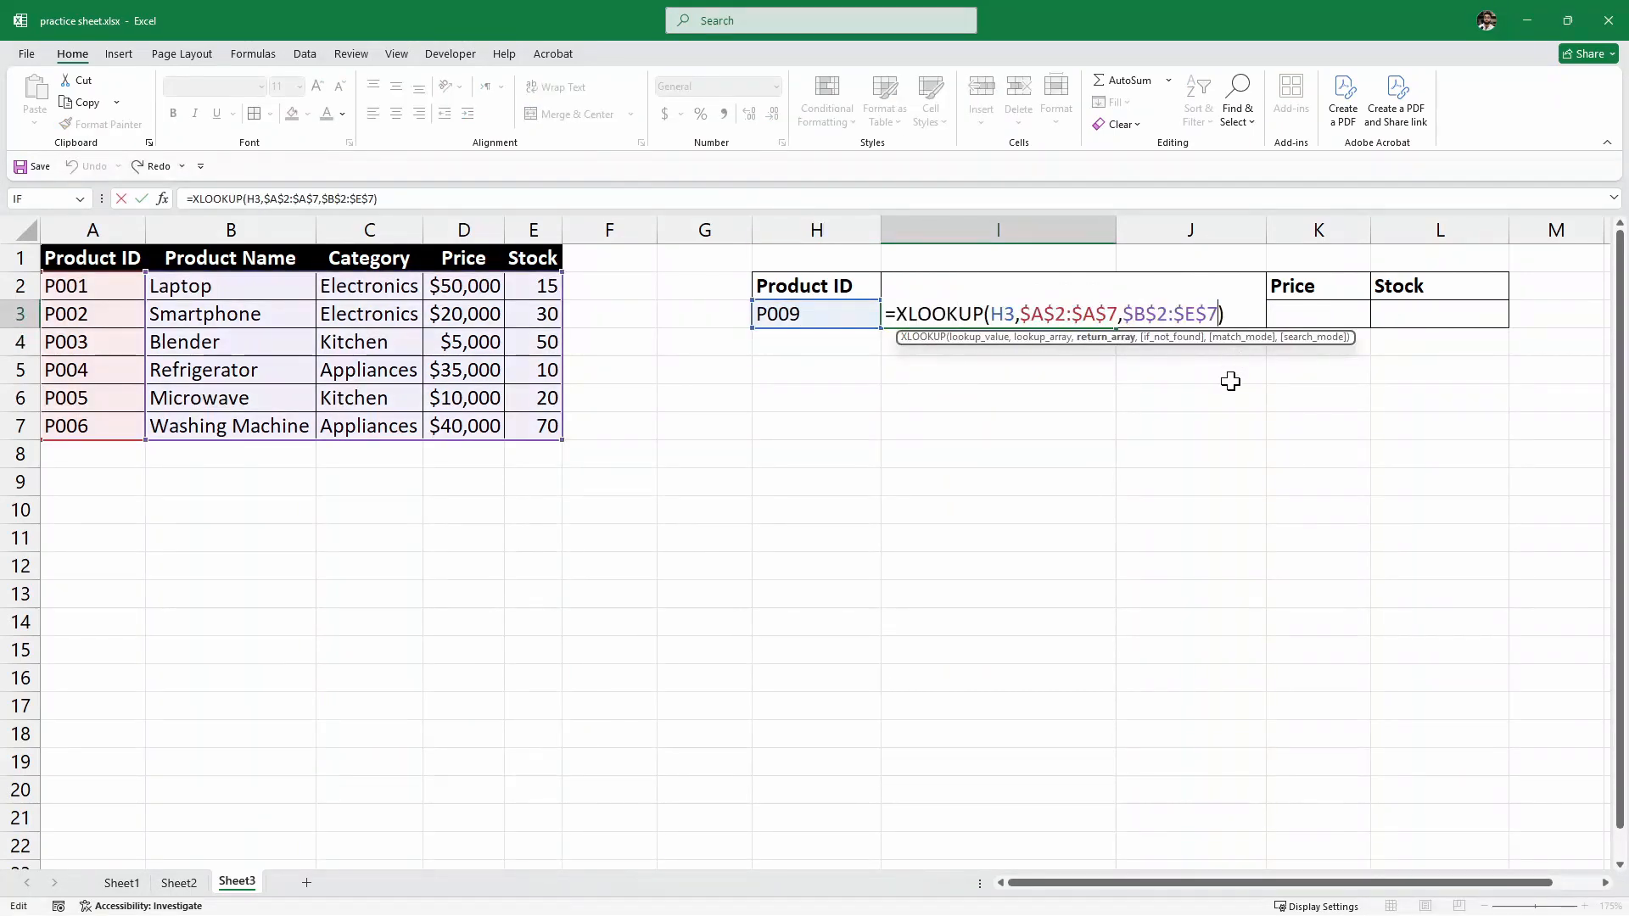
- Add "Not Found" as the if_not_found argument of the XLOOKUP formula in I3
{"action": "type", "text": ","}
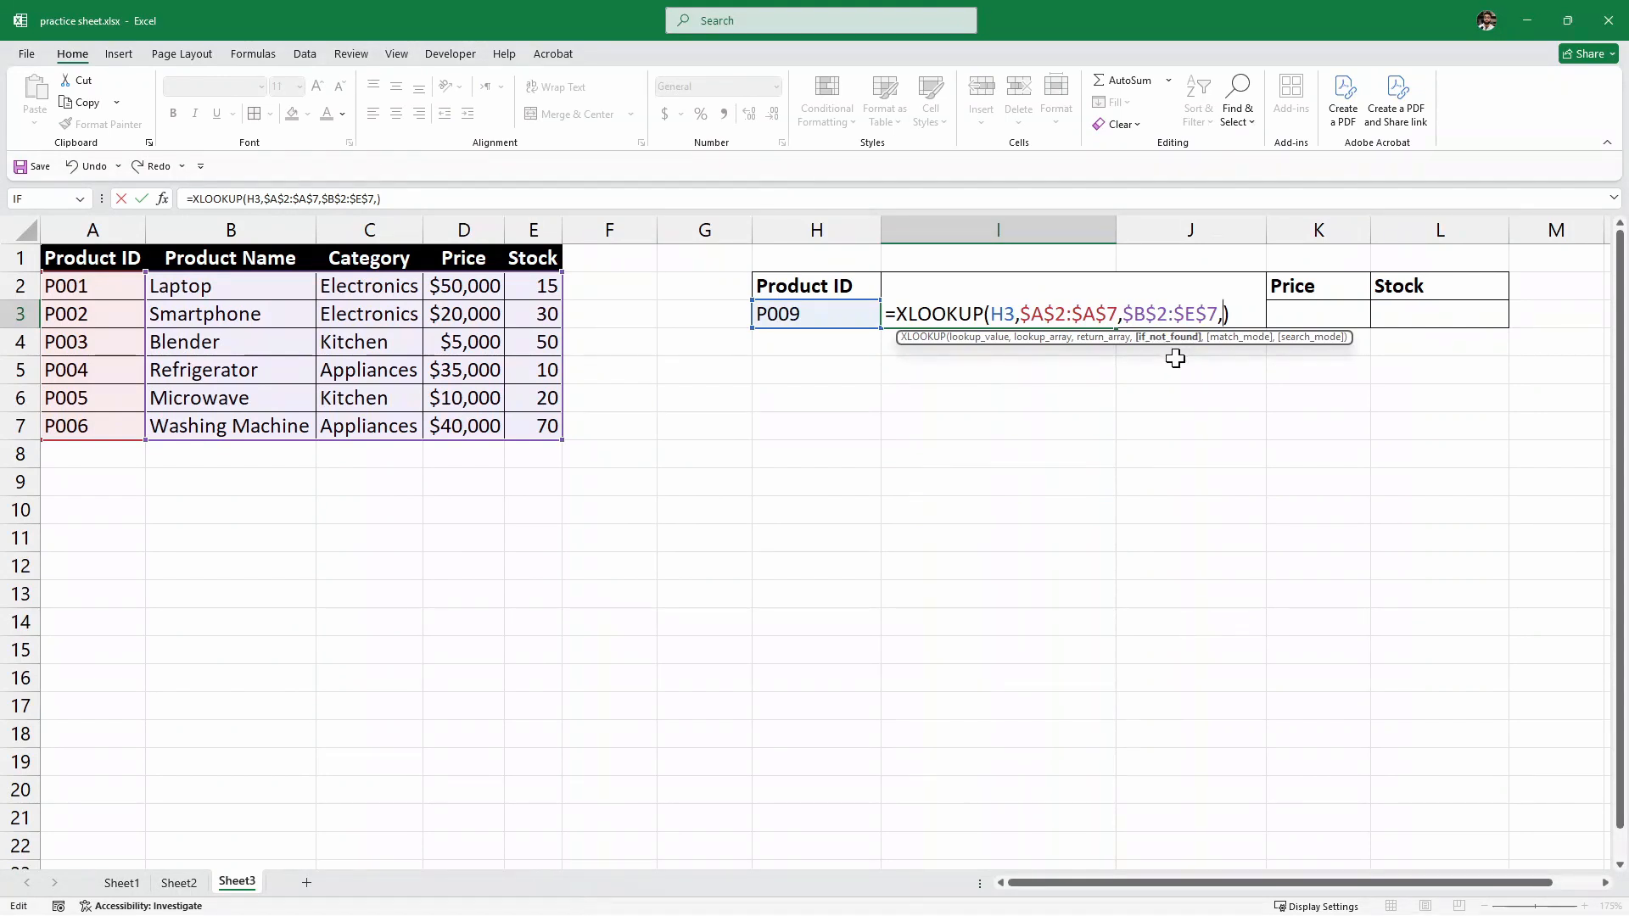
{"action": "type", "text": "\""}
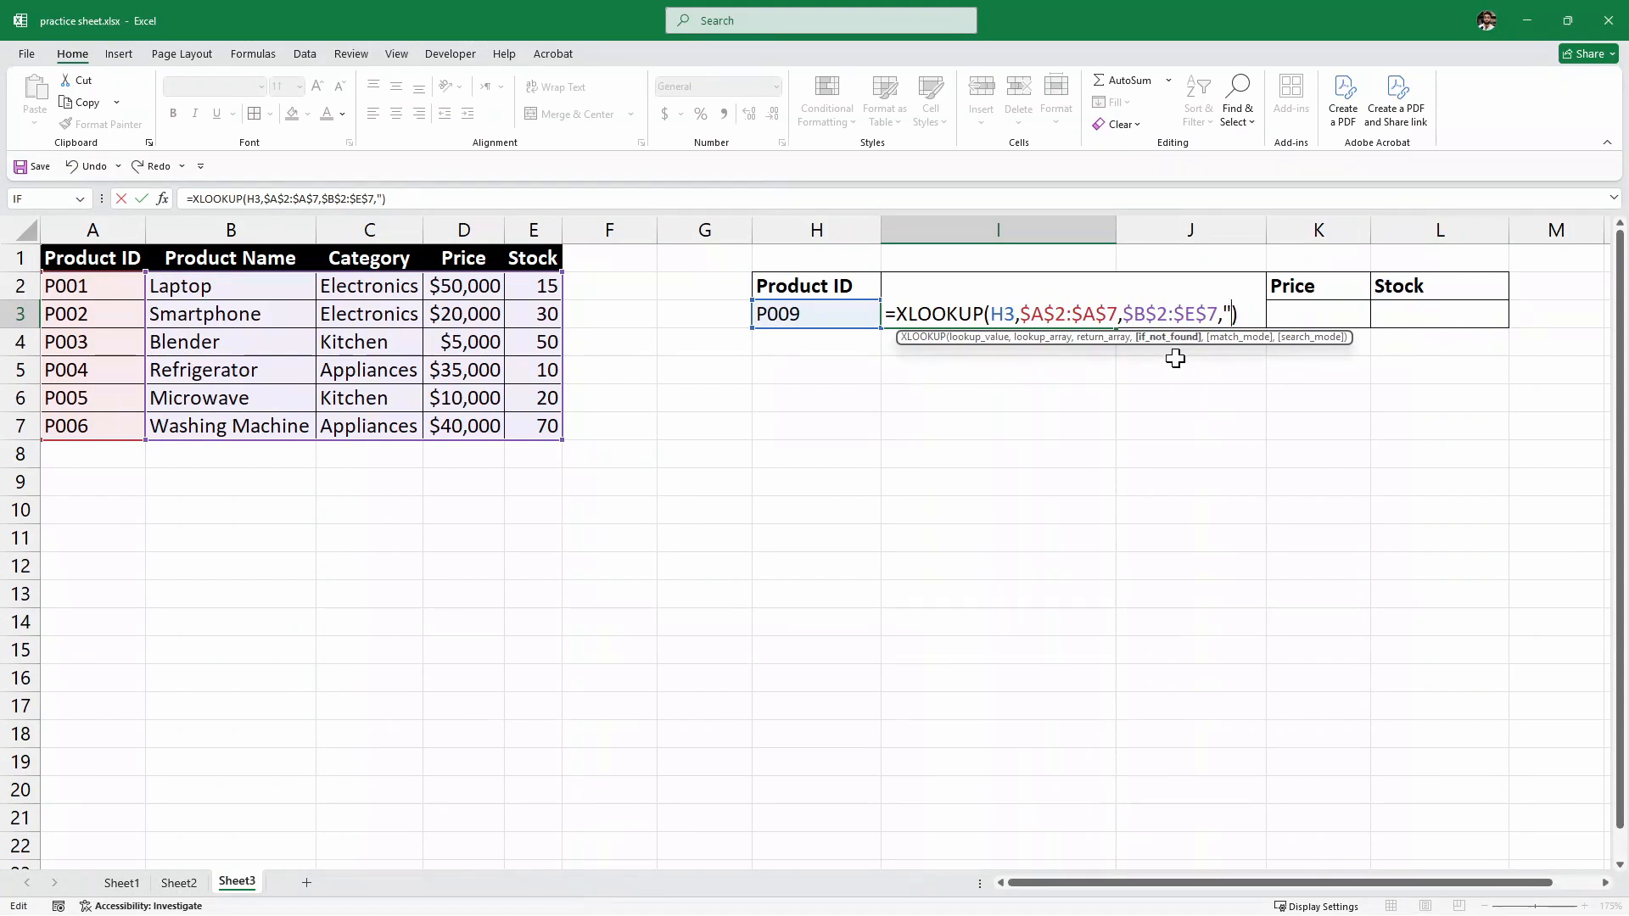
{"action": "type", "text": "Not"}
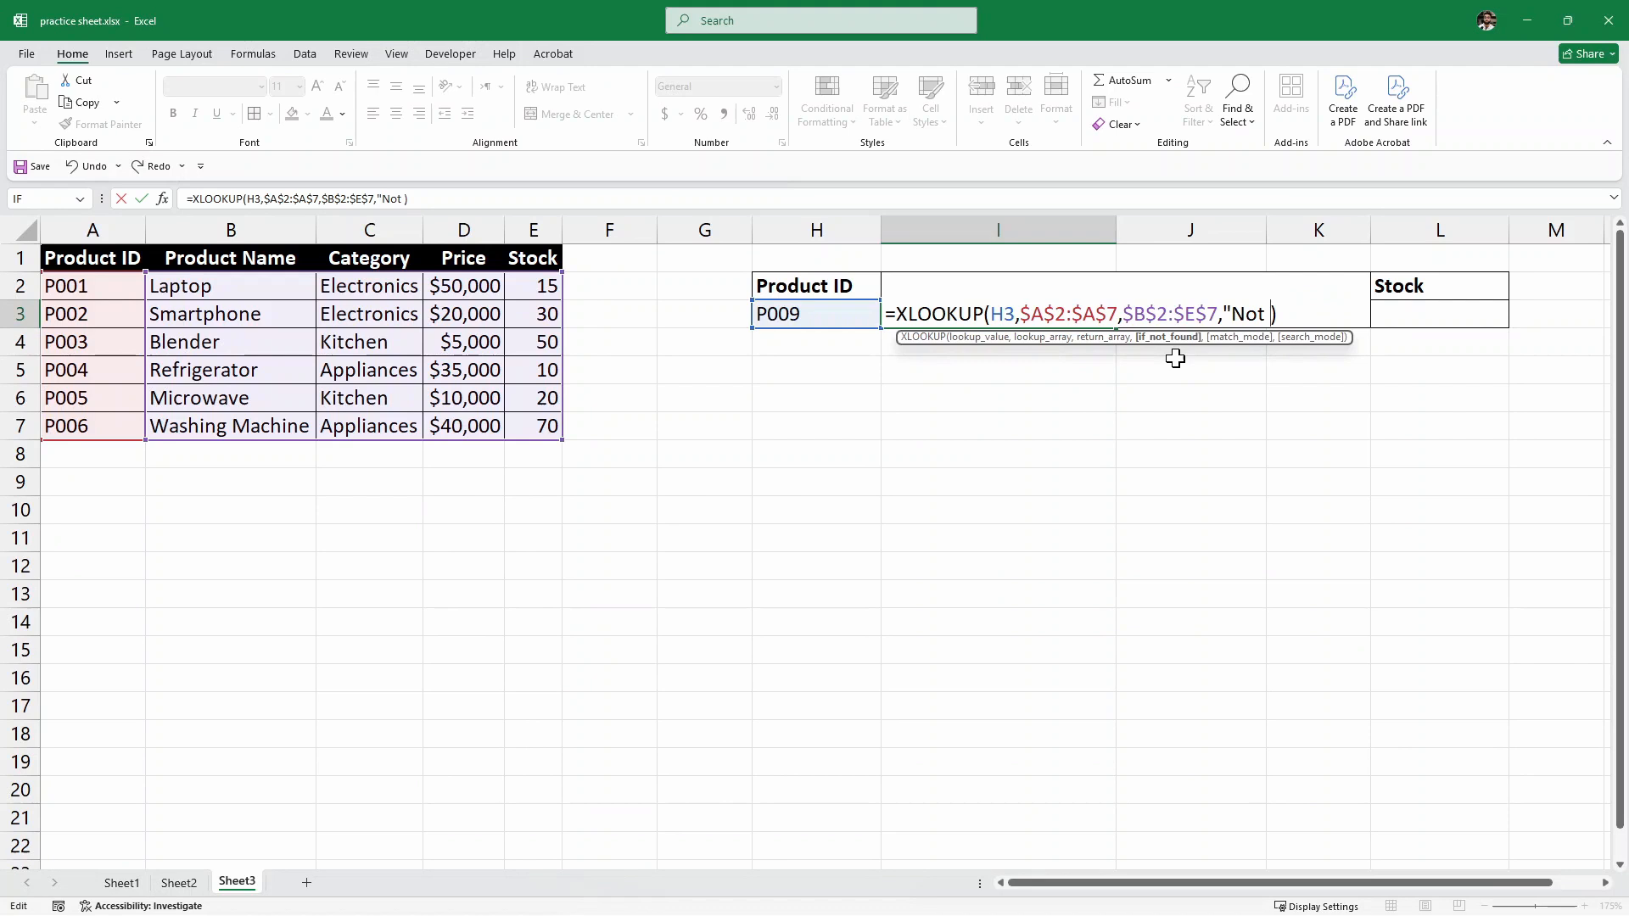
{"action": "type", "text": "Found\")"}
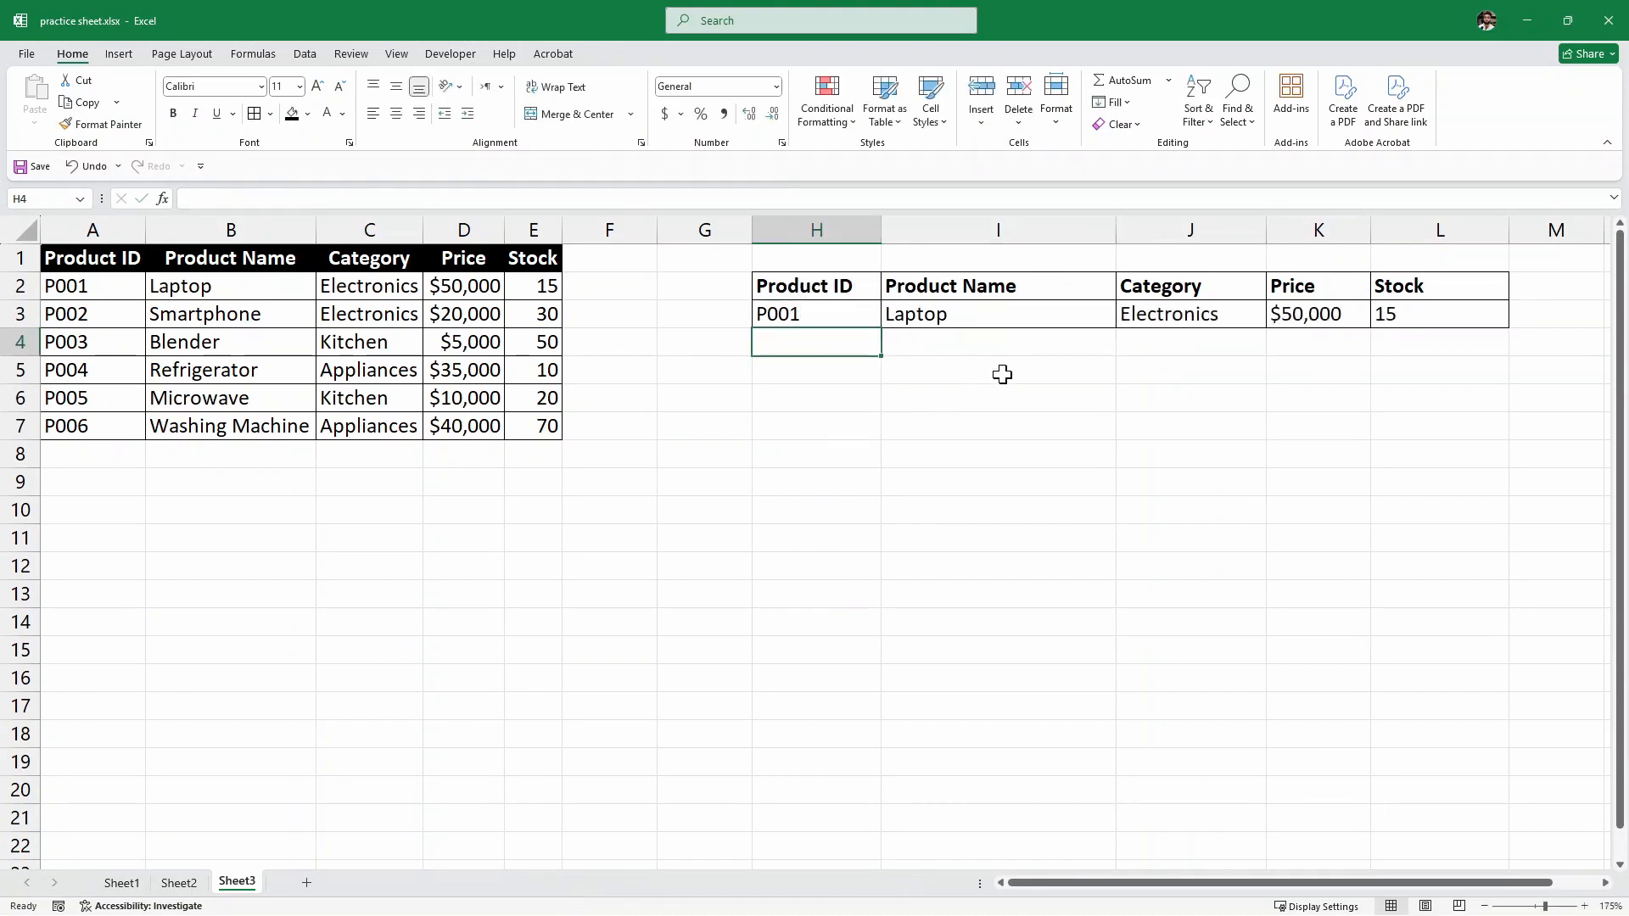
{"action": "left_click", "coordinate": [816, 314]}
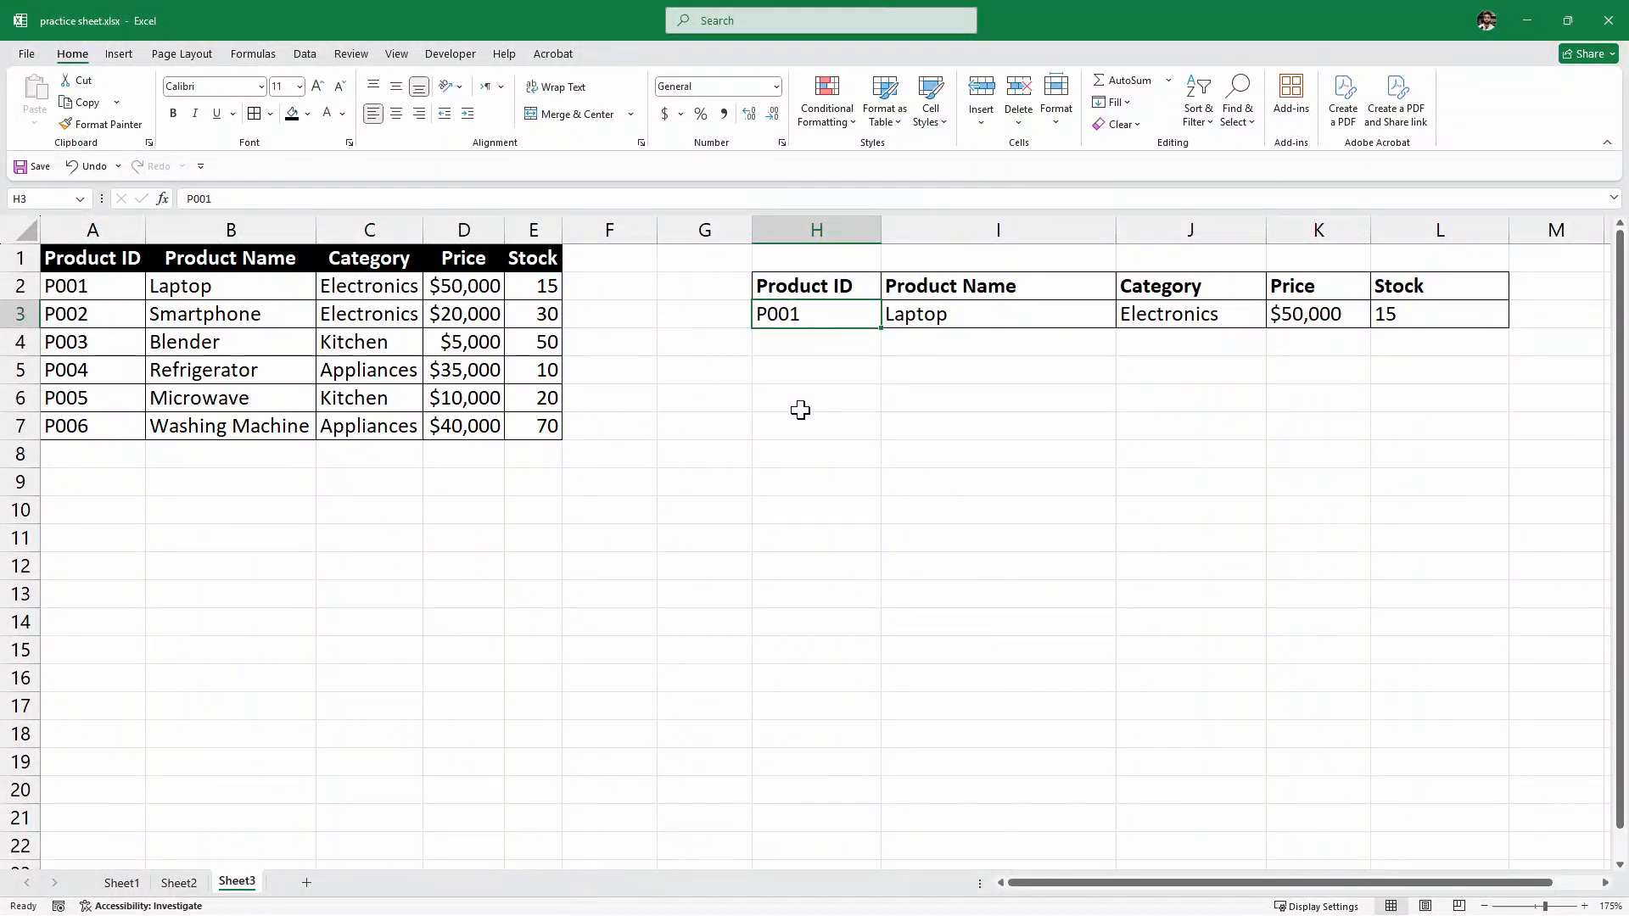
{"action": "mouse_move", "coordinate": [919, 358]}
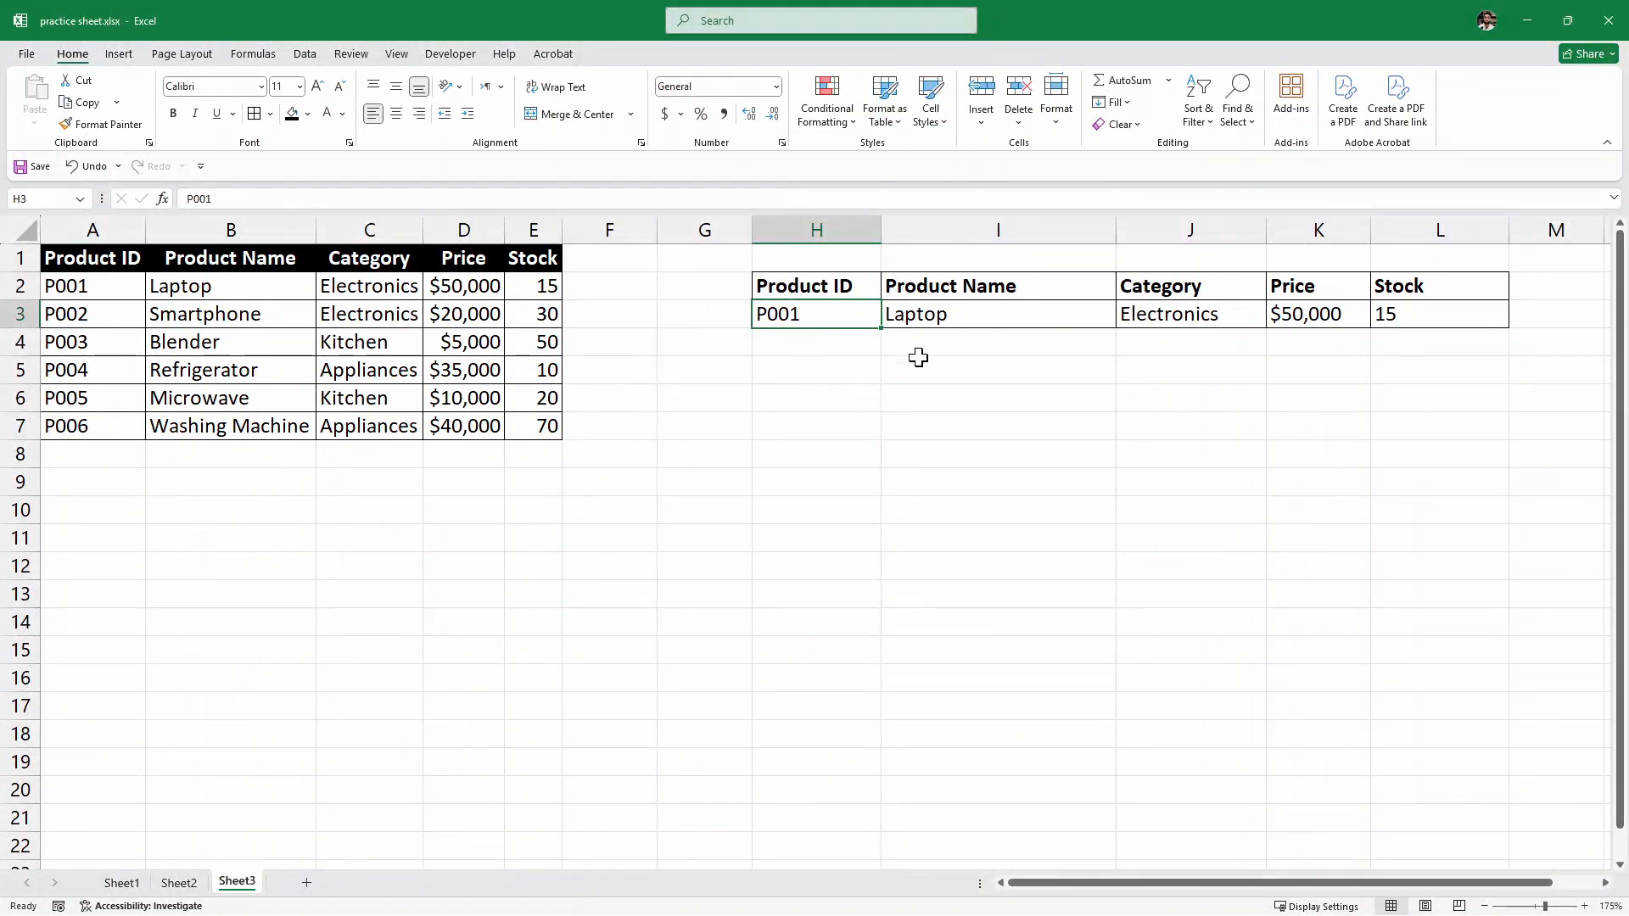